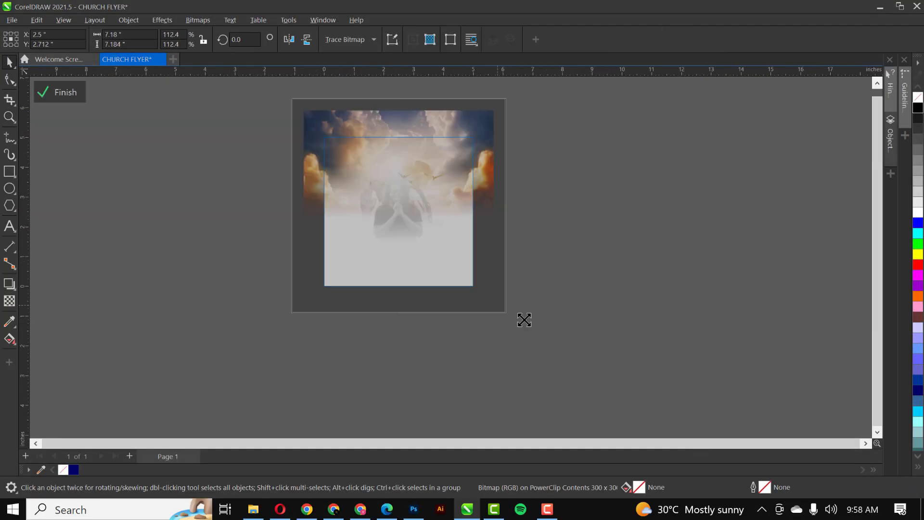
# Close the finished CHURCH FLYER document, returning to the Welcome Screen
pyautogui.click(57, 59)
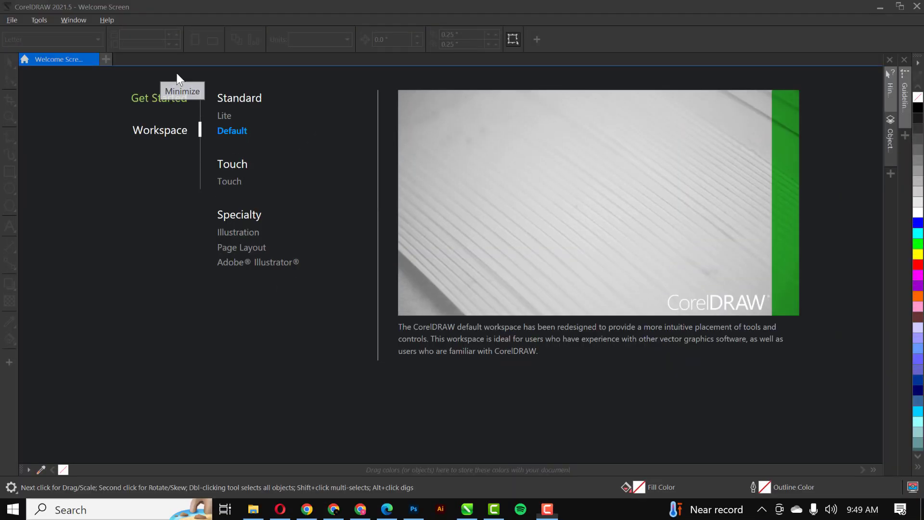
# Create a new 5 × 5 inch, 300 dpi RGB document named CHURCH FLYER
pyautogui.click(12, 19)
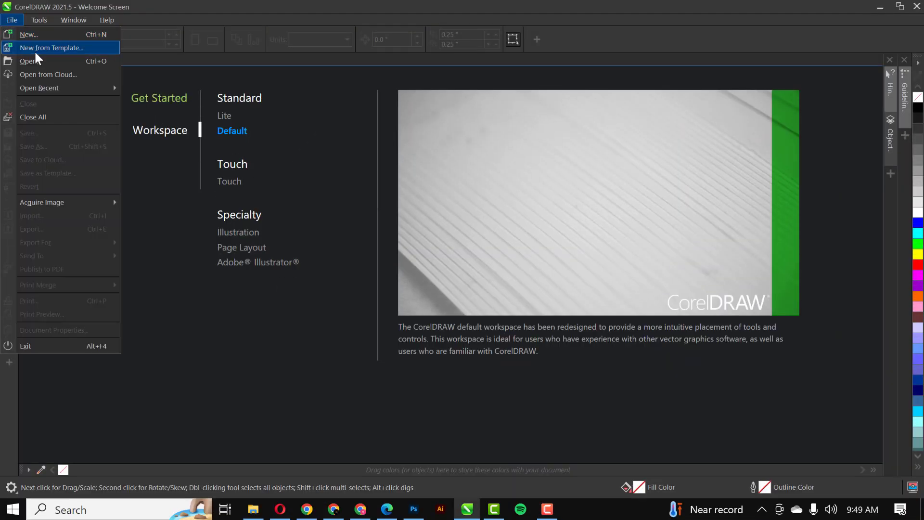
pyautogui.click(28, 35)
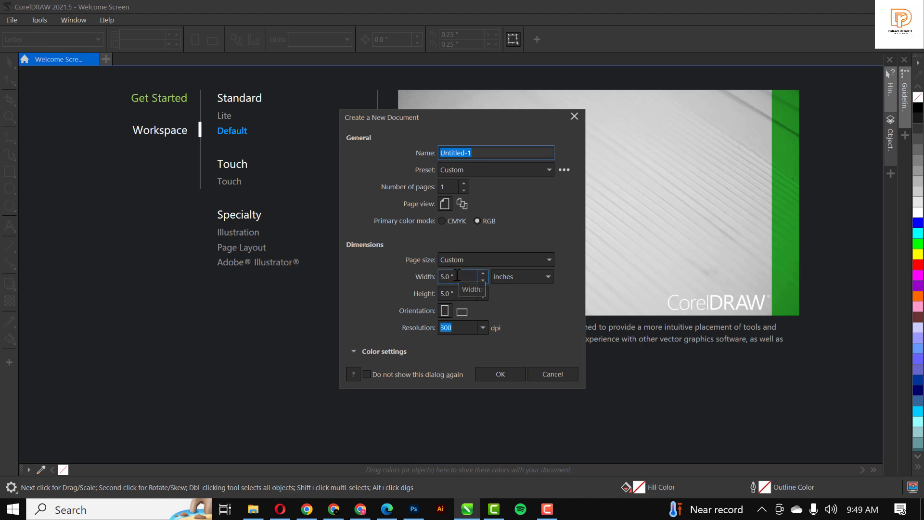
pyautogui.moveTo(461, 332)
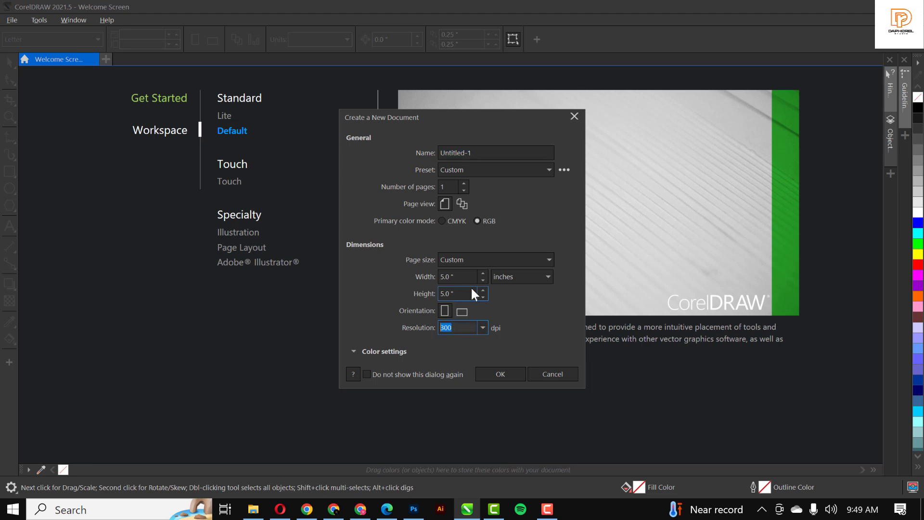
pyautogui.click(495, 153)
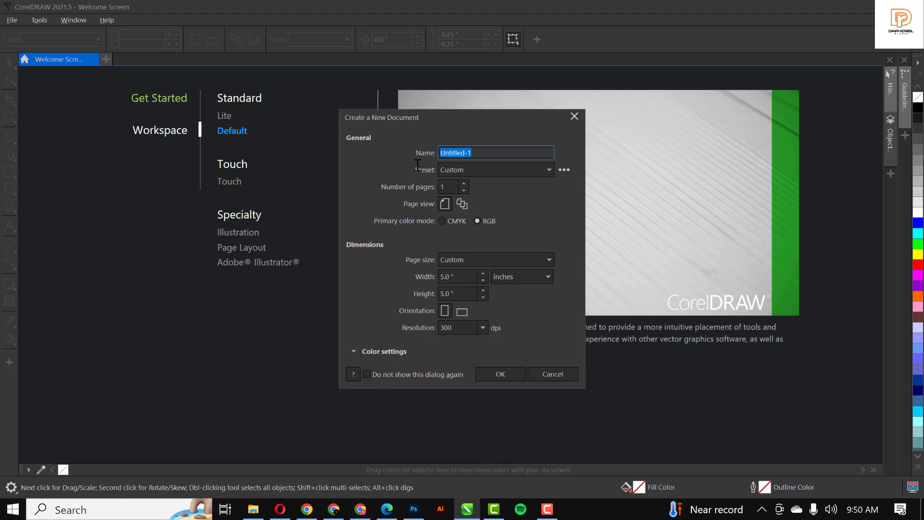
pyautogui.write('CHURCH F')
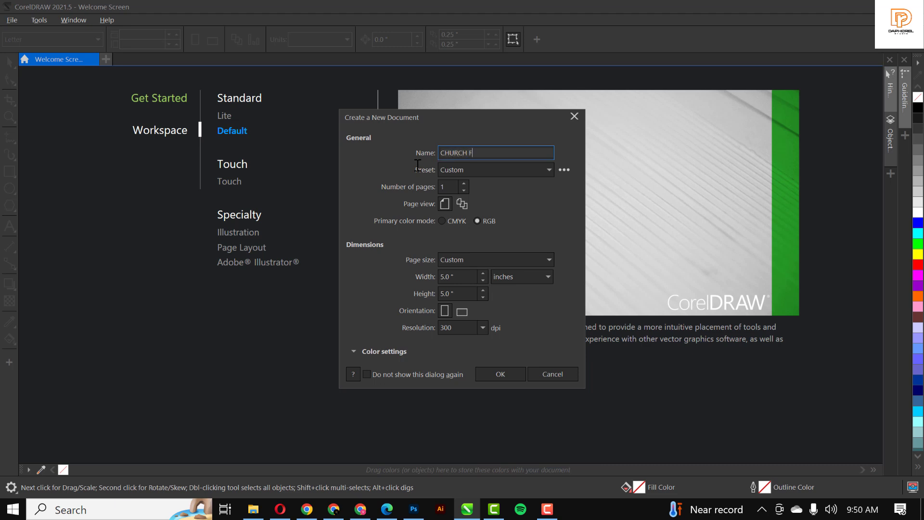
pyautogui.write('LYER')
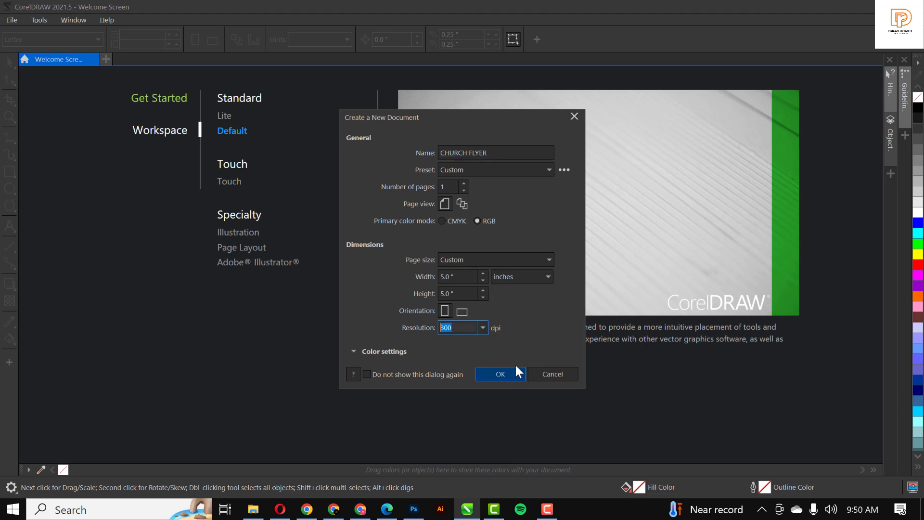
pyautogui.click(500, 374)
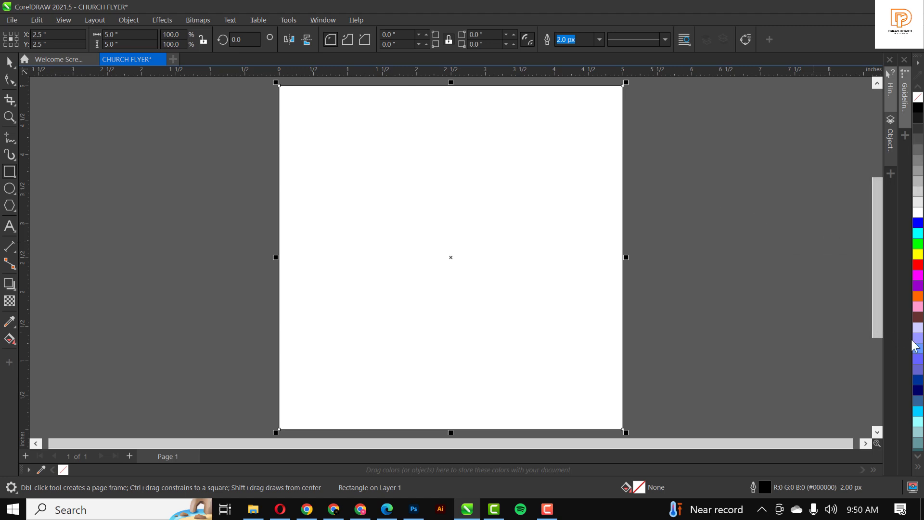
# Fill the page rectangle dark navy and drag in the stairway-in-clouds photo
pyautogui.click(917, 389)
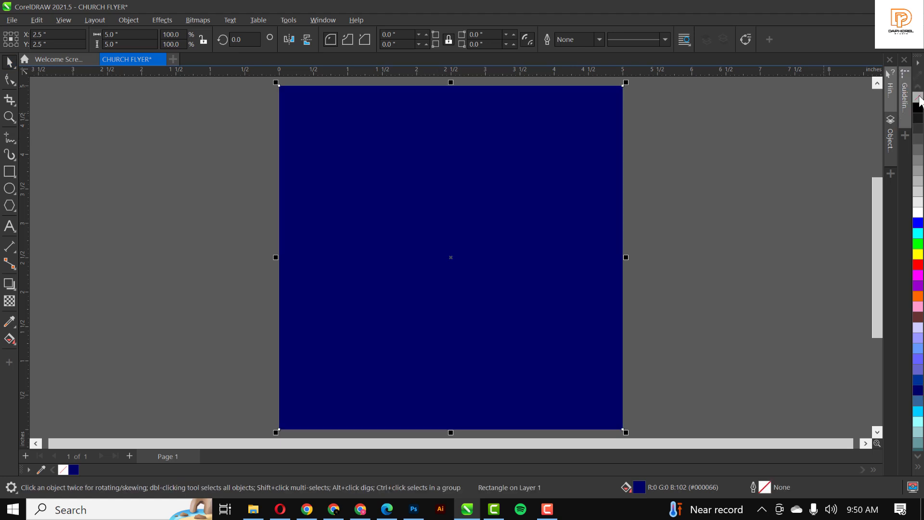
pyautogui.moveTo(532, 318)
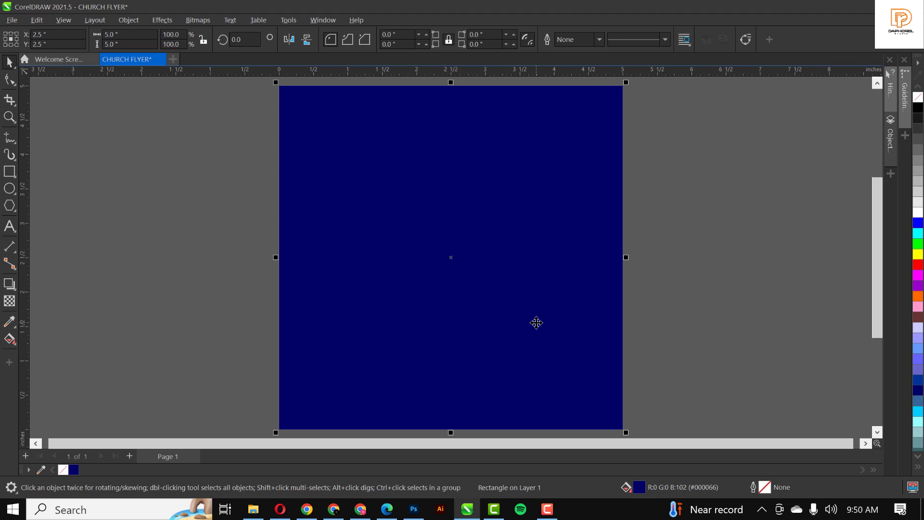
pyautogui.moveTo(541, 328)
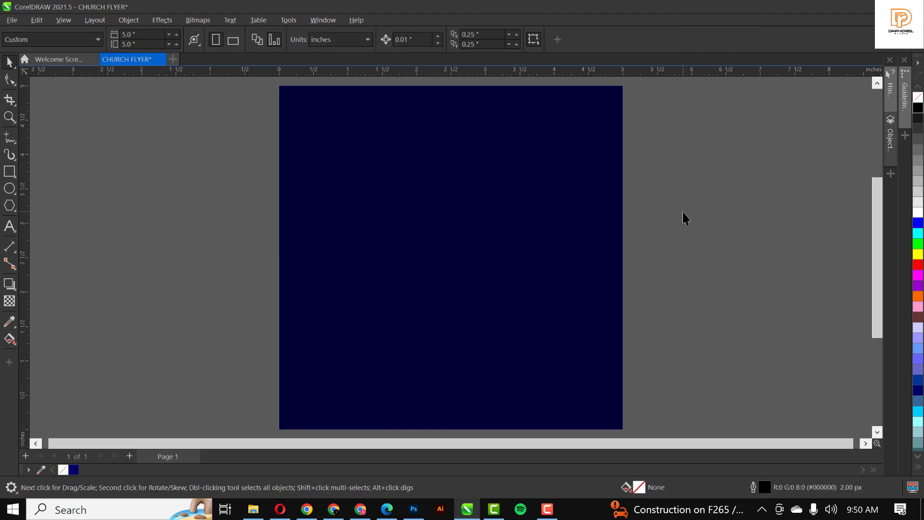
pyautogui.moveTo(272, 465)
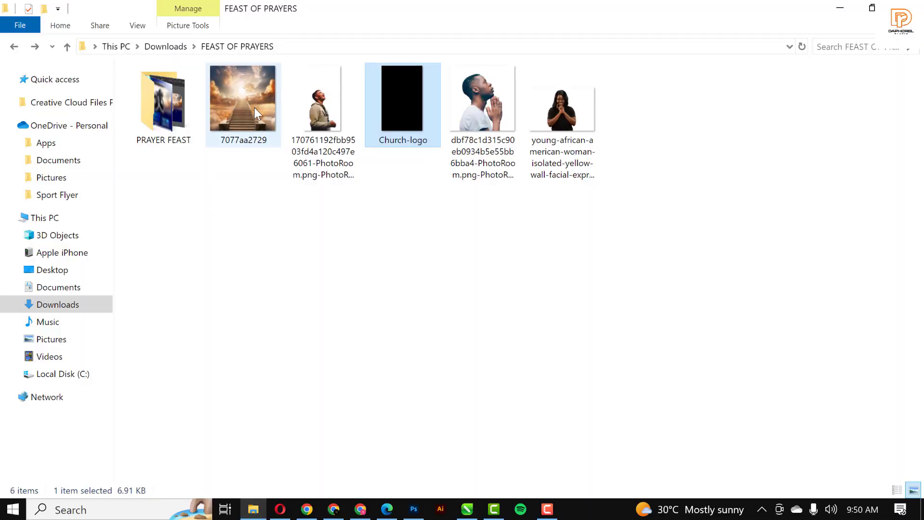
pyautogui.moveTo(243, 100); pyautogui.dragTo(437, 388)
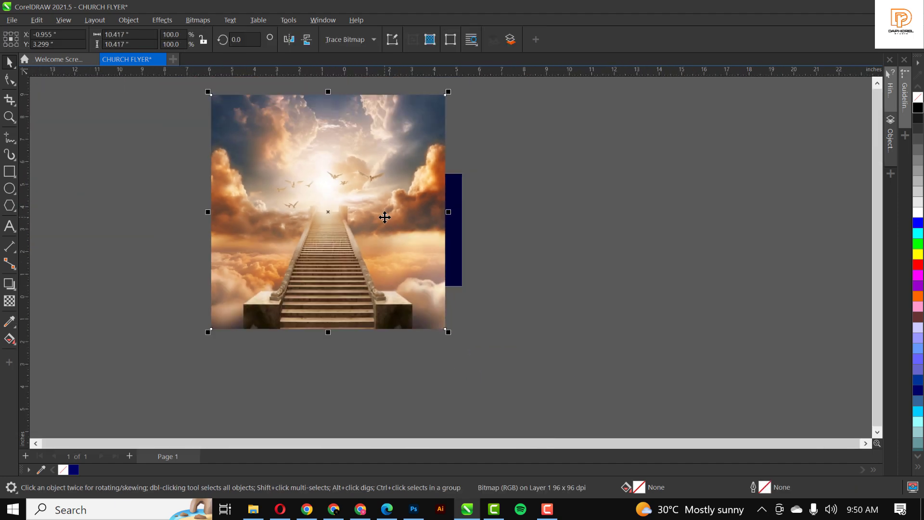
# Scale the sky photo to page width, fade its bottom to transparent, and park it beside the page
pyautogui.moveTo(448, 332); pyautogui.dragTo(428, 313)
pyautogui.write('5.0')
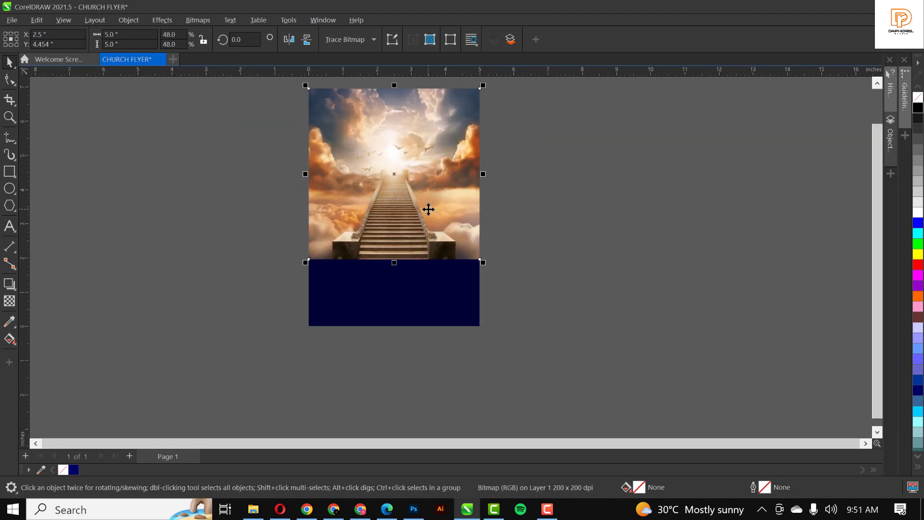
pyautogui.moveTo(428, 209); pyautogui.dragTo(378, 222)
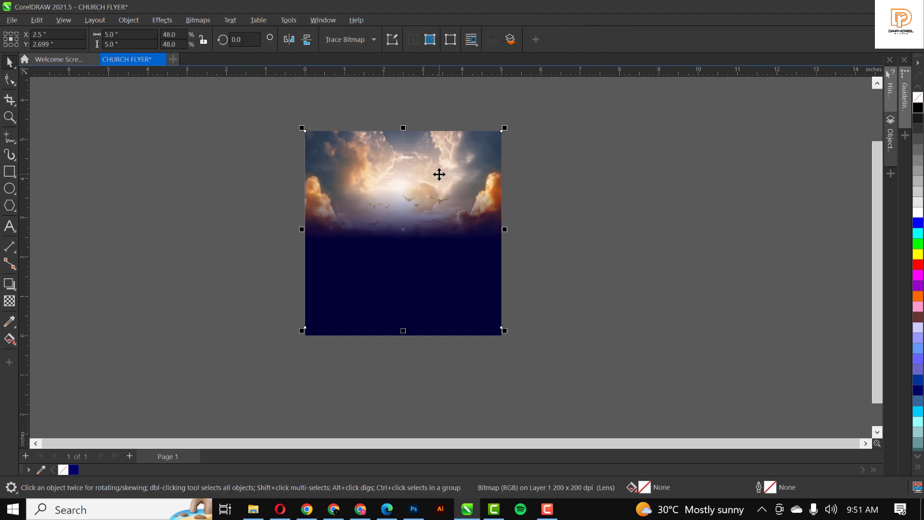
pyautogui.moveTo(439, 175); pyautogui.dragTo(626, 184)
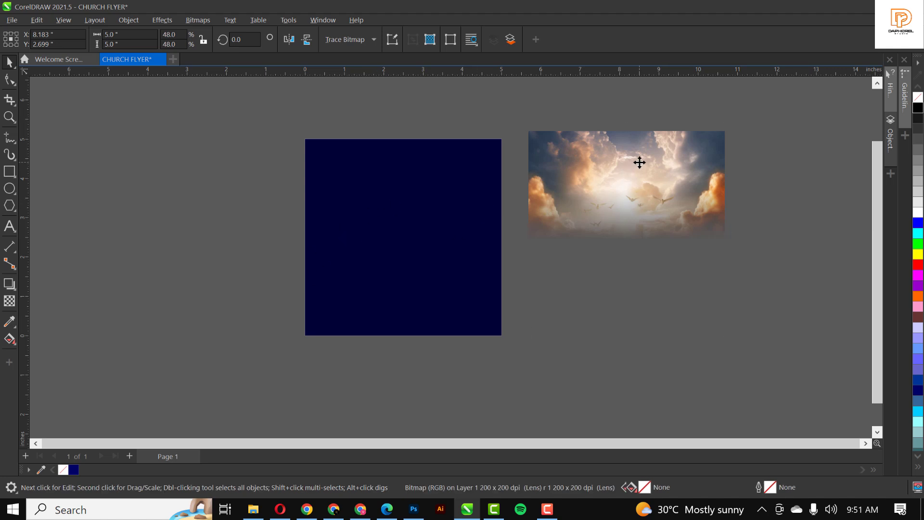
# PowerClip the faded sky photo inside the page rectangle and enlarge it past the edges
pyautogui.rightClick(639, 161)
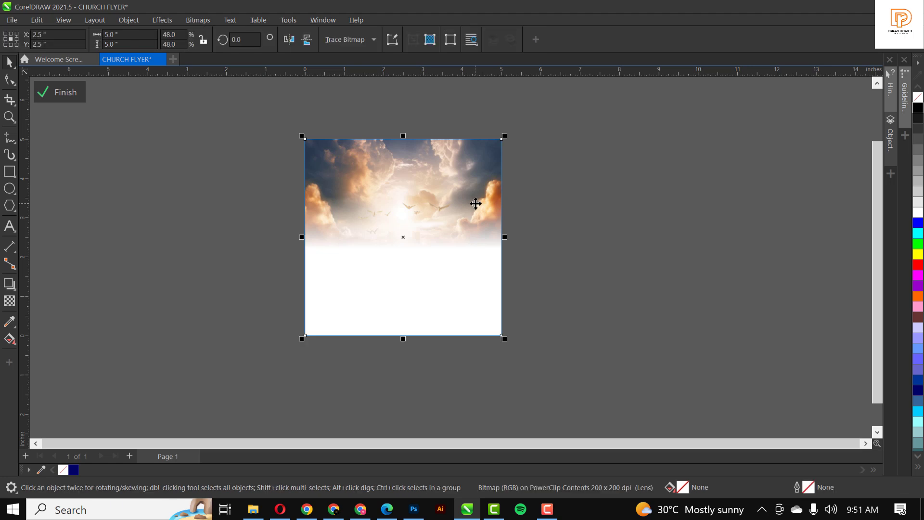
pyautogui.moveTo(514, 153)
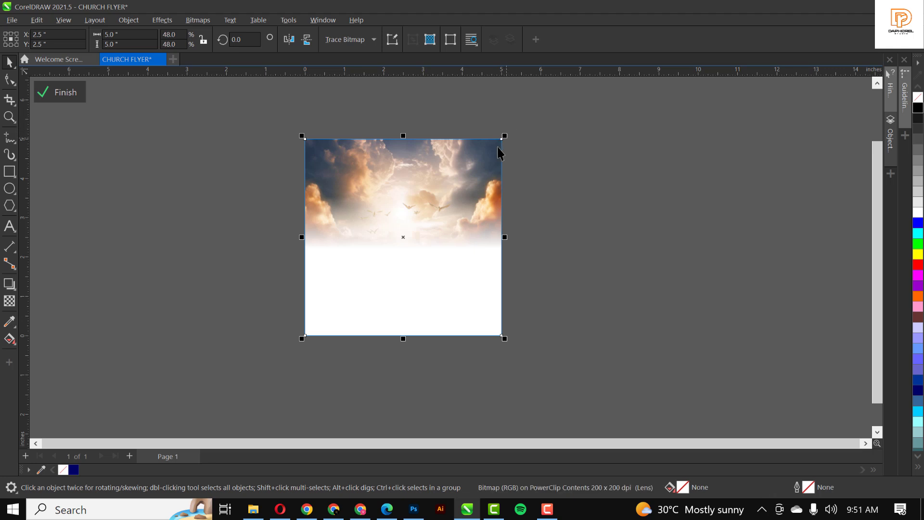
pyautogui.moveTo(614, 181)
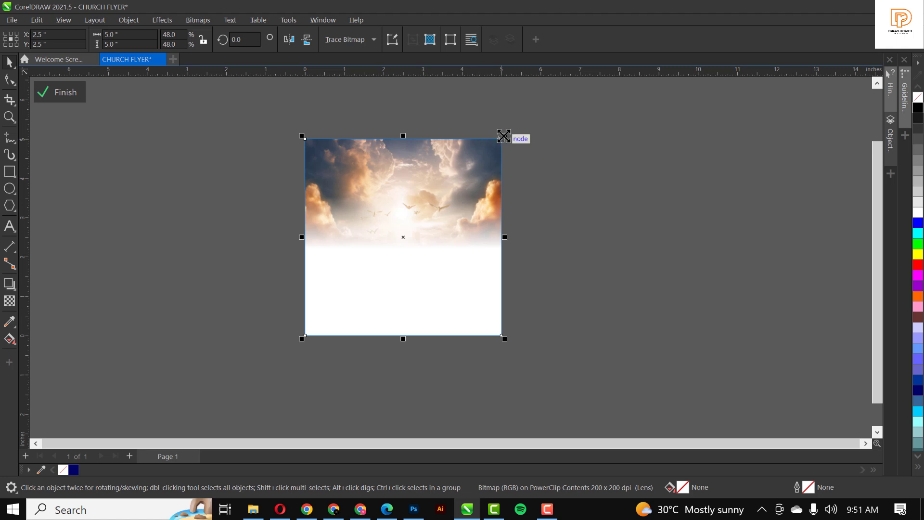
pyautogui.moveTo(503, 136); pyautogui.dragTo(501, 117)
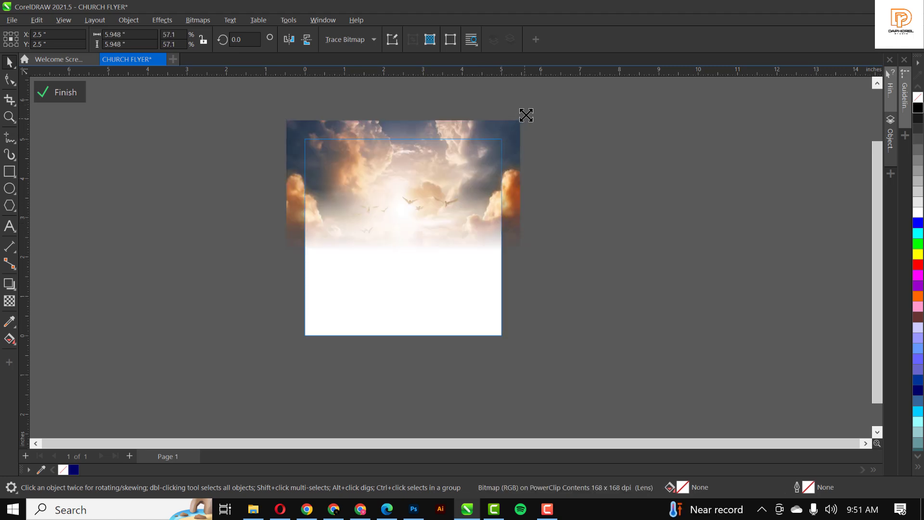
pyautogui.moveTo(525, 114); pyautogui.dragTo(531, 109)
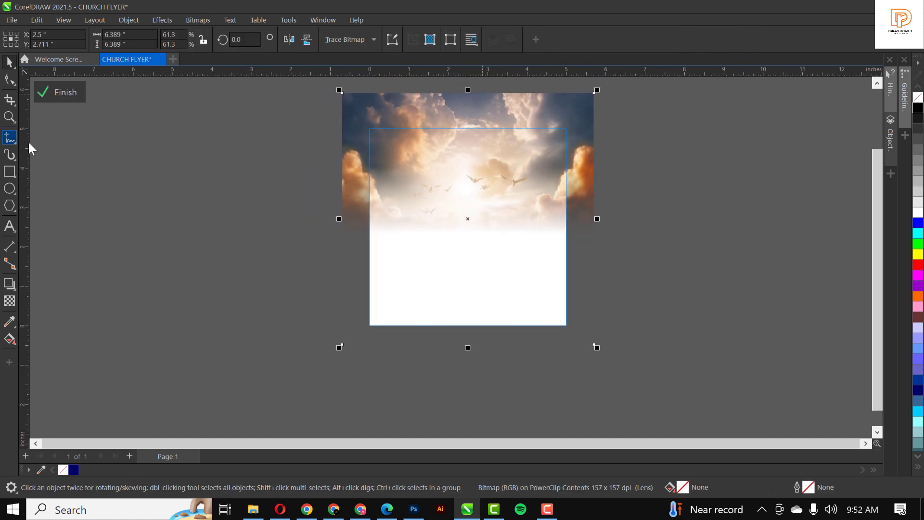
# Convert the clipped sky photo to a bitmap
pyautogui.click(197, 20)
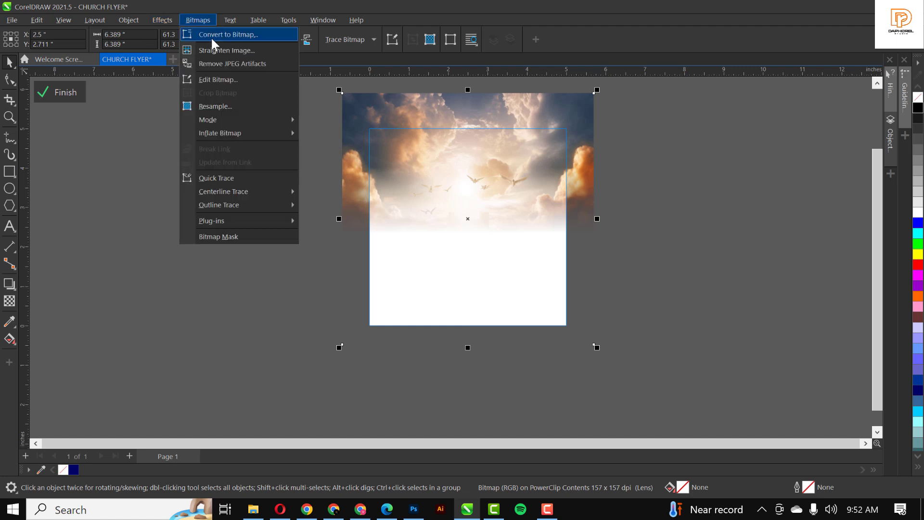
pyautogui.click(233, 34)
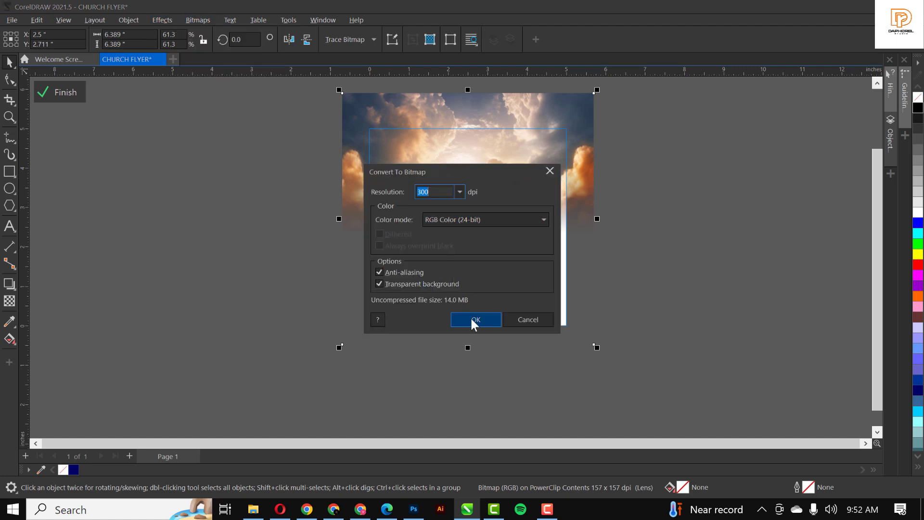
pyautogui.click(475, 319)
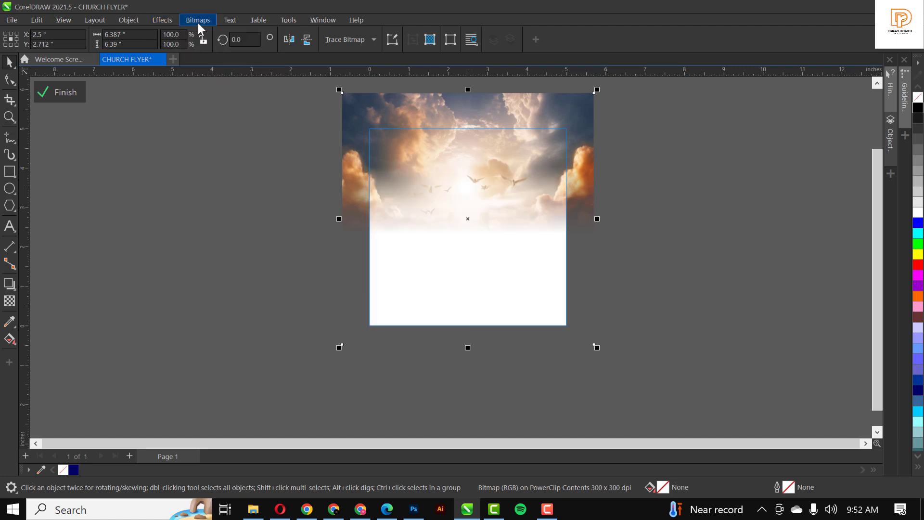
# In Image Adjustment Lab set the sky photo's Brightness to 18 and Contrast to 20 and apply
pyautogui.click(162, 19)
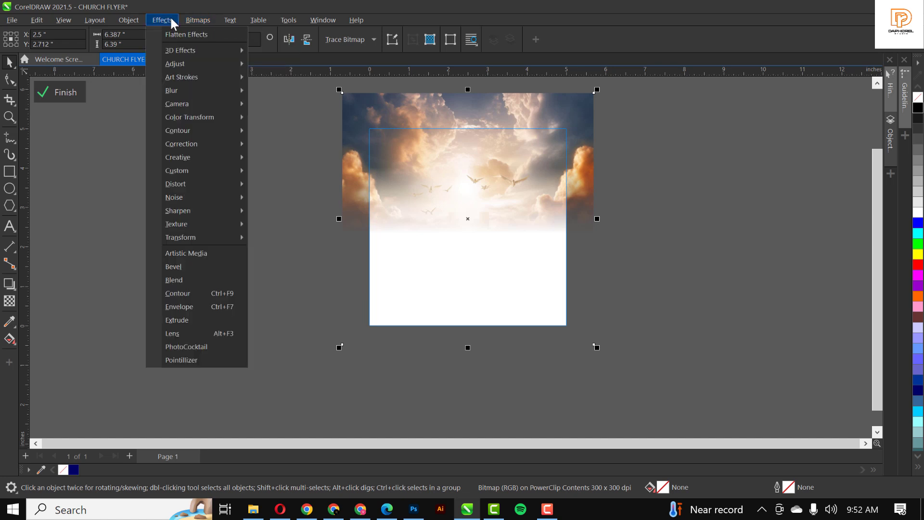
pyautogui.moveTo(175, 64)
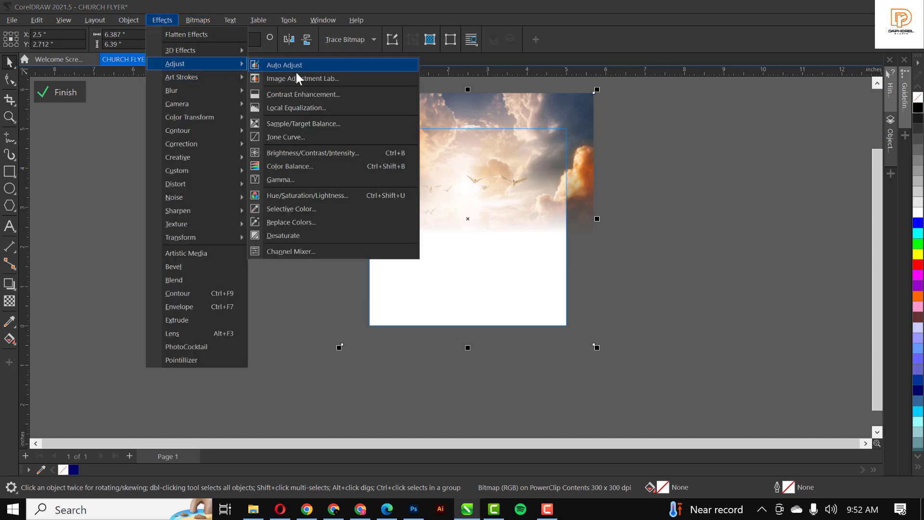
pyautogui.click(303, 78)
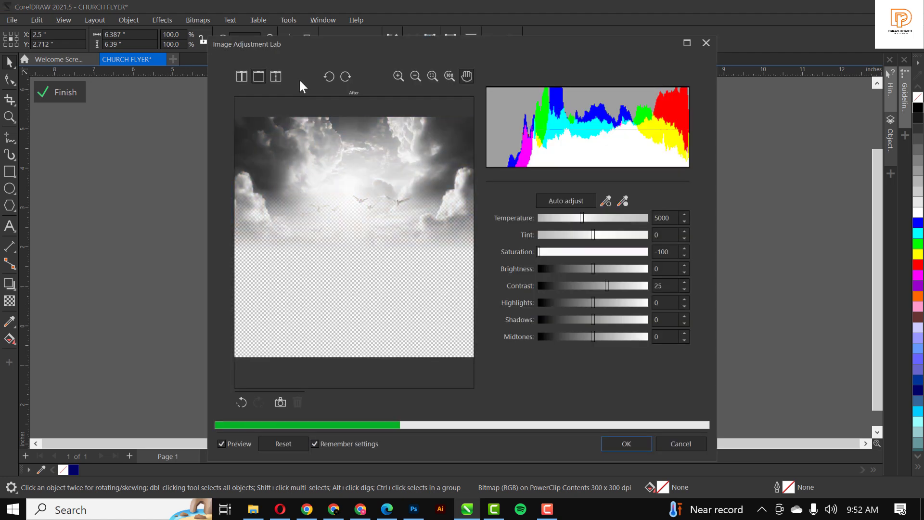
pyautogui.click(222, 443)
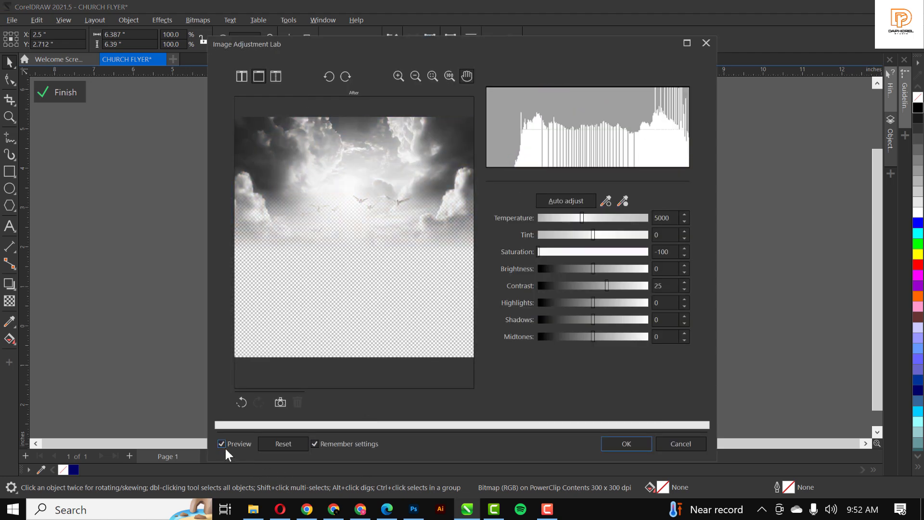
pyautogui.click(283, 443)
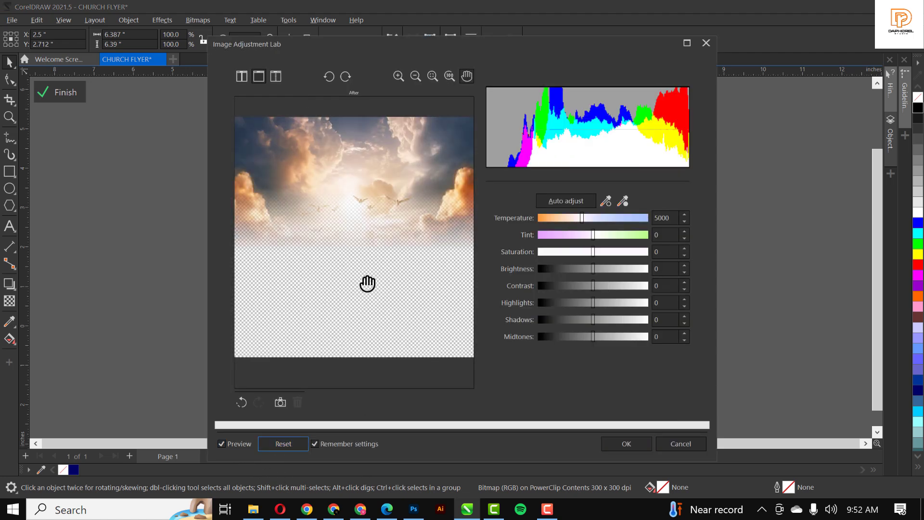
pyautogui.moveTo(591, 269); pyautogui.dragTo(607, 269)
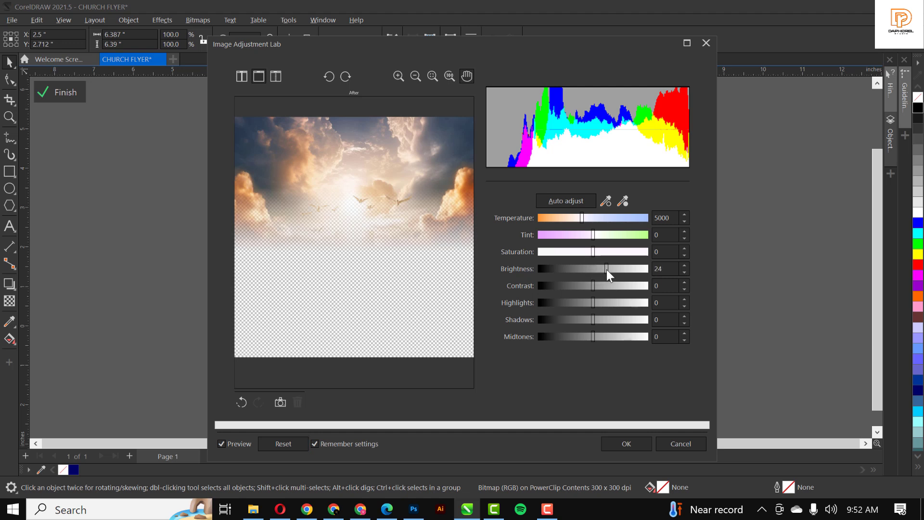
pyautogui.moveTo(606, 269); pyautogui.dragTo(602, 269)
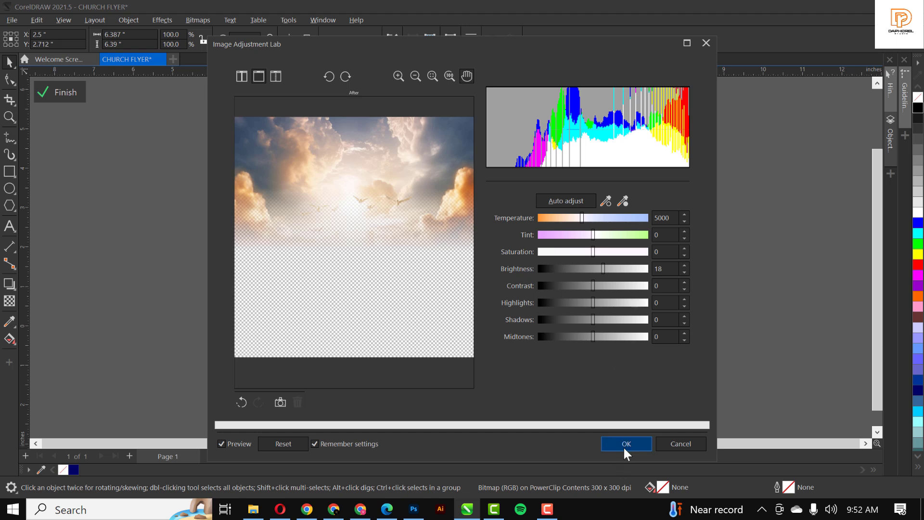
pyautogui.moveTo(593, 285); pyautogui.dragTo(606, 285)
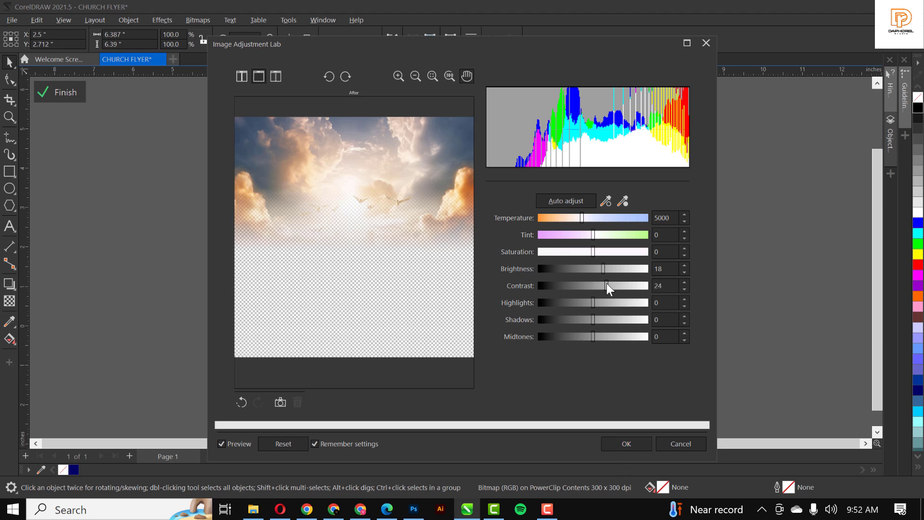
pyautogui.moveTo(606, 285); pyautogui.dragTo(603, 285)
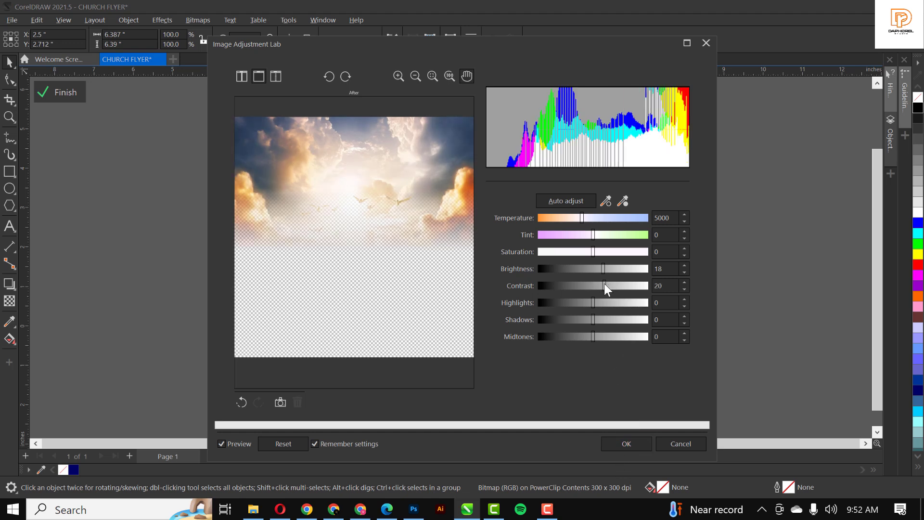
pyautogui.click(669, 269)
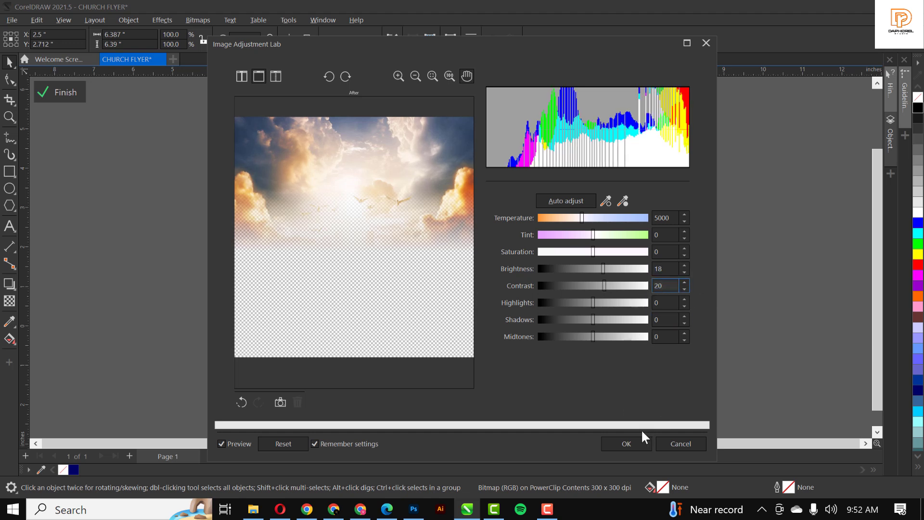
pyautogui.click(626, 443)
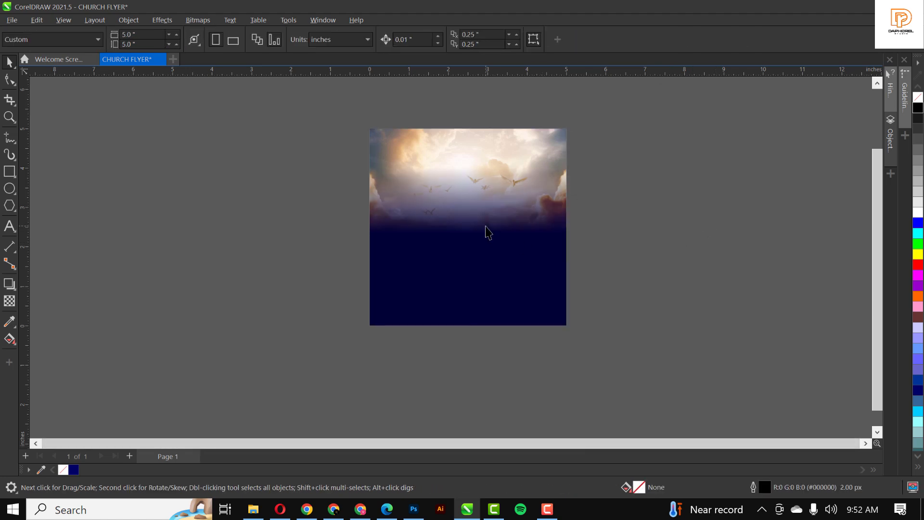
pyautogui.click(468, 226)
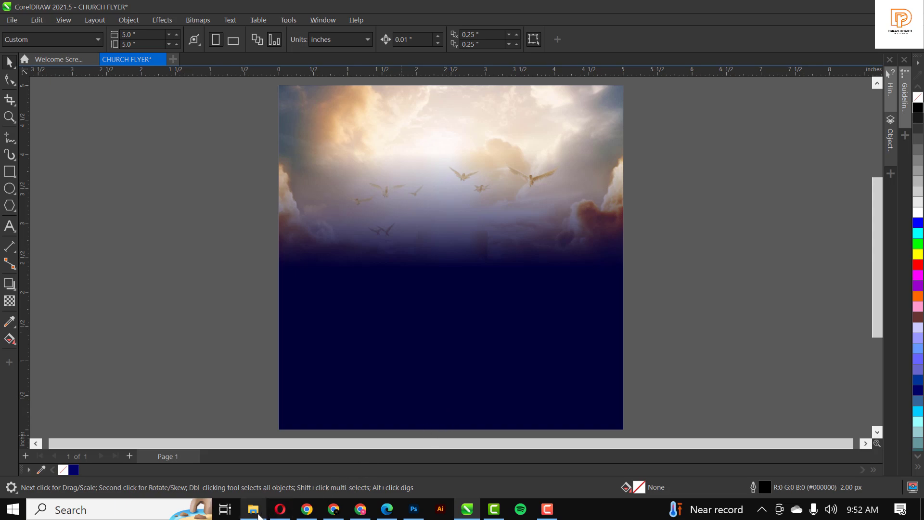
# Pick the praying man PNG in the FEAST OF PRAYERS folder and carry it into CorelDRAW
pyautogui.click(253, 510)
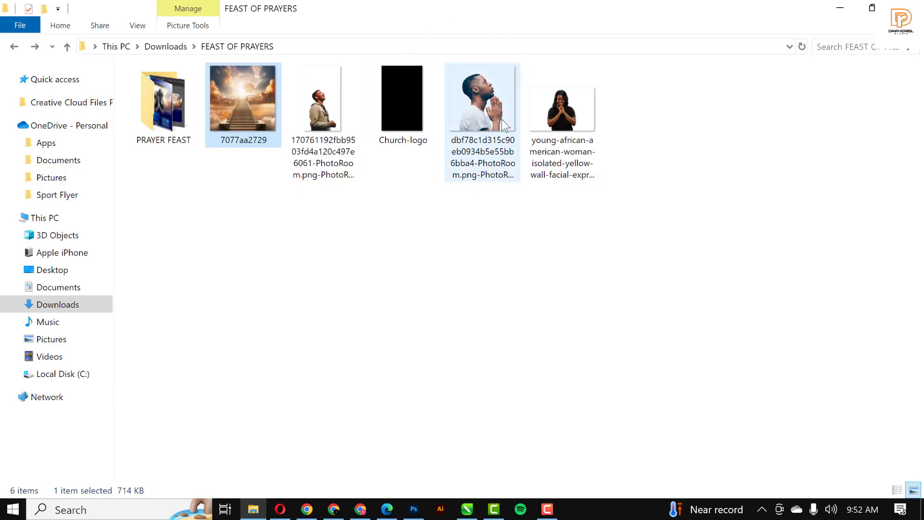
pyautogui.click(482, 103)
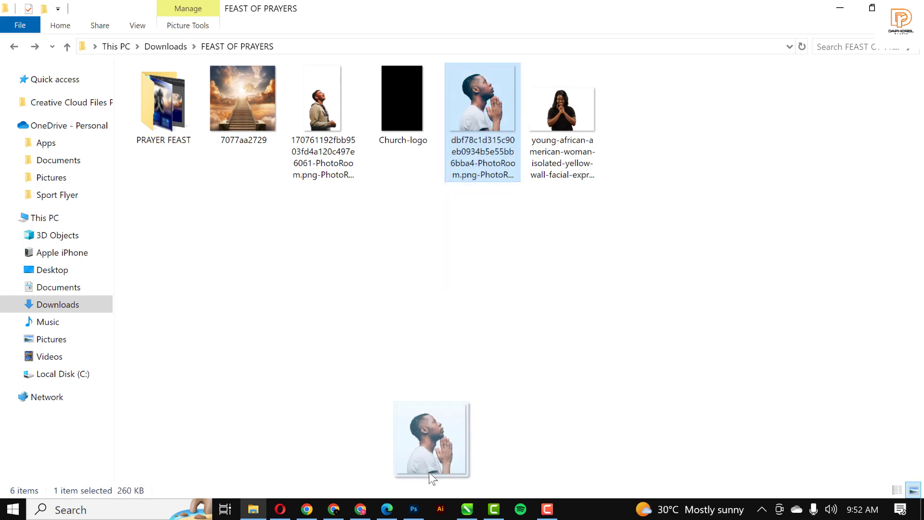
pyautogui.click(467, 509)
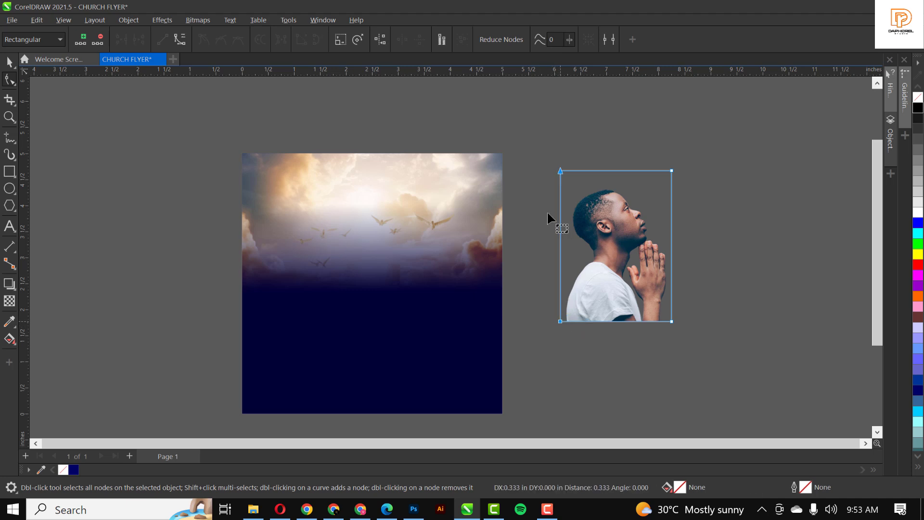
pyautogui.moveTo(671, 171)
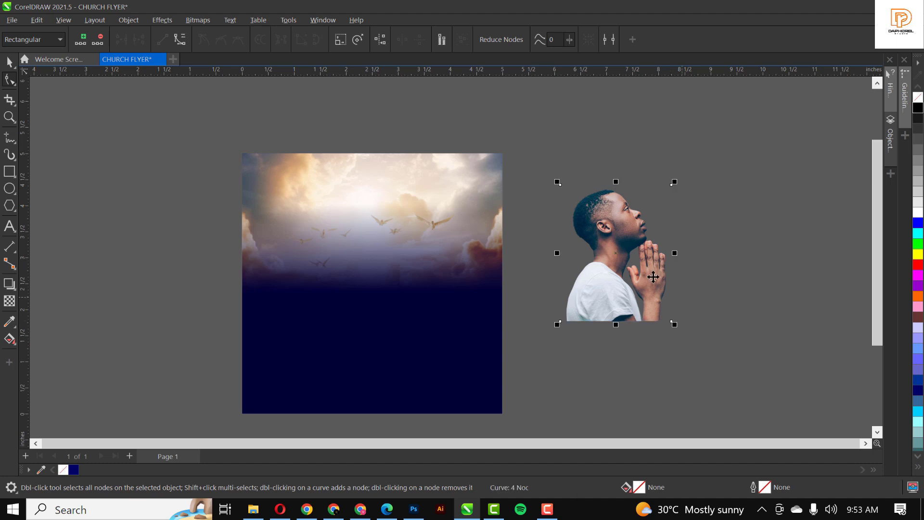
# In Image Adjustment Lab reset, then set the praying man's Saturation to -100 and Contrast to 21
pyautogui.click(197, 20)
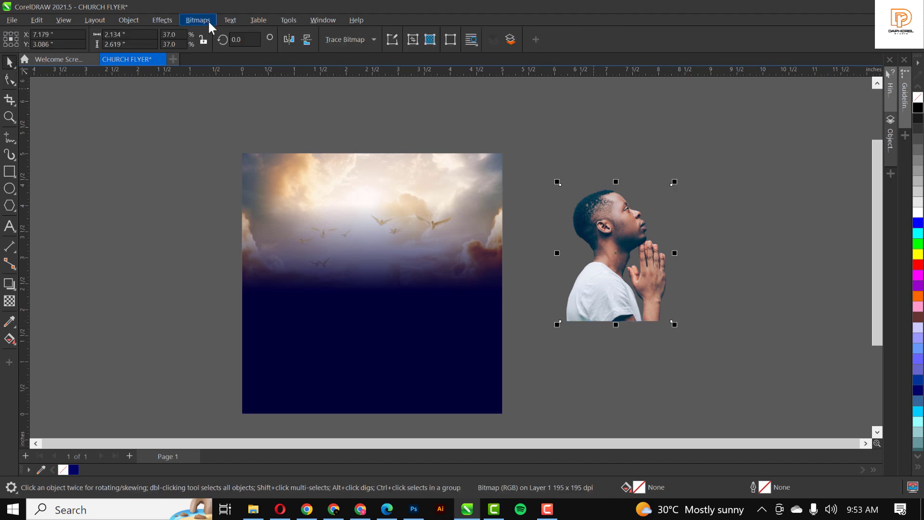
pyautogui.click(162, 20)
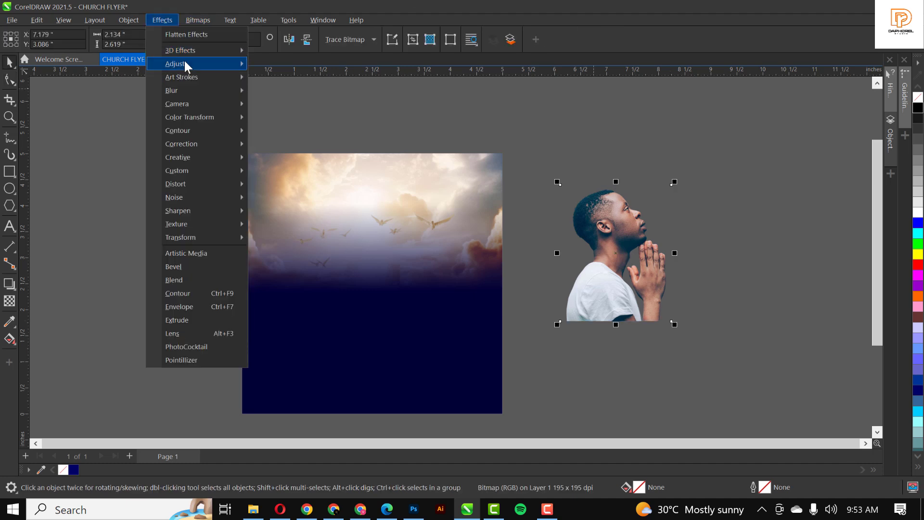
pyautogui.moveTo(174, 63)
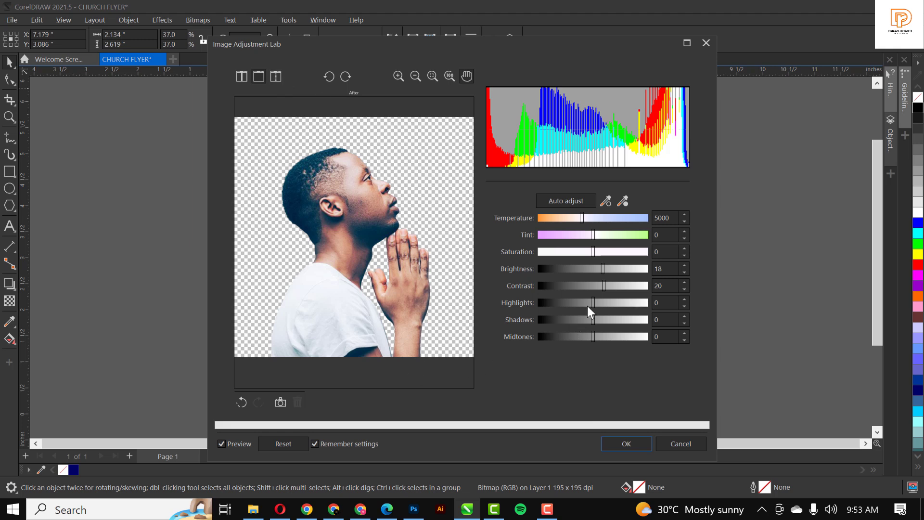
pyautogui.click(283, 443)
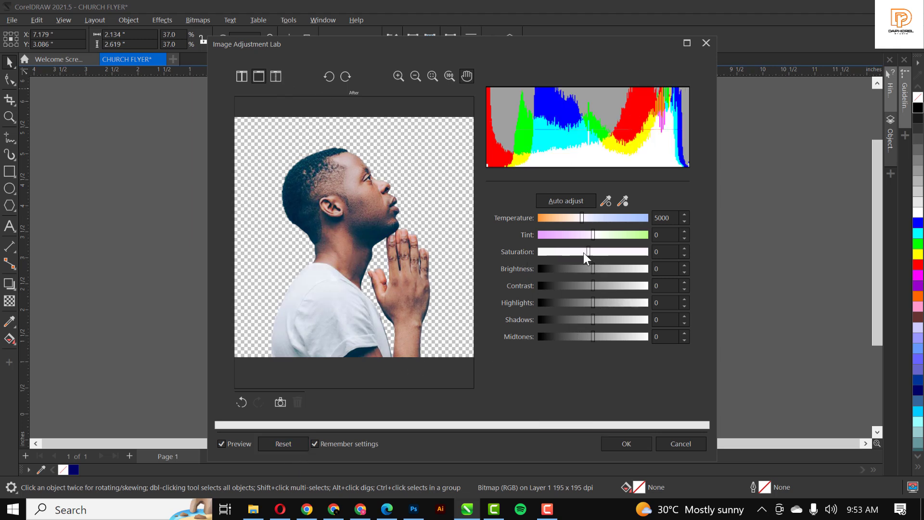
pyautogui.moveTo(586, 251); pyautogui.dragTo(536, 251)
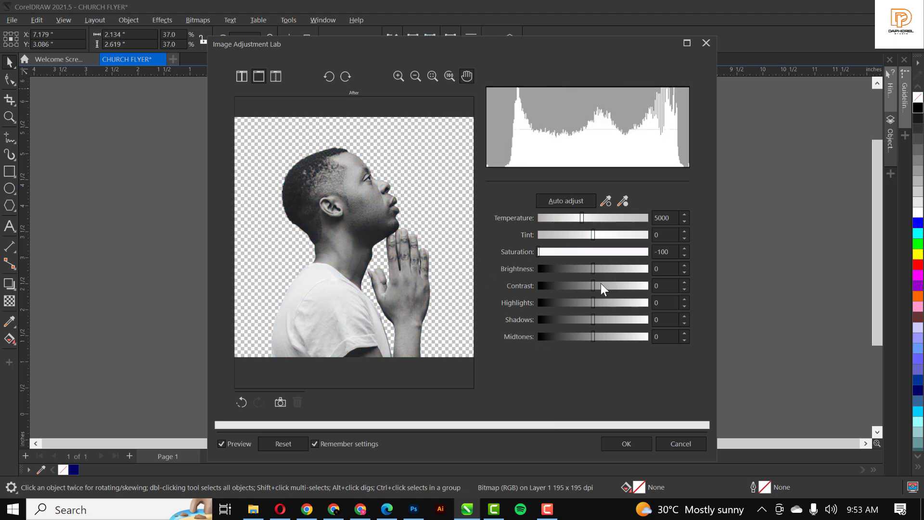
pyautogui.moveTo(594, 285); pyautogui.dragTo(600, 286)
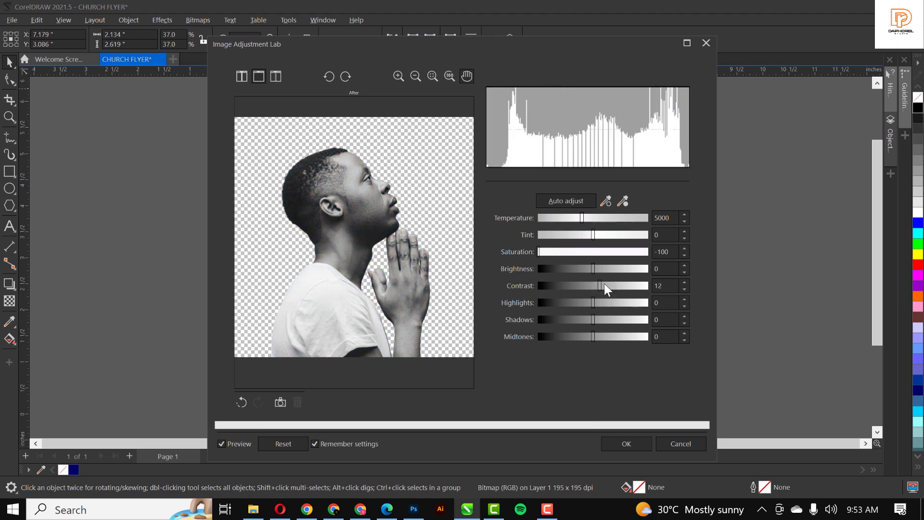
pyautogui.moveTo(598, 285); pyautogui.dragTo(604, 285)
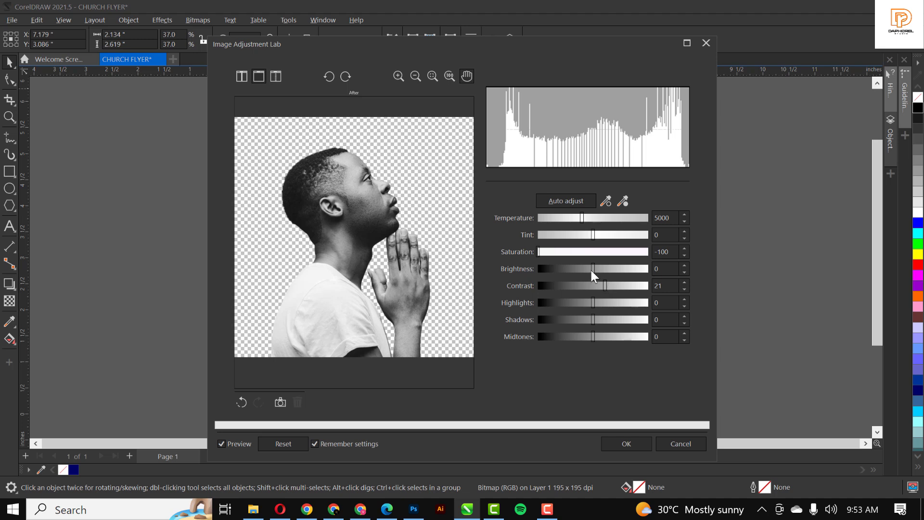
pyautogui.moveTo(606, 324)
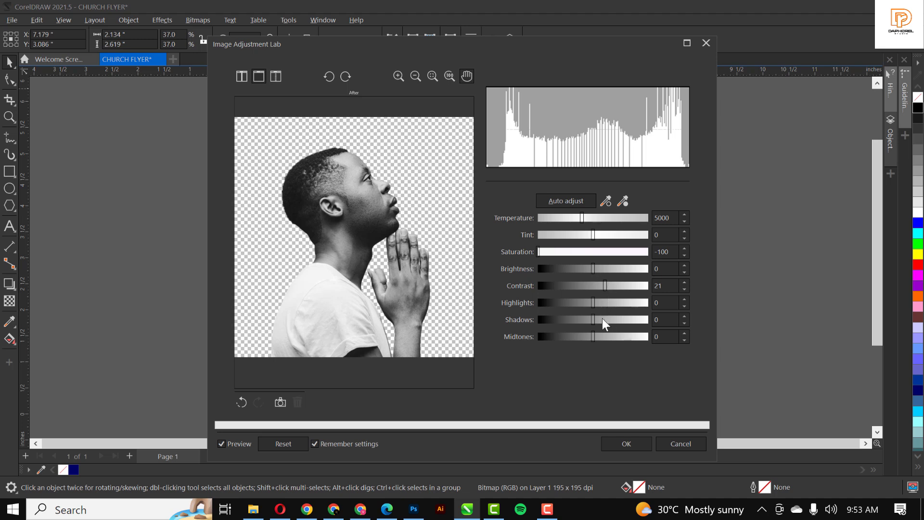
# Set Shadows to -29 and Highlights to 10, then apply the black-and-white adjustment
pyautogui.moveTo(592, 320); pyautogui.dragTo(605, 320)
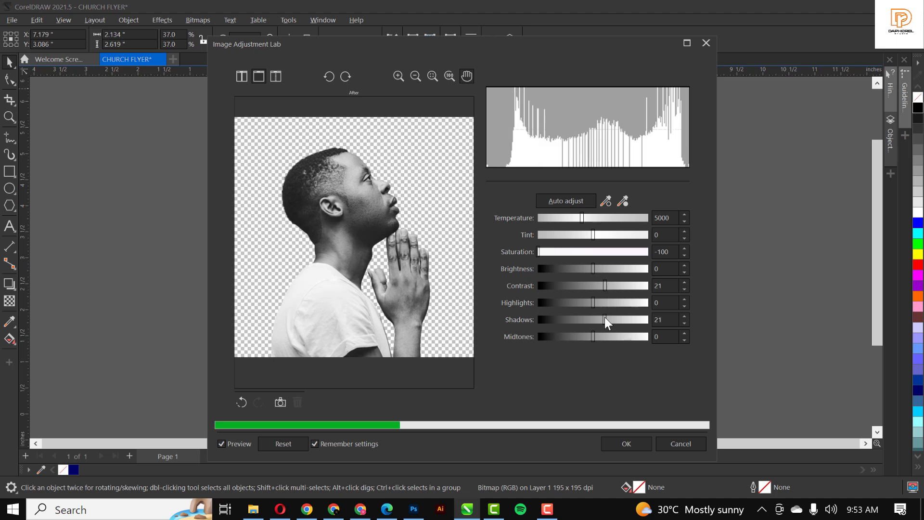
pyautogui.moveTo(605, 318); pyautogui.dragTo(578, 319)
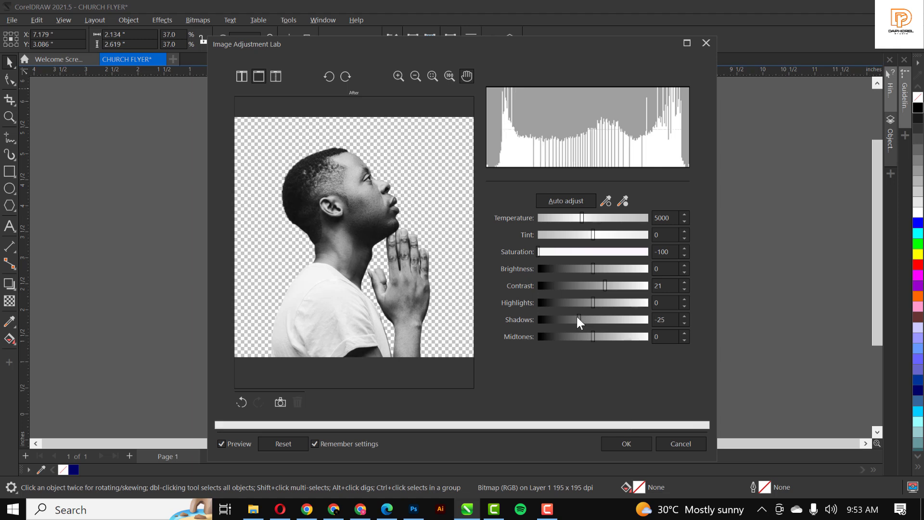
pyautogui.moveTo(579, 320); pyautogui.dragTo(576, 319)
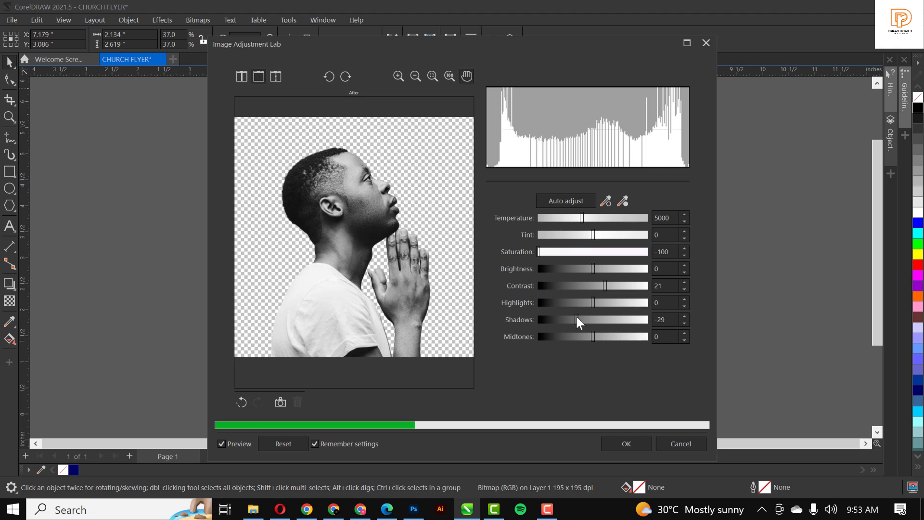
pyautogui.moveTo(592, 302); pyautogui.dragTo(587, 303)
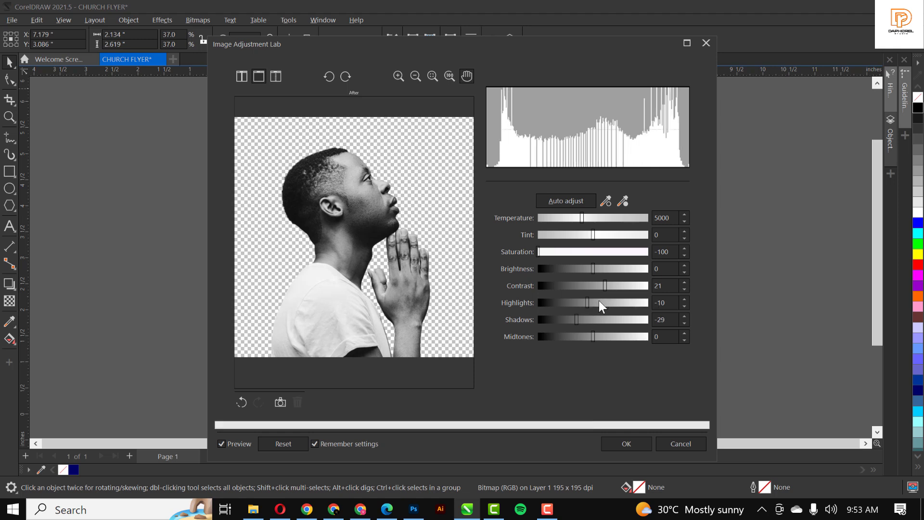
pyautogui.click(665, 285)
pyautogui.write('10')
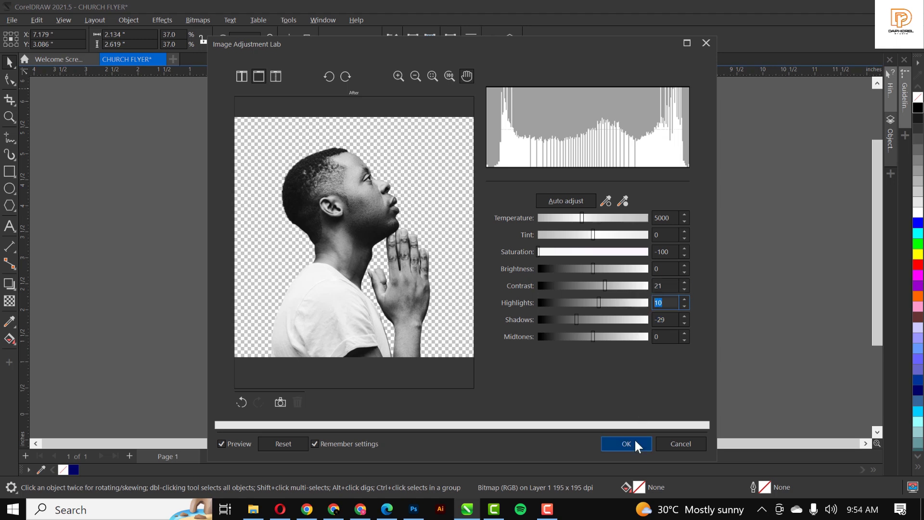
pyautogui.click(626, 444)
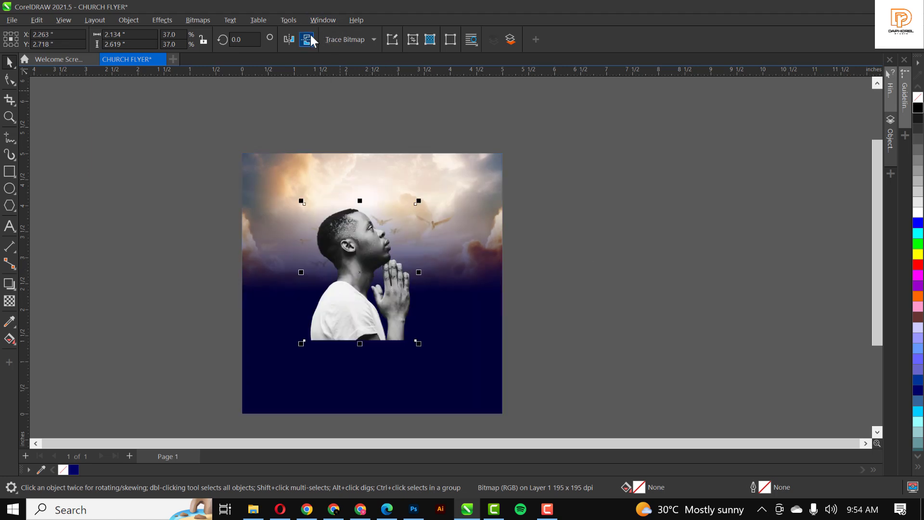
pyautogui.moveTo(306, 39)
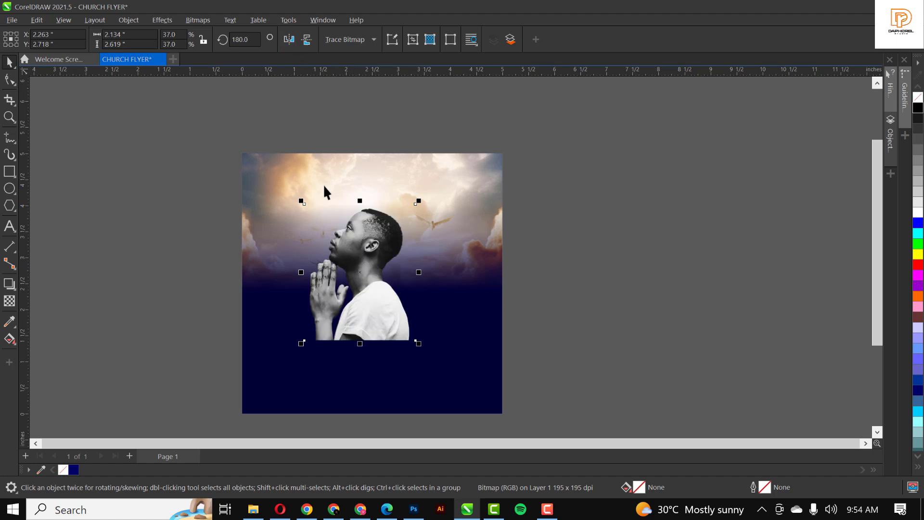
pyautogui.moveTo(412, 354)
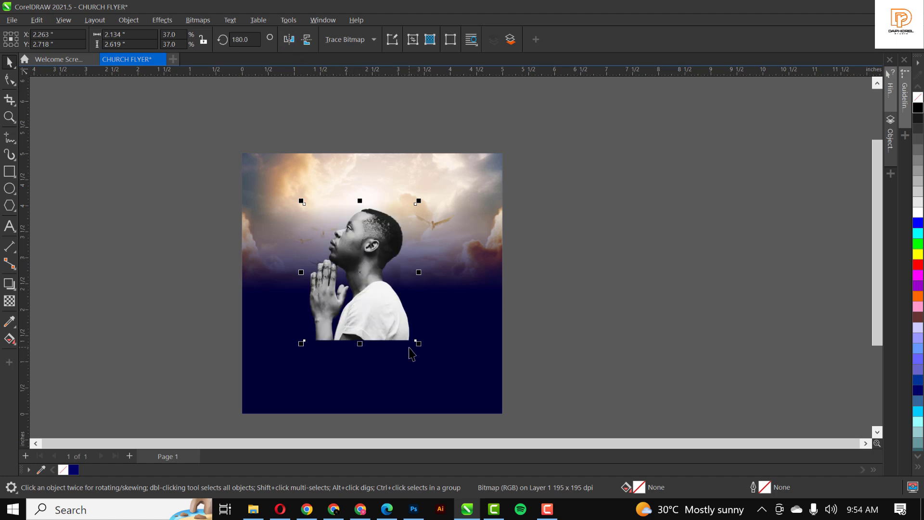
# Shrink the mirrored praying man to about 31% on the flyer and return to File Explorer
pyautogui.moveTo(419, 342); pyautogui.dragTo(398, 319)
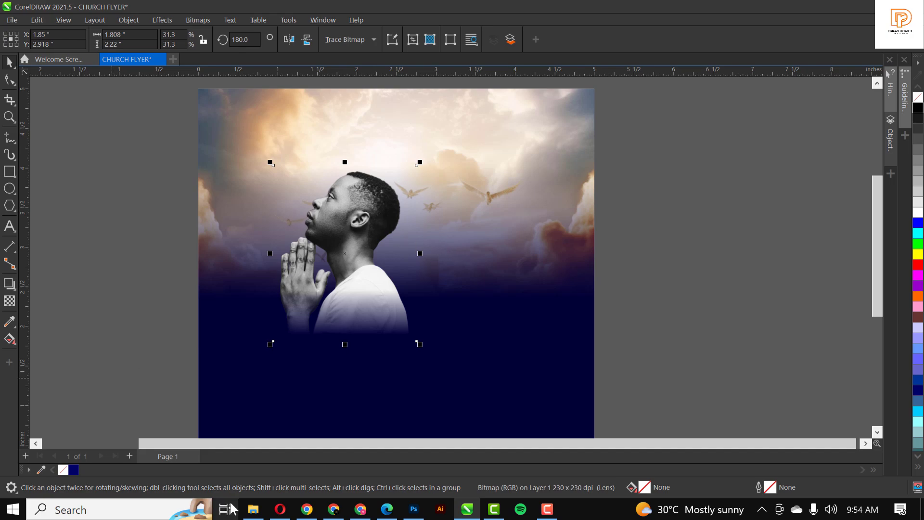
pyautogui.click(254, 509)
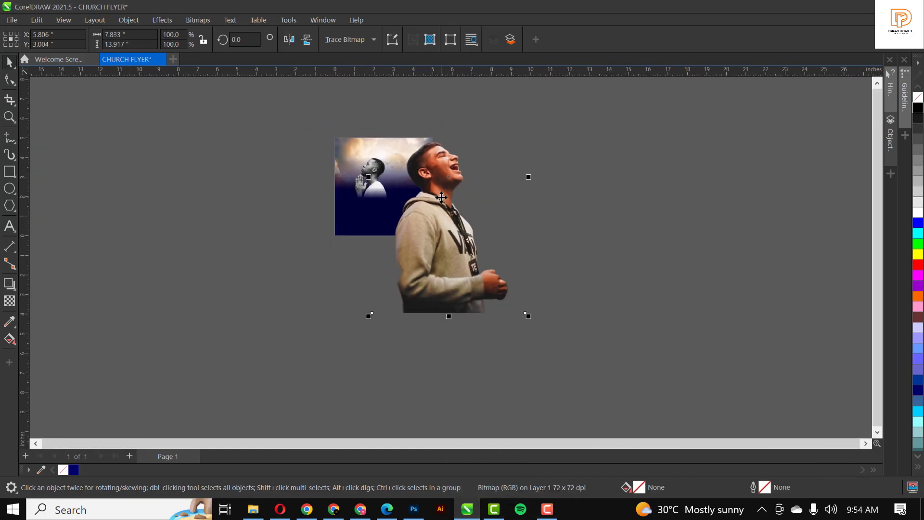
# Place the laughing man photo beside the flyer and trim the empty space above his head
pyautogui.moveTo(442, 198); pyautogui.dragTo(511, 219)
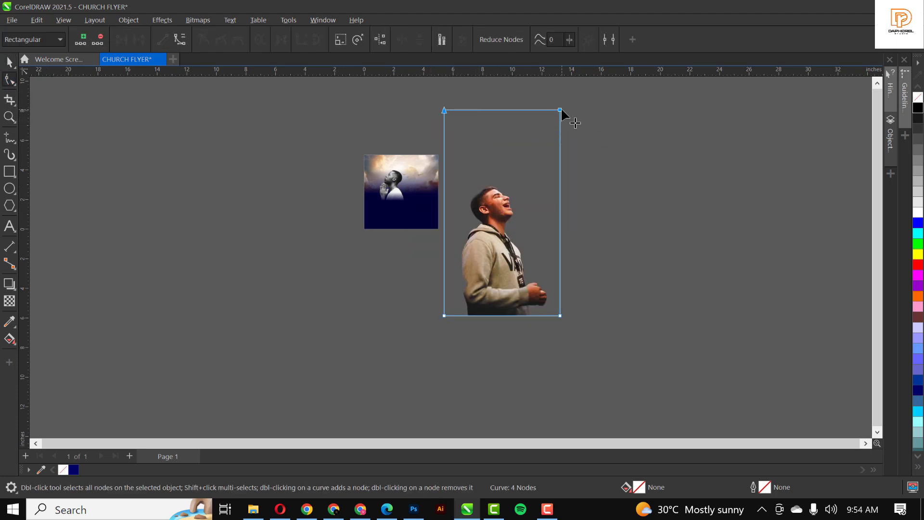
pyautogui.moveTo(566, 117); pyautogui.dragTo(418, 348)
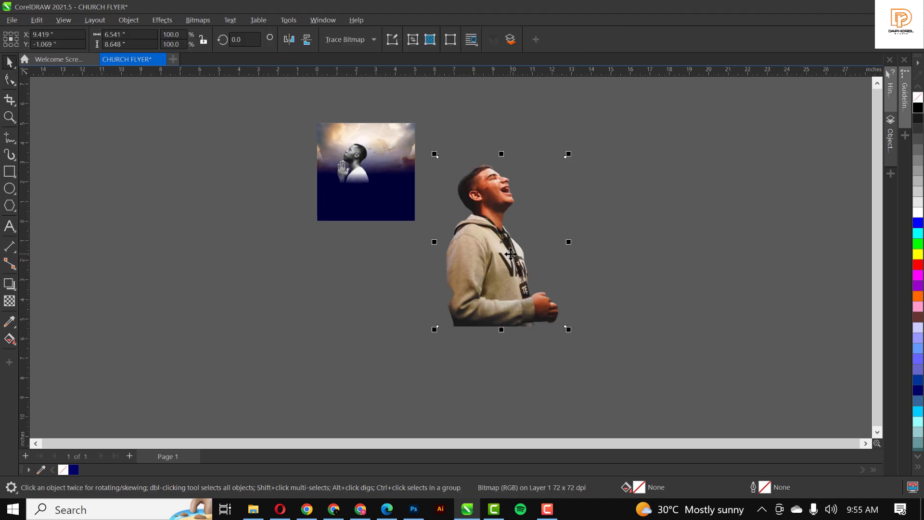
pyautogui.click(162, 19)
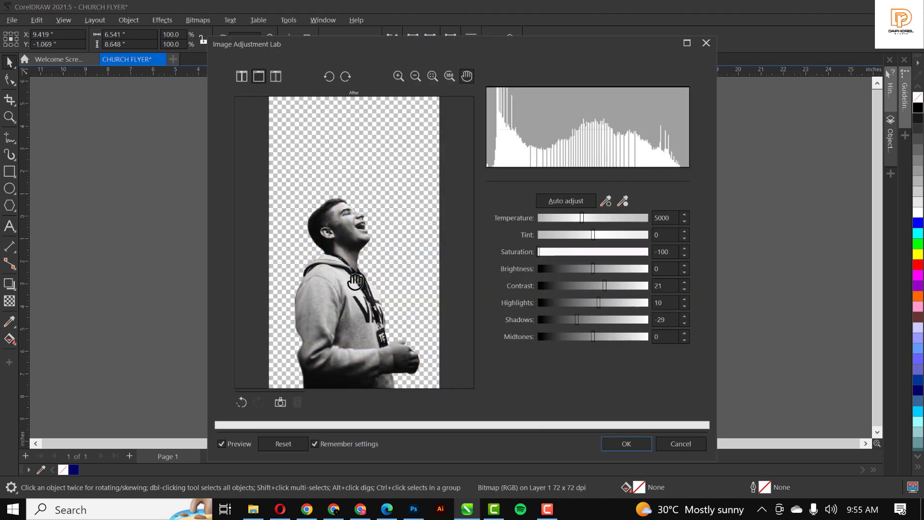
pyautogui.moveTo(383, 244)
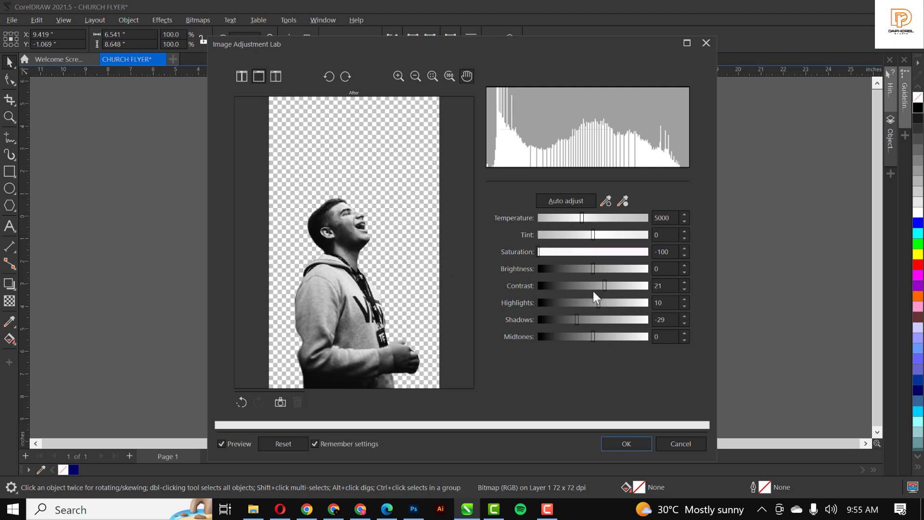
pyautogui.moveTo(606, 285)
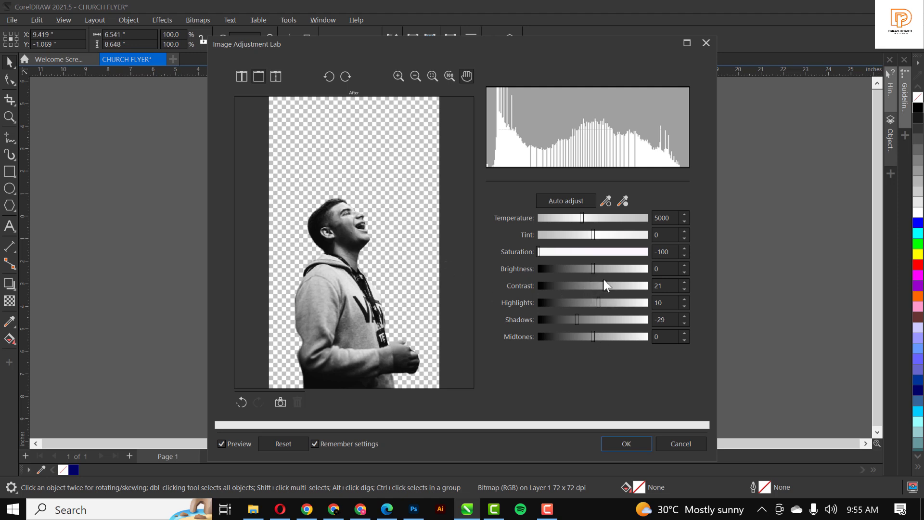
# Apply the Saturation -100, Contrast 21, Highlights 10, Shadows -29 adjustment to the laughing man's photo
pyautogui.click(626, 443)
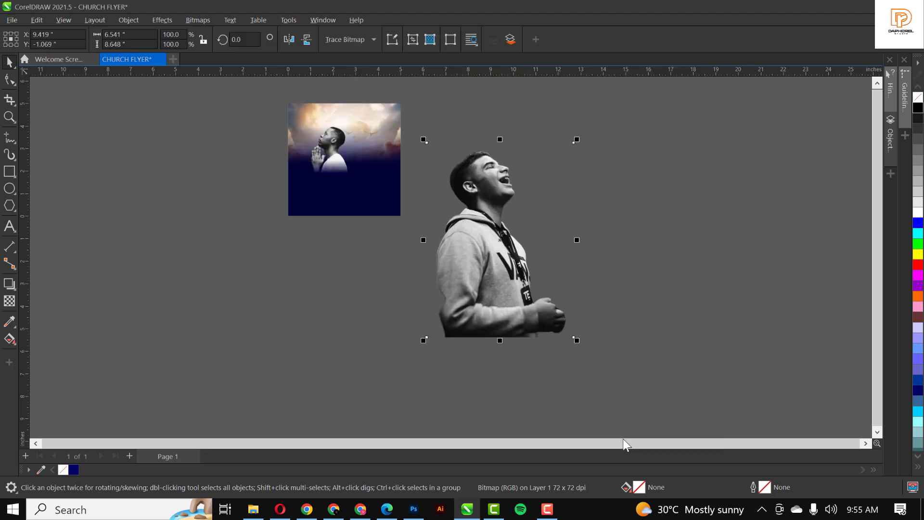
# Move the laughing man onto the flyer and scale him down to fit beside the praying man
pyautogui.moveTo(576, 340); pyautogui.dragTo(556, 327)
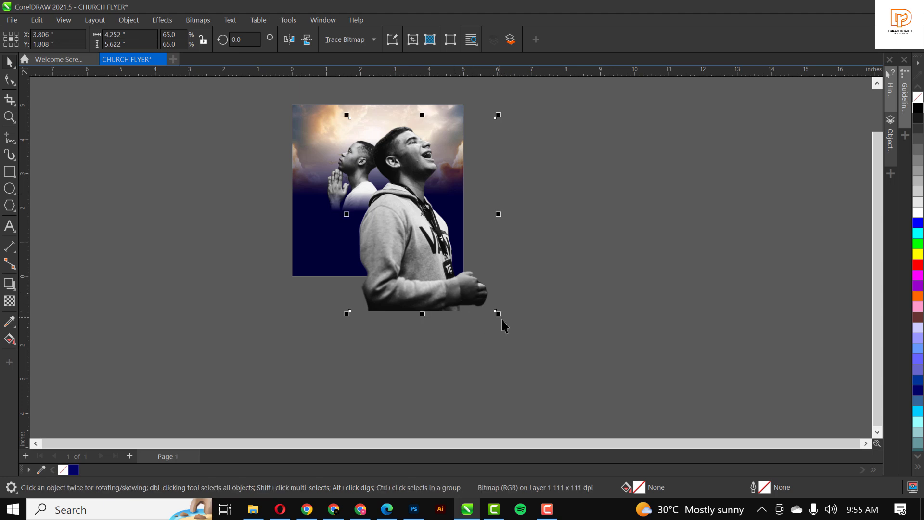
pyautogui.moveTo(498, 313); pyautogui.dragTo(482, 292)
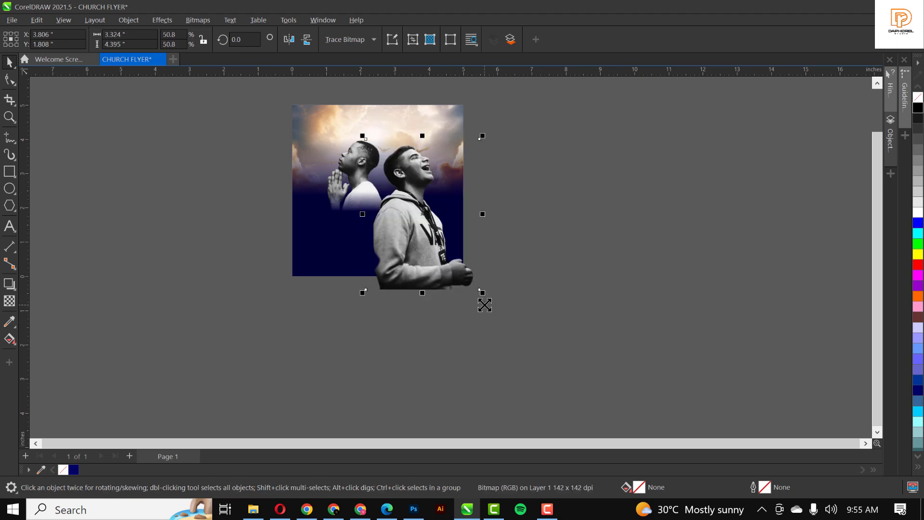
pyautogui.moveTo(483, 292); pyautogui.dragTo(474, 280)
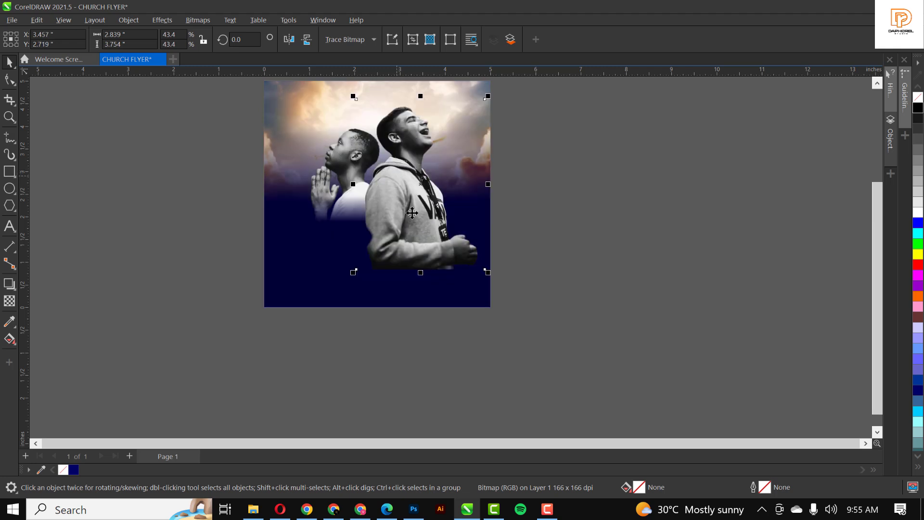
pyautogui.moveTo(463, 261)
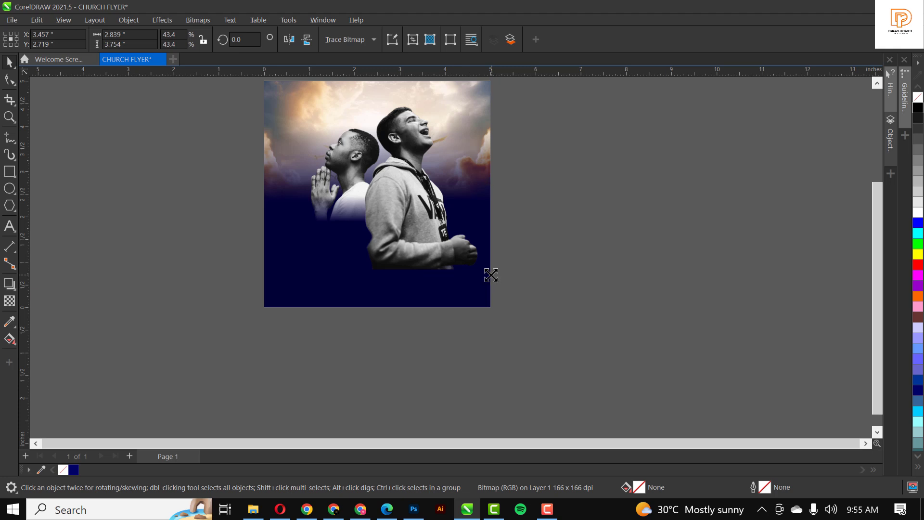
pyautogui.moveTo(490, 274); pyautogui.dragTo(476, 255)
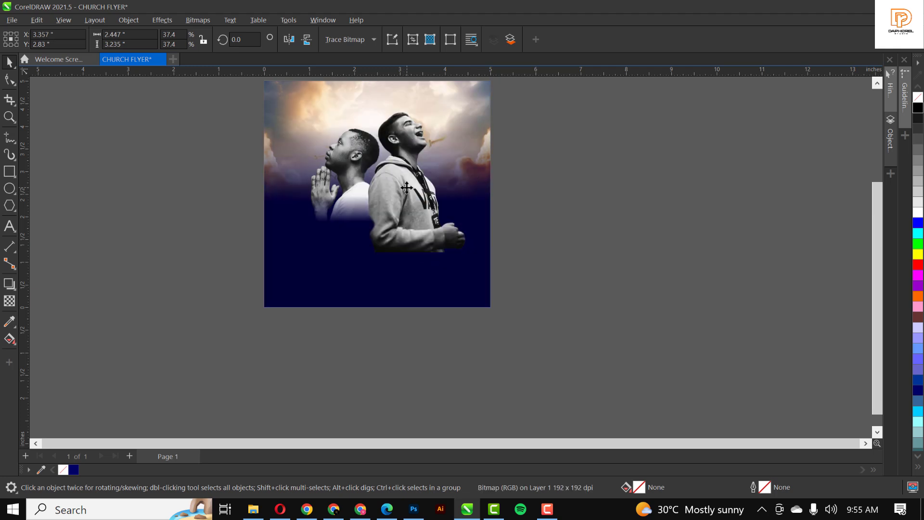
# Fade the laughing man's lower body into the navy with the Transparency tool
pyautogui.click(407, 188)
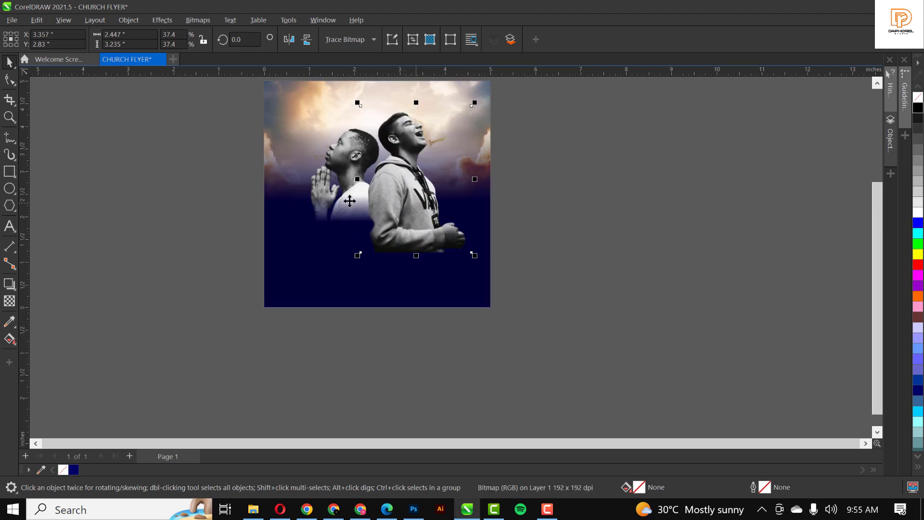
pyautogui.click(10, 300)
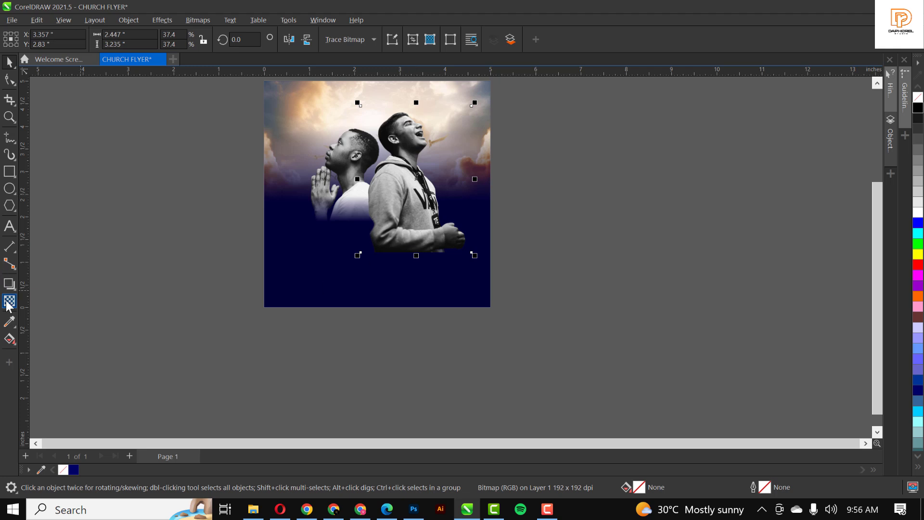
pyautogui.click(9, 300)
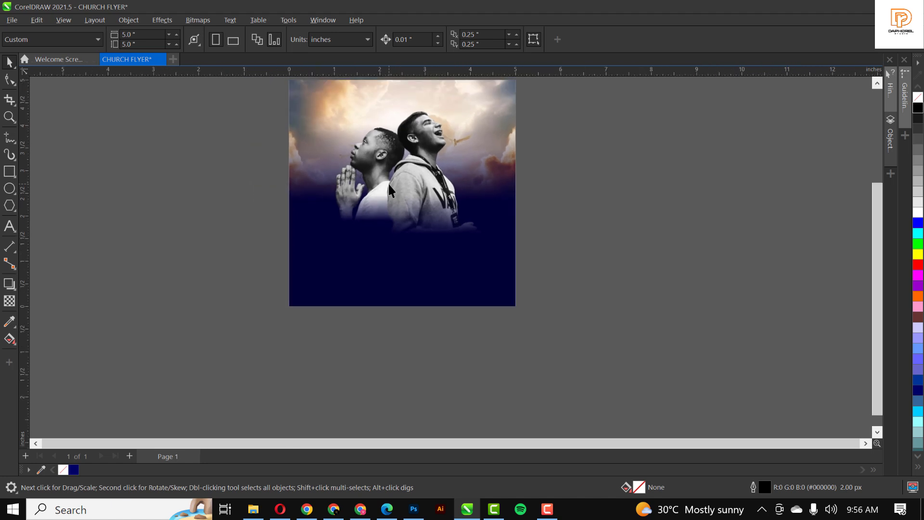
# Drag the praying woman photo from the FEAST OF PRAYERS folder into the CorelDRAW document
pyautogui.click(254, 509)
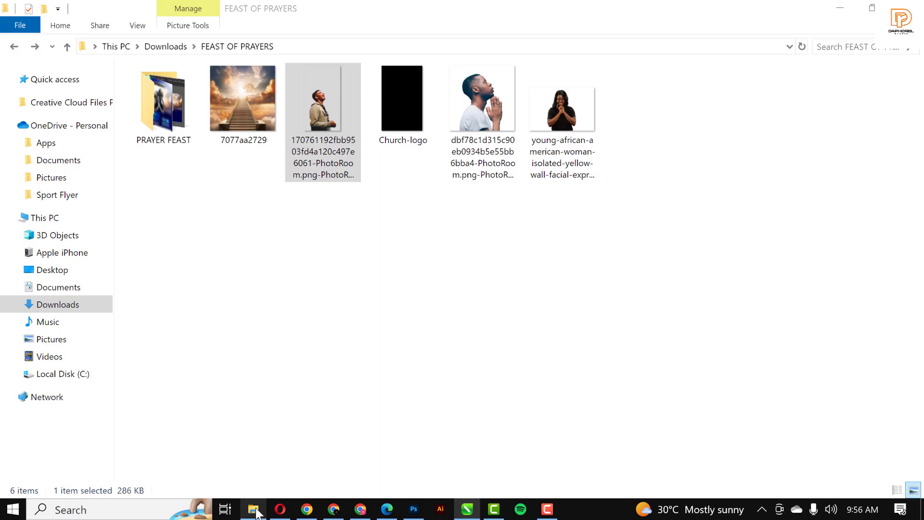
pyautogui.moveTo(562, 108); pyautogui.dragTo(495, 266)
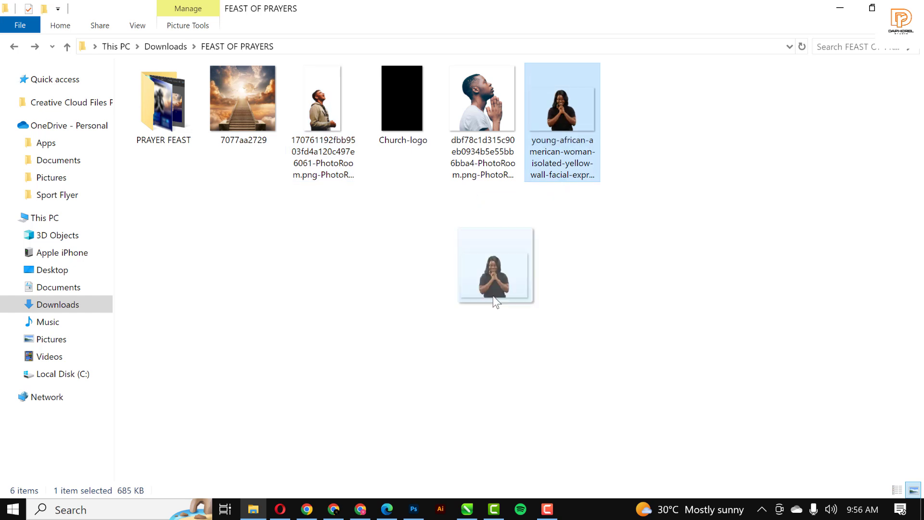
pyautogui.moveTo(495, 266); pyautogui.dragTo(477, 454)
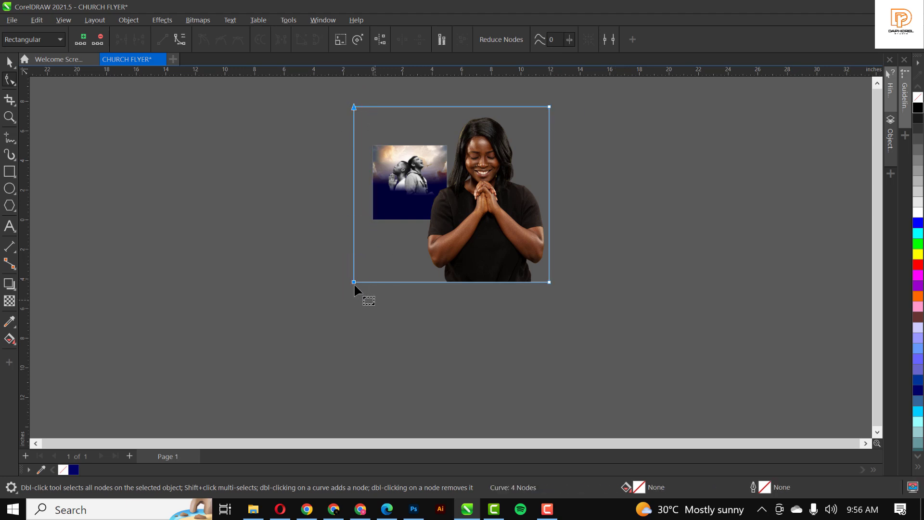
# Place the praying woman photo, scale her down and set her in front of the two men
pyautogui.moveTo(353, 283); pyautogui.dragTo(420, 282)
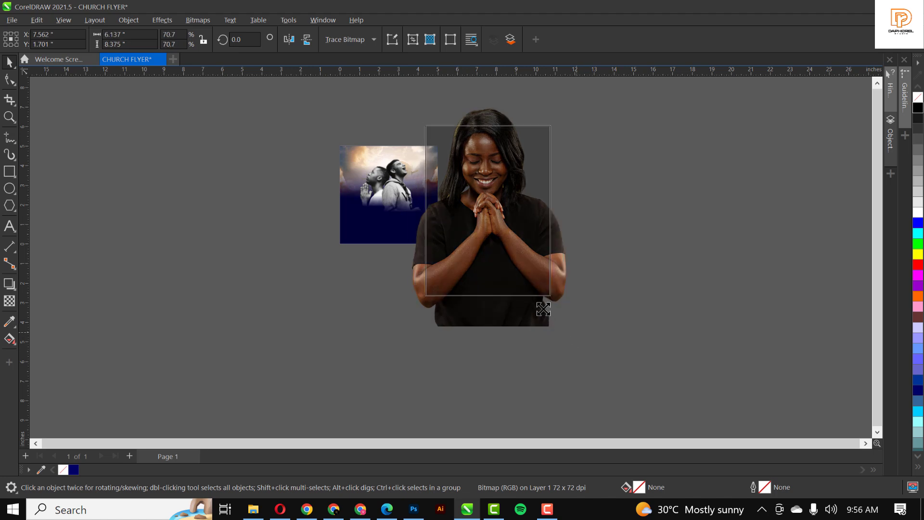
pyautogui.moveTo(542, 309); pyautogui.dragTo(531, 268)
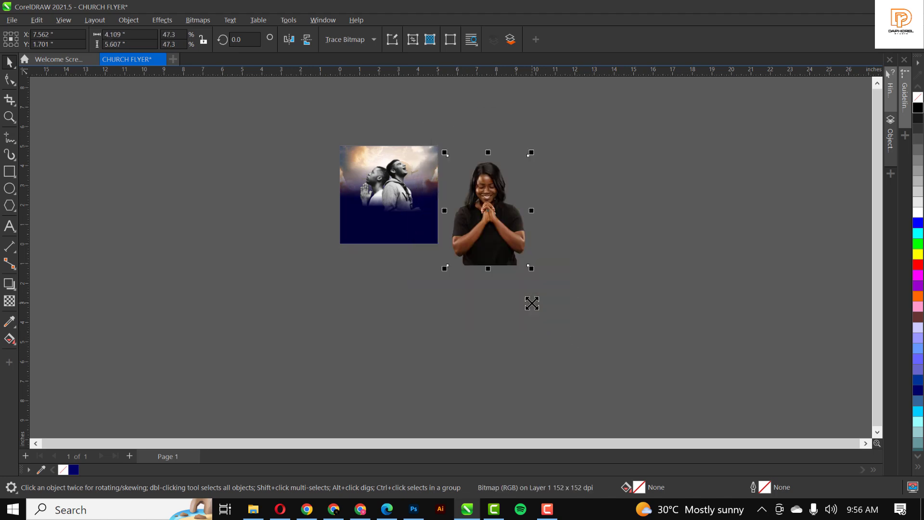
pyautogui.moveTo(533, 309)
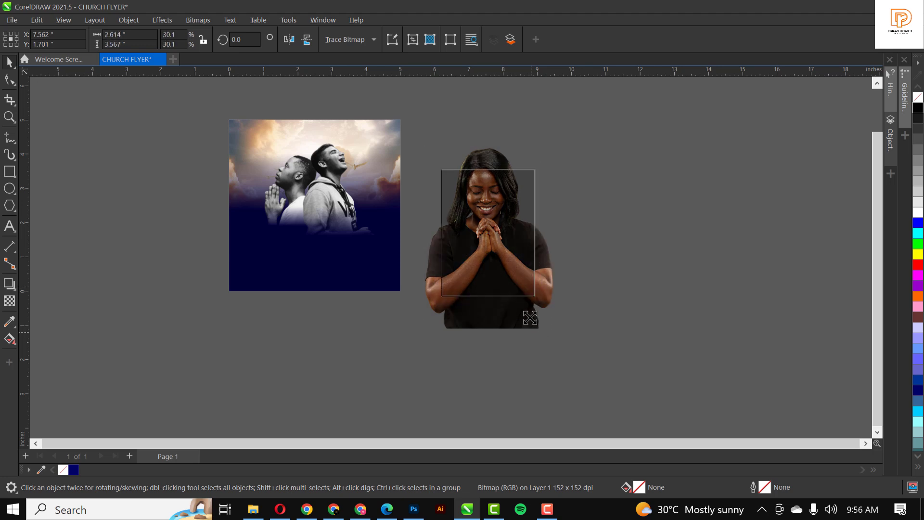
pyautogui.moveTo(488, 233); pyautogui.dragTo(317, 223)
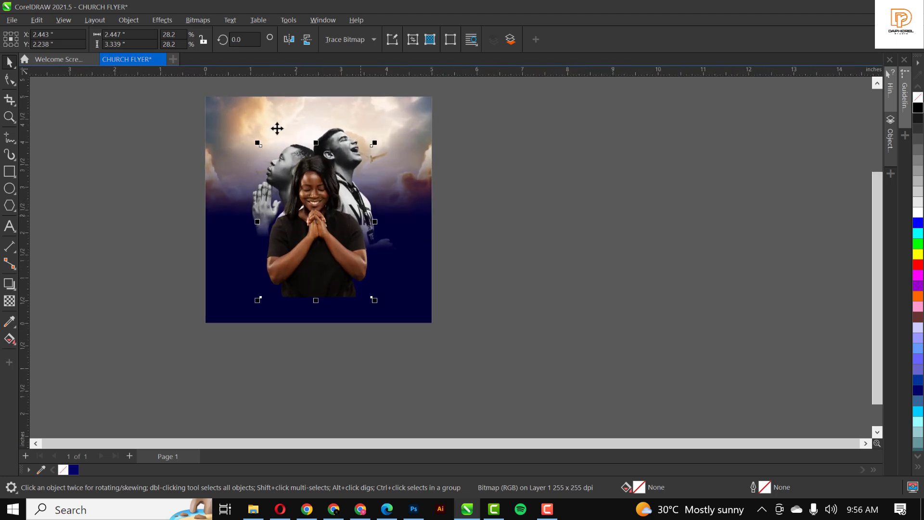
# Bring up the Image Adjustment Lab for the praying woman photo via Effects > Adjust
pyautogui.click(162, 19)
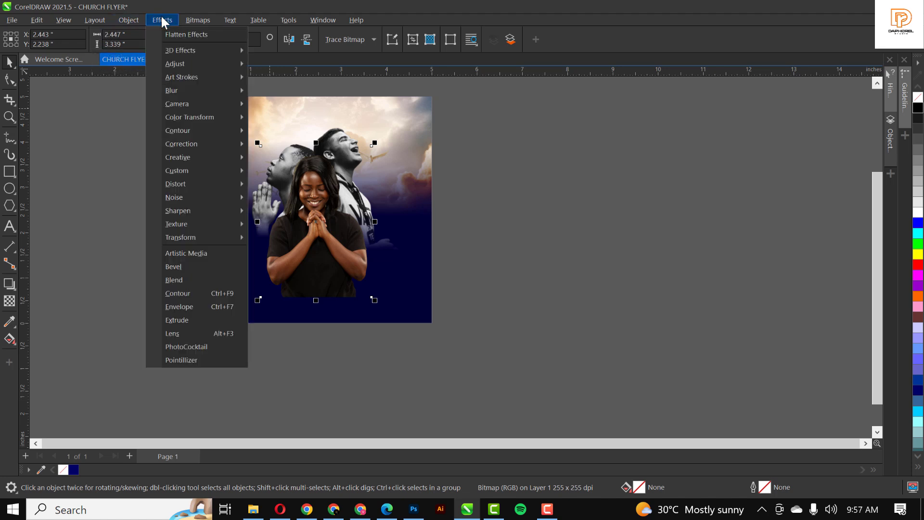
pyautogui.click(198, 19)
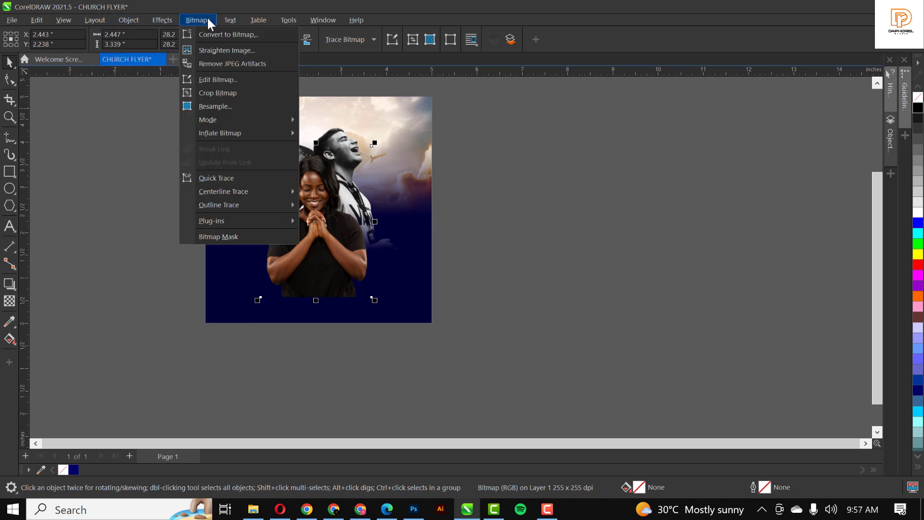
pyautogui.click(162, 19)
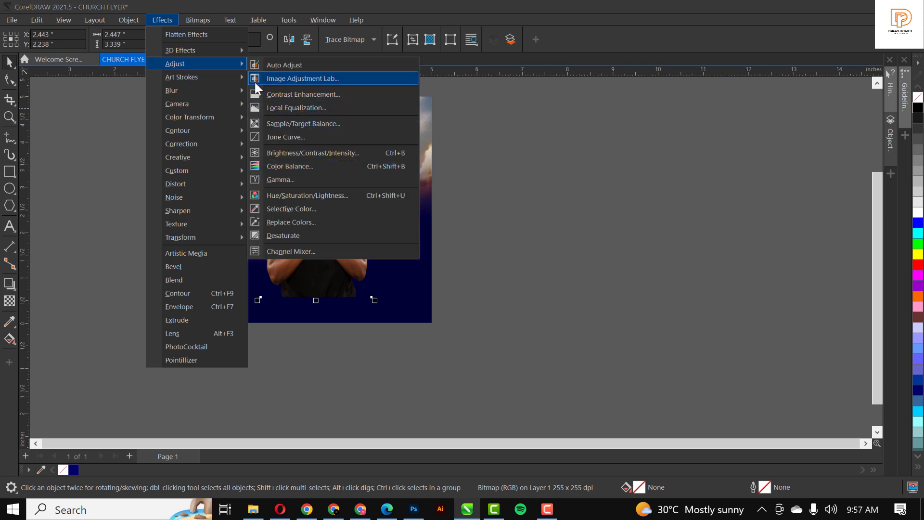
pyautogui.click(302, 78)
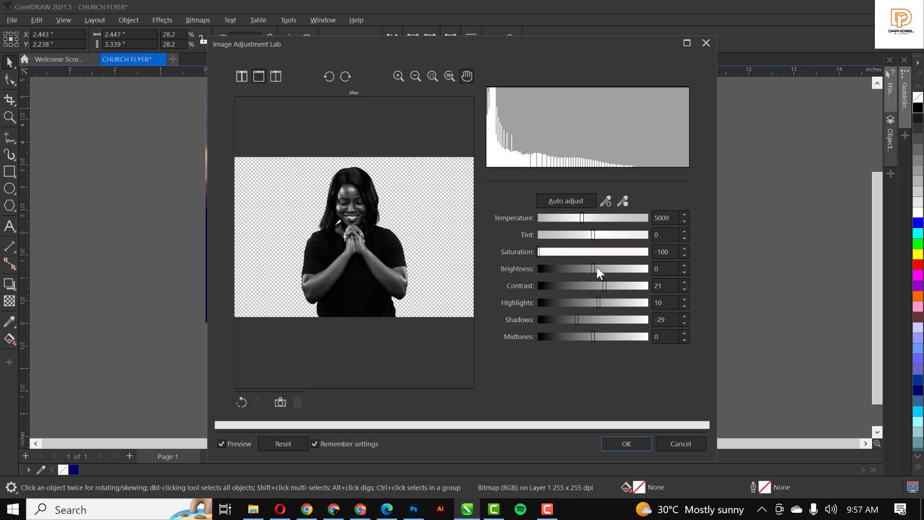
# Raise her Brightness to 18 and Highlights to 19 and apply the black-and-white adjustment
pyautogui.moveTo(594, 269); pyautogui.dragTo(600, 268)
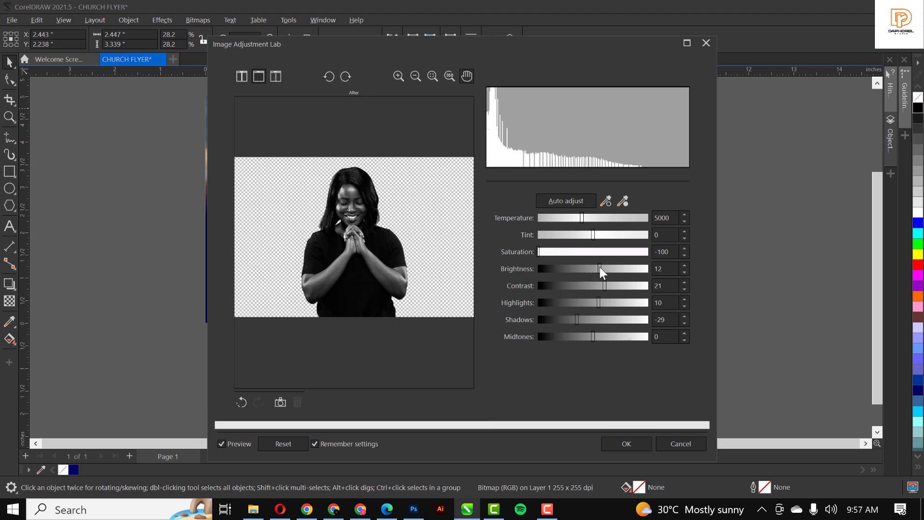
pyautogui.moveTo(600, 269); pyautogui.dragTo(609, 269)
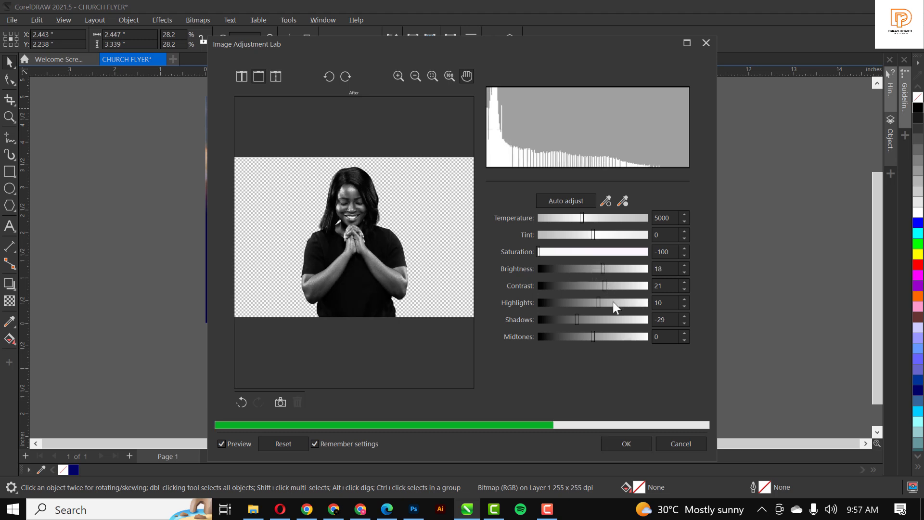
pyautogui.moveTo(588, 303); pyautogui.dragTo(603, 302)
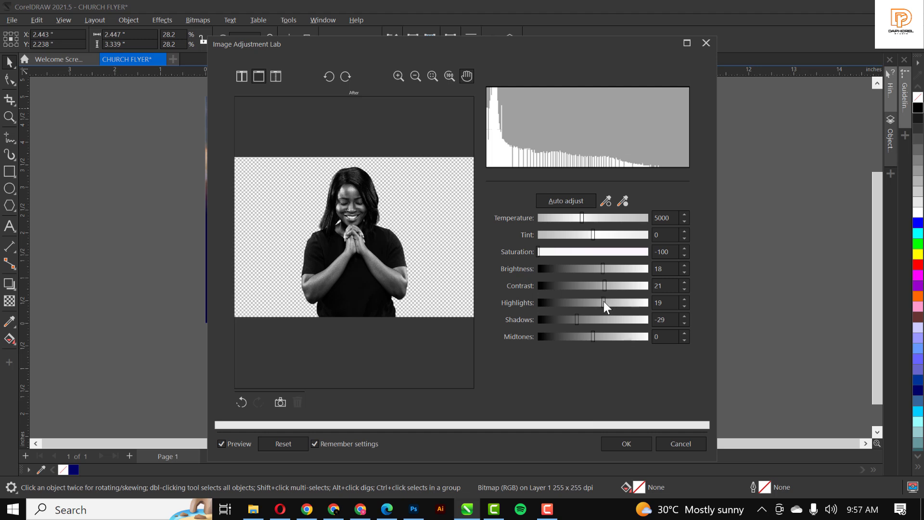
pyautogui.click(626, 443)
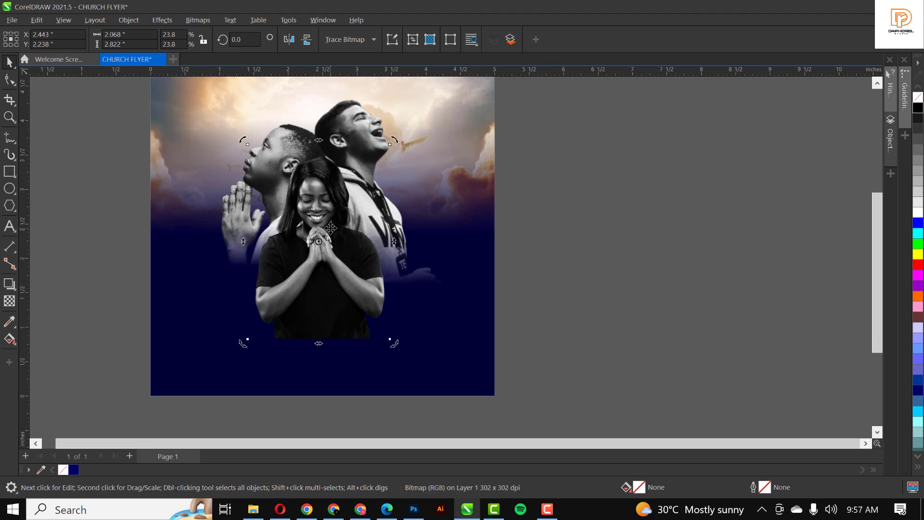
# Nudge the praying woman lower, fade her lower body into the navy and finish PowerClip editing
pyautogui.click(318, 227)
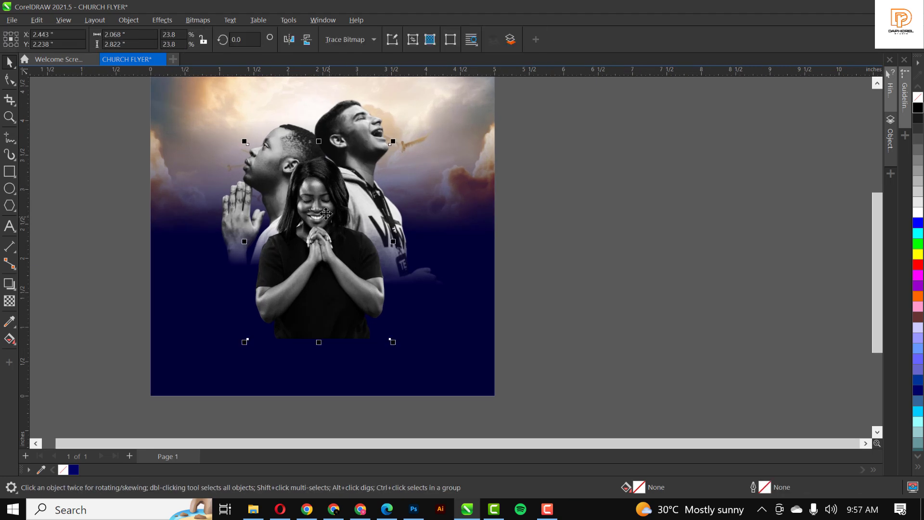
pyautogui.moveTo(319, 219); pyautogui.dragTo(319, 211)
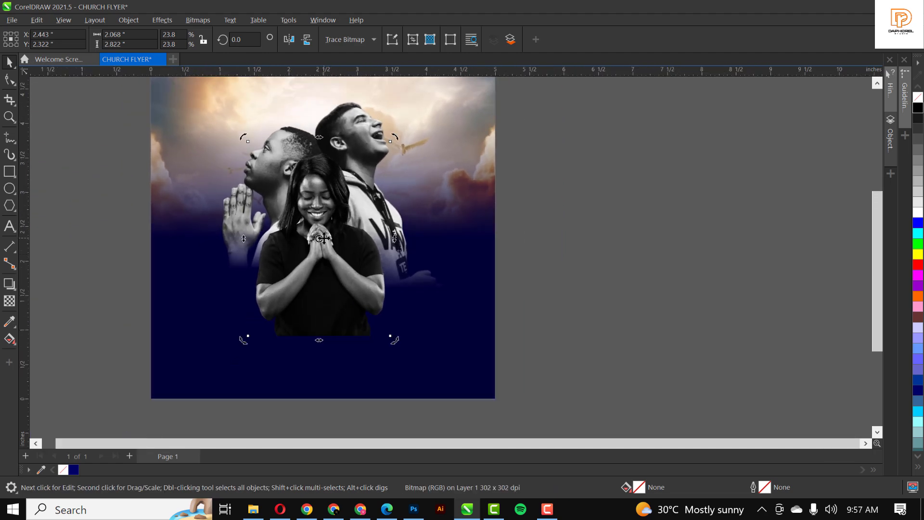
pyautogui.click(10, 300)
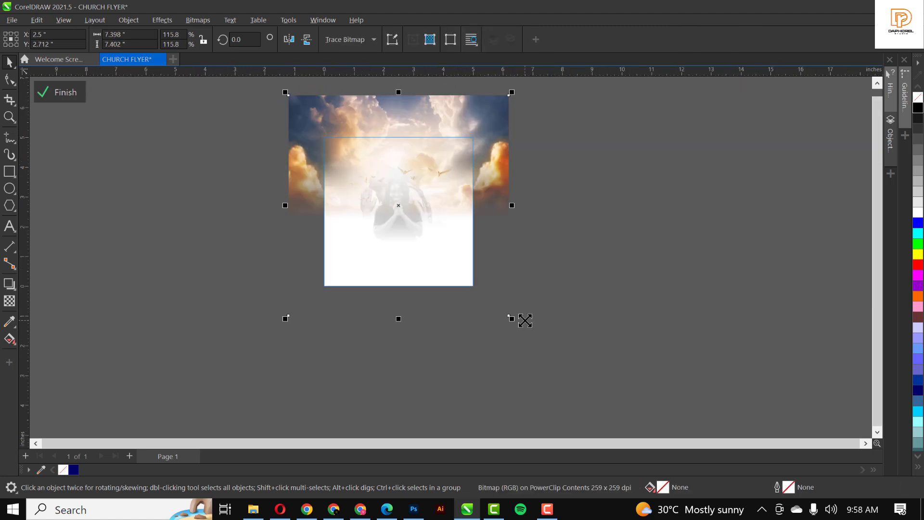
pyautogui.click(65, 92)
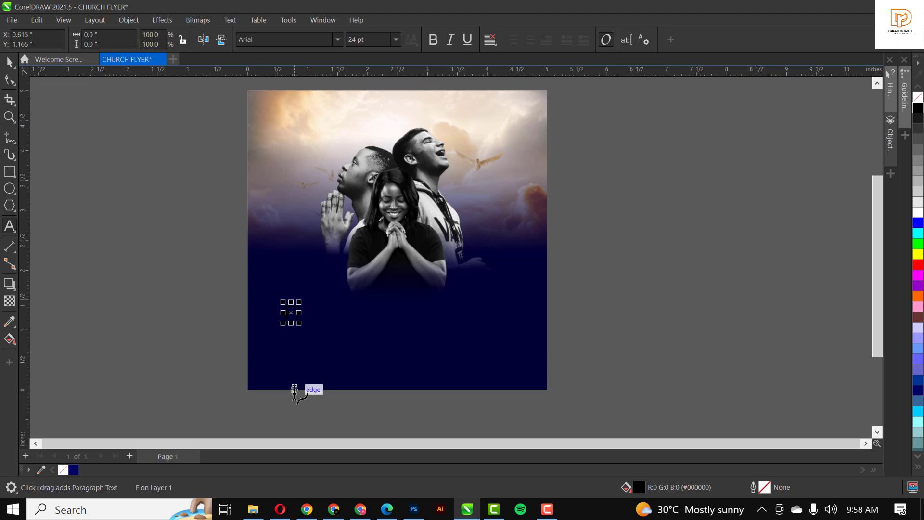
# Add a white 'Feast prayers' title below the praying figures
pyautogui.write('Feast')
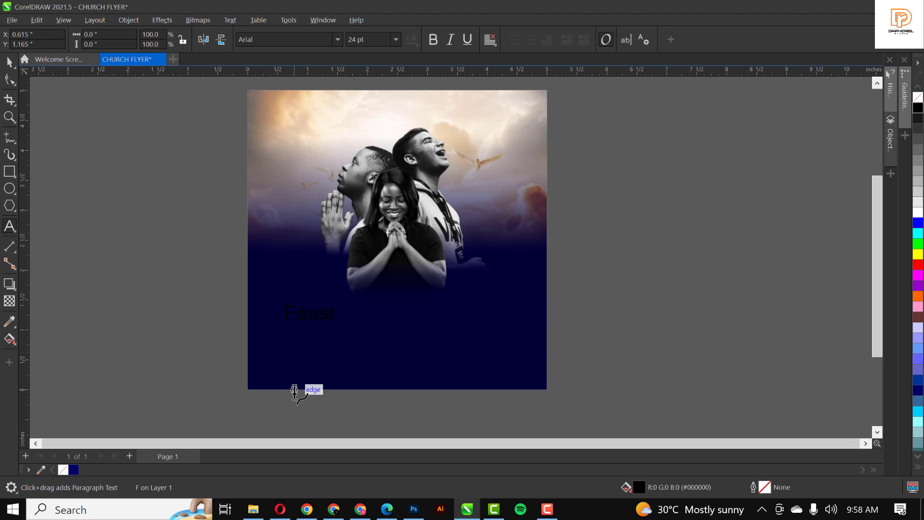
pyautogui.write('pr')
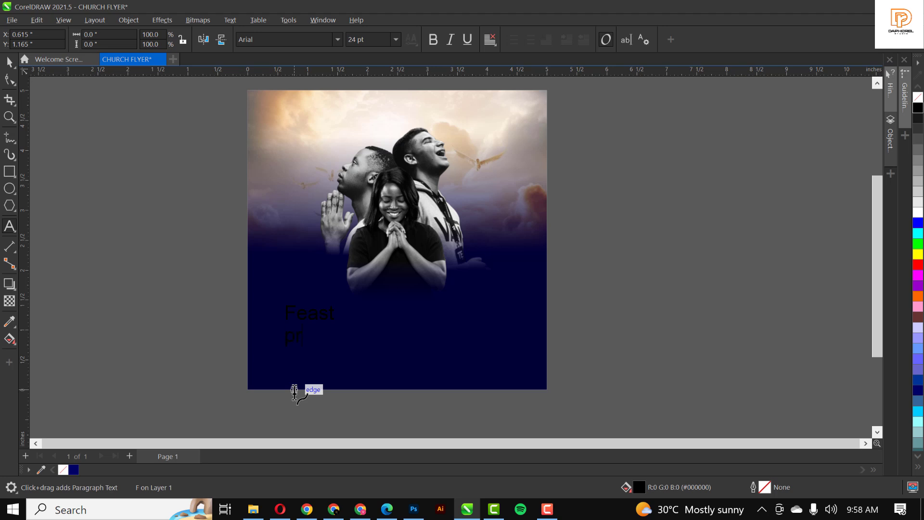
pyautogui.write('ayers')
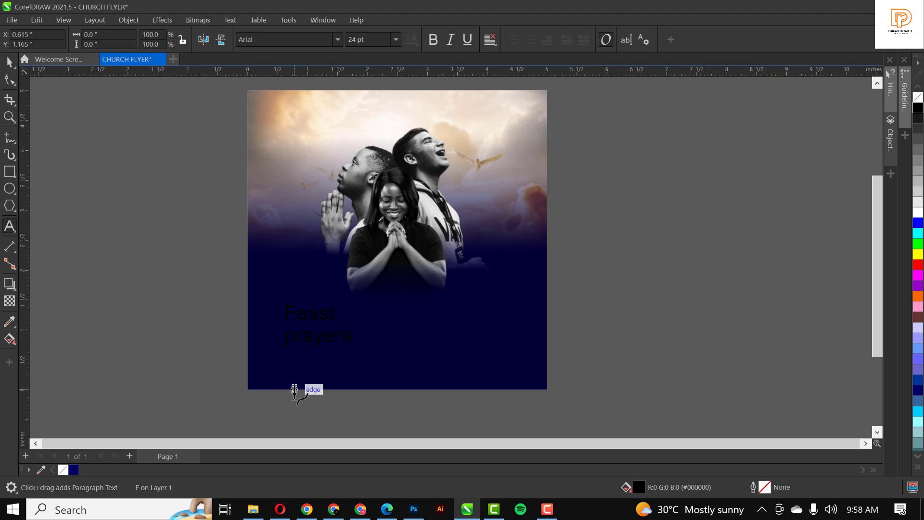
pyautogui.click(317, 324)
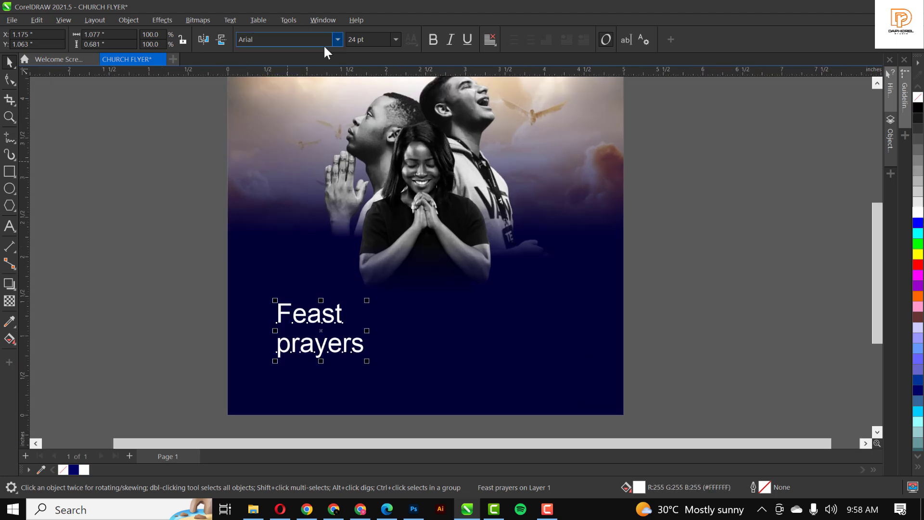
# Set the title in Auge-Trial ExtraBold Italic and break it apart into separate words
pyautogui.click(286, 39)
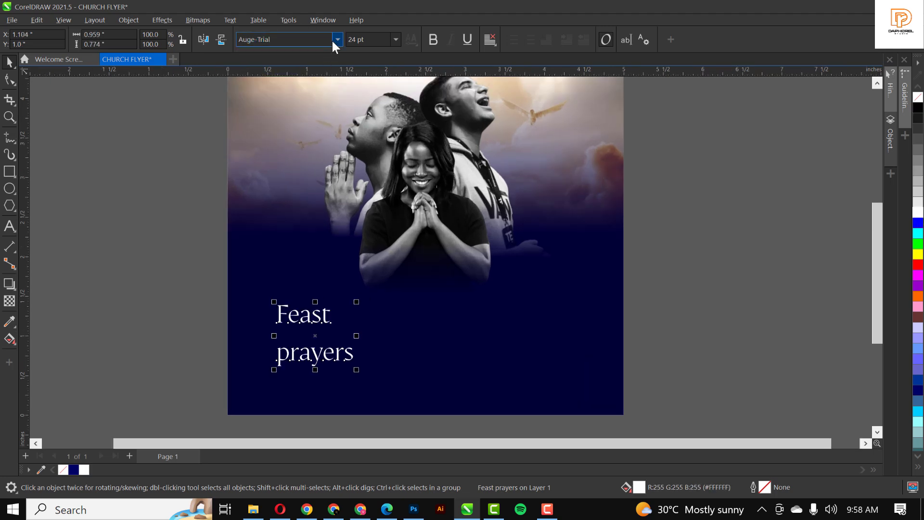
pyautogui.click(337, 39)
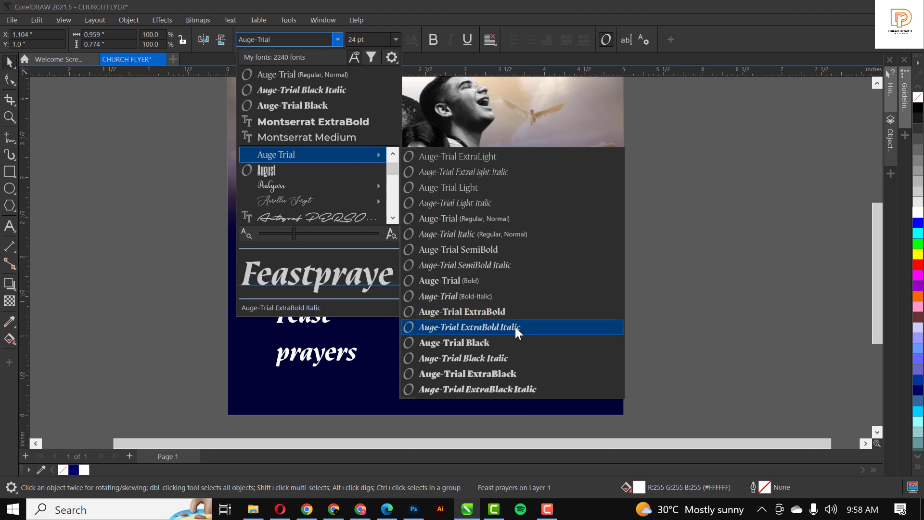
pyautogui.click(464, 328)
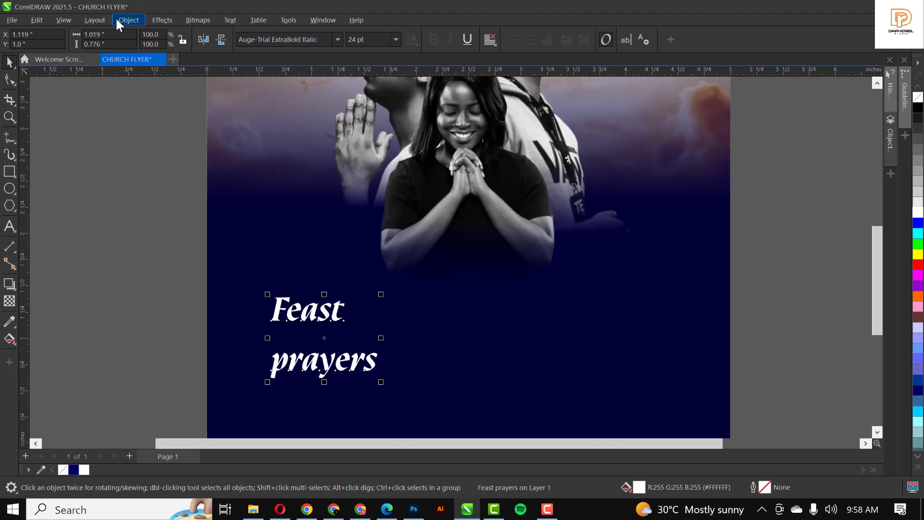
pyautogui.click(128, 19)
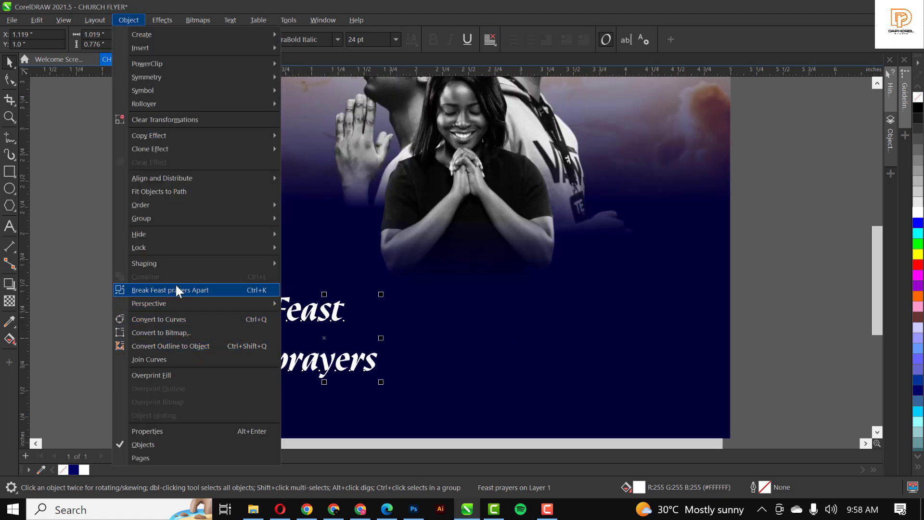
pyautogui.click(170, 290)
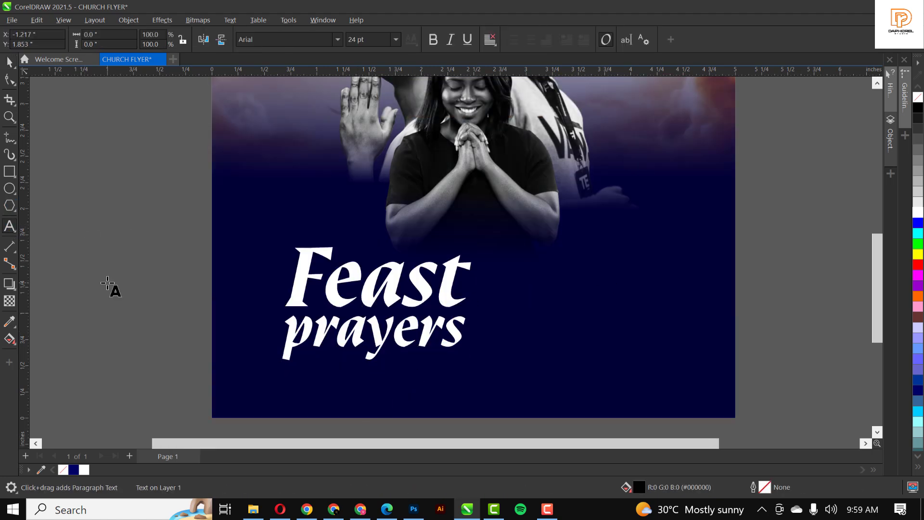
# Place a small white script 'of' between the words and convert Feast and prayers to curves
pyautogui.click(100, 211)
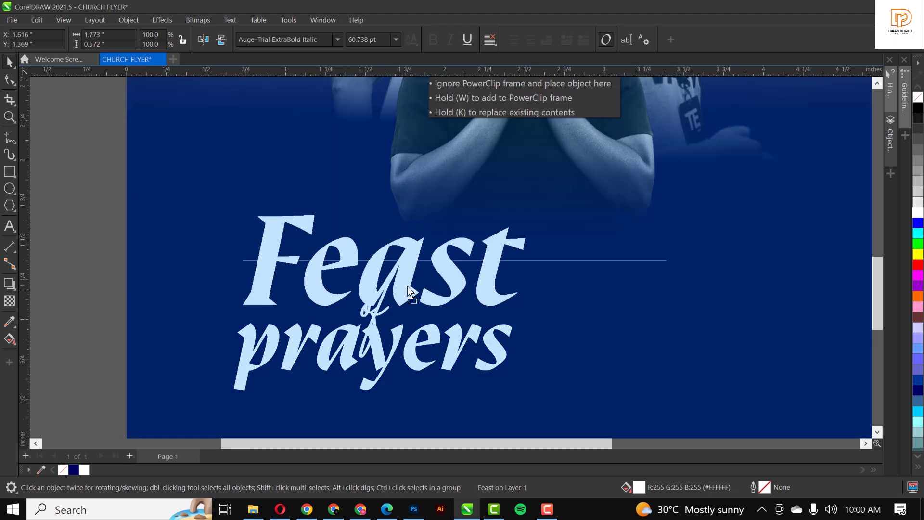
pyautogui.click(353, 309)
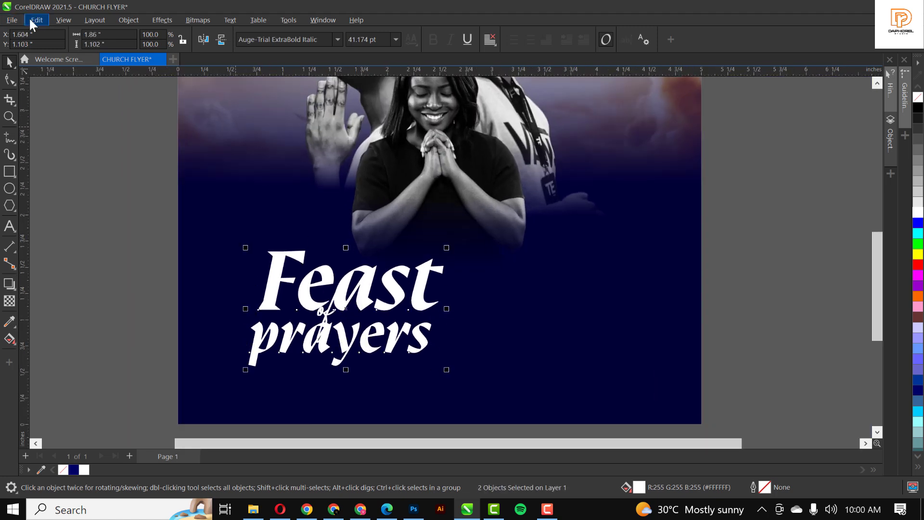
pyautogui.click(128, 19)
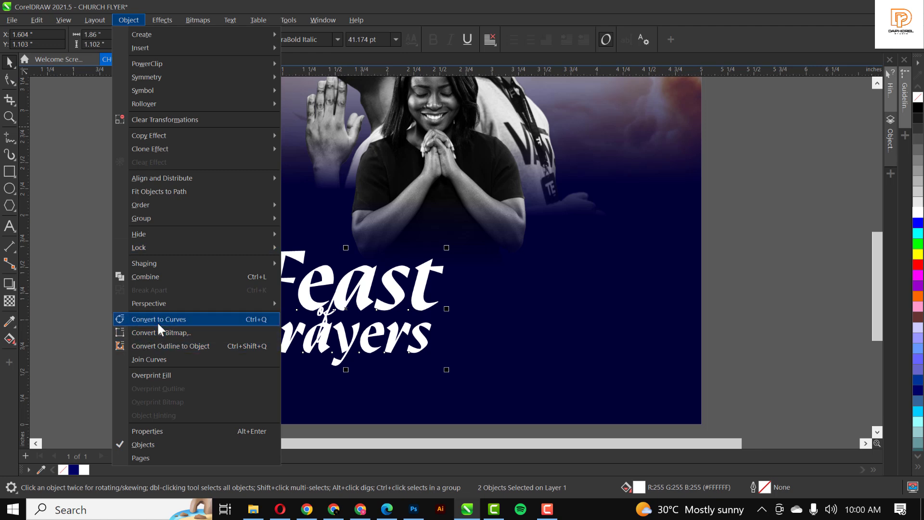
pyautogui.click(158, 319)
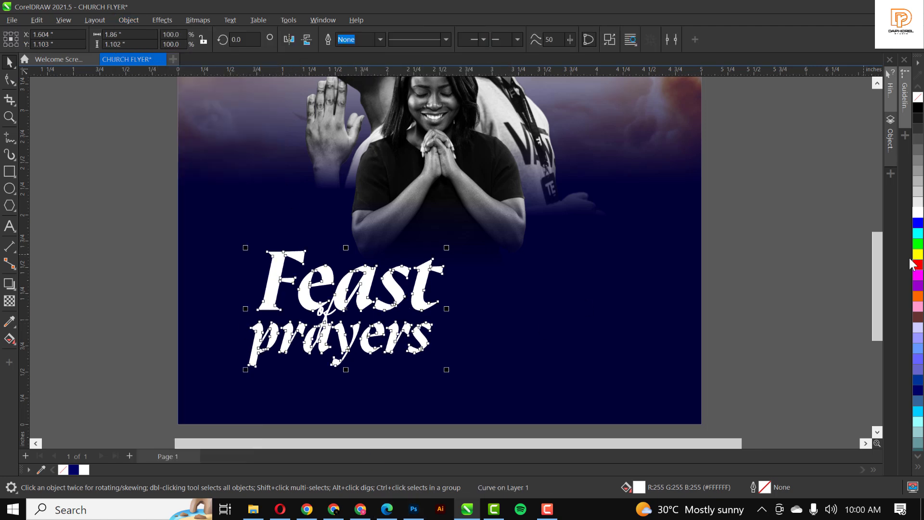
# Give Feast and prayers a cyan-to-blue fountain fill with the Interactive Fill tool
pyautogui.click(918, 222)
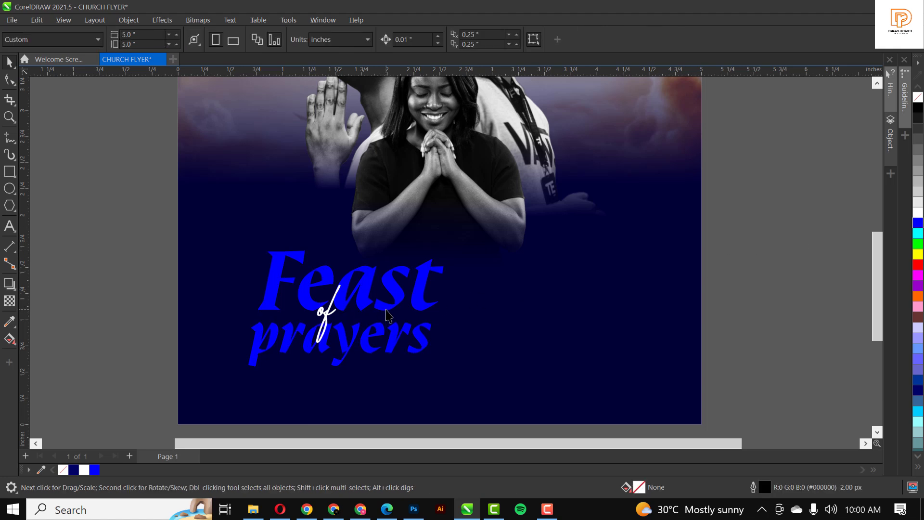
pyautogui.click(383, 309)
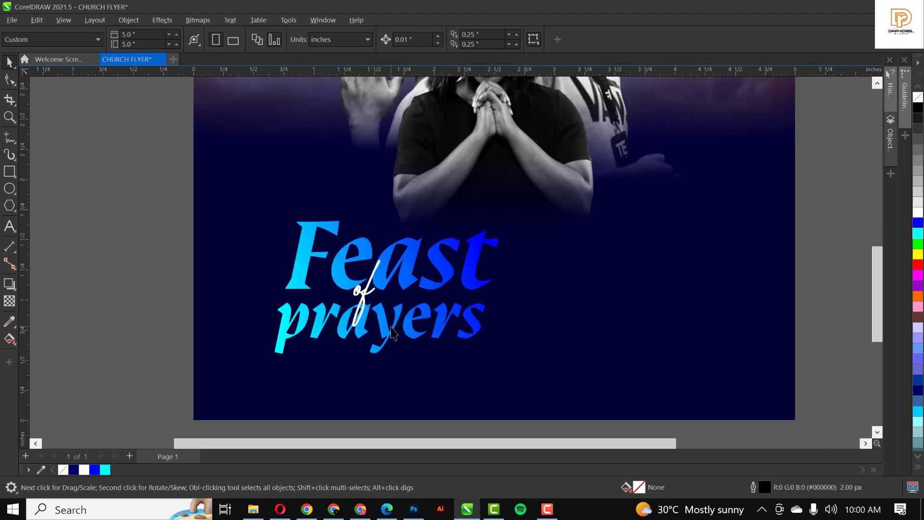
pyautogui.click(389, 330)
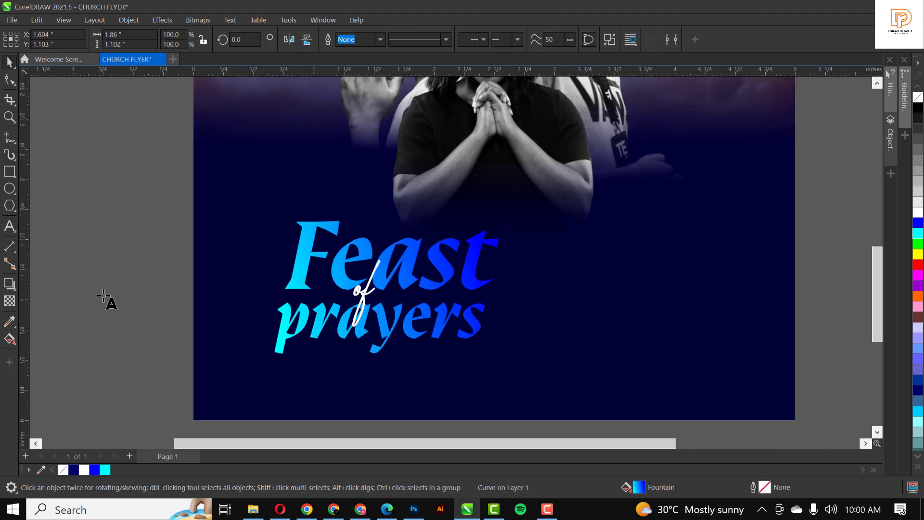
# Add the white Montserrat subtitle '5hrs of Intensive worship and prayer meeting' with a copy to its right
pyautogui.click(10, 225)
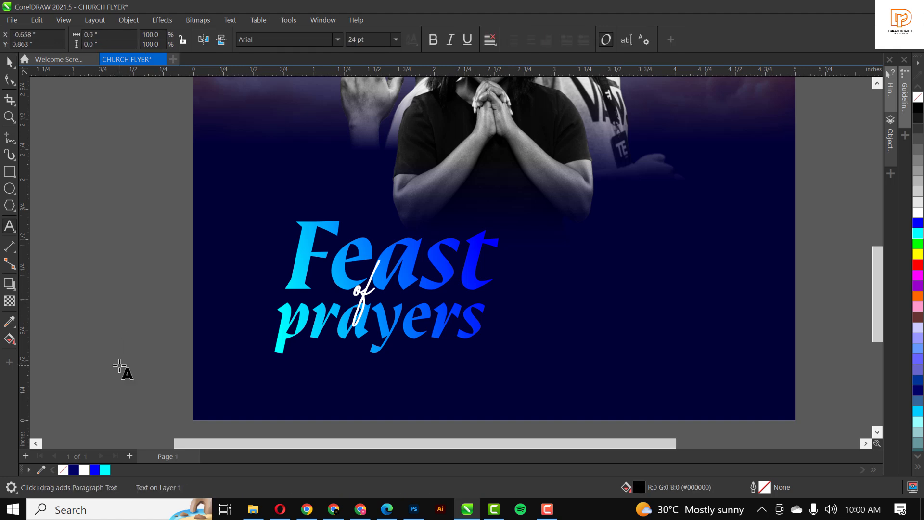
pyautogui.write('5hrs of')
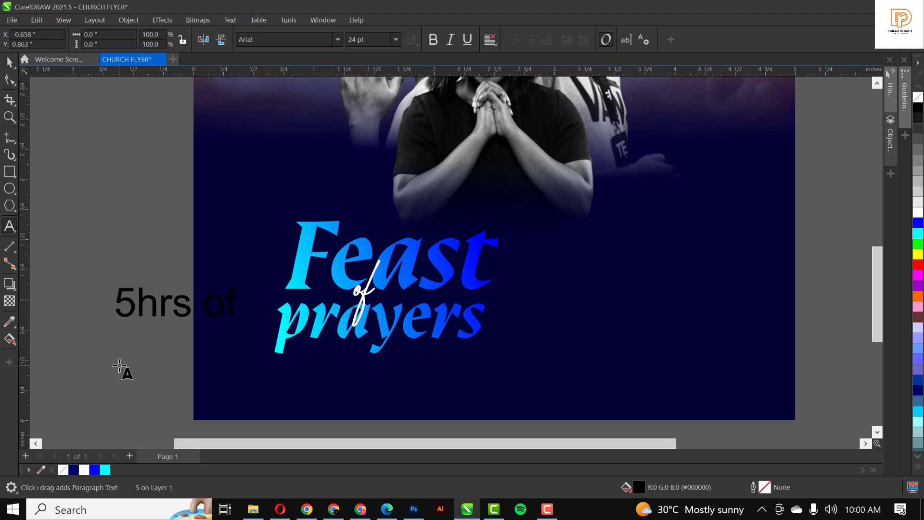
pyautogui.write('Intensi')
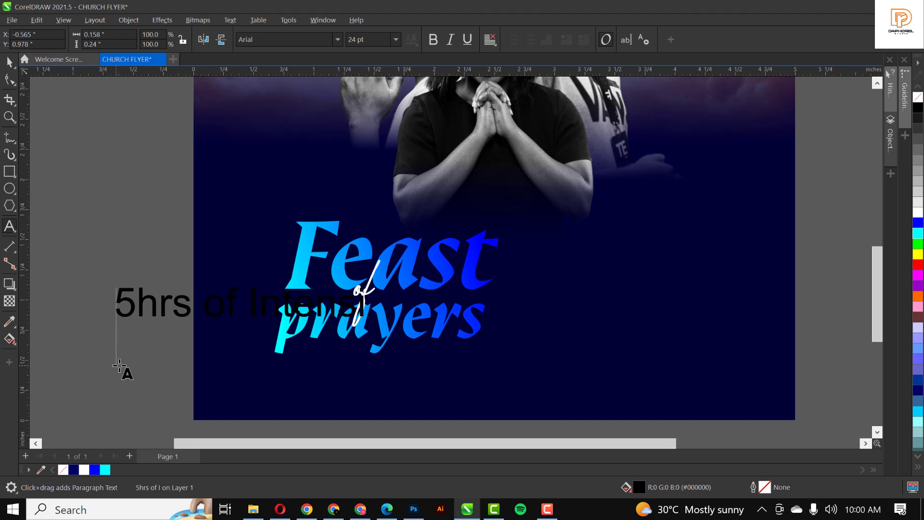
pyautogui.write('ve worsh')
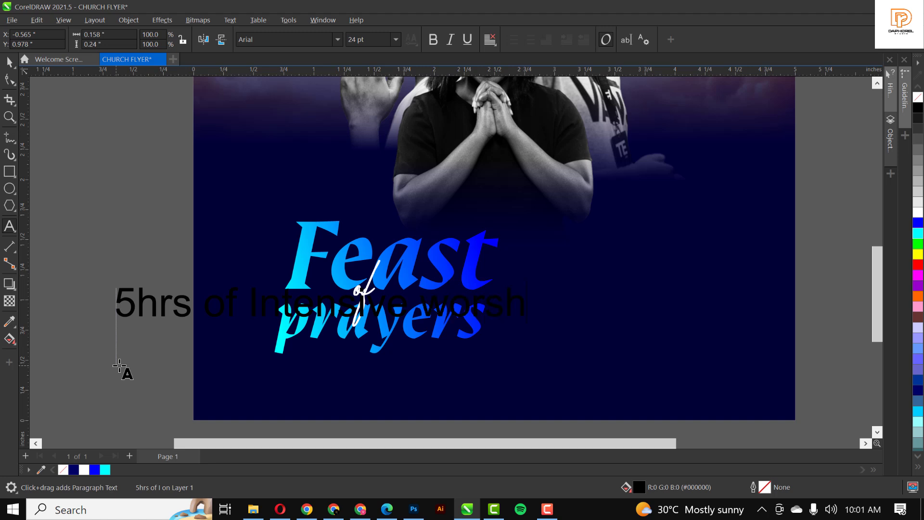
pyautogui.write('ip')
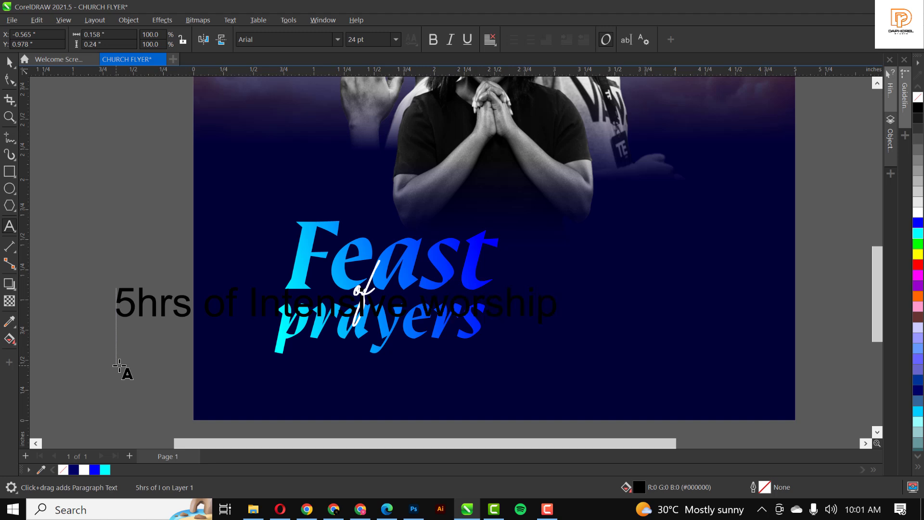
pyautogui.write('and prayer meeting')
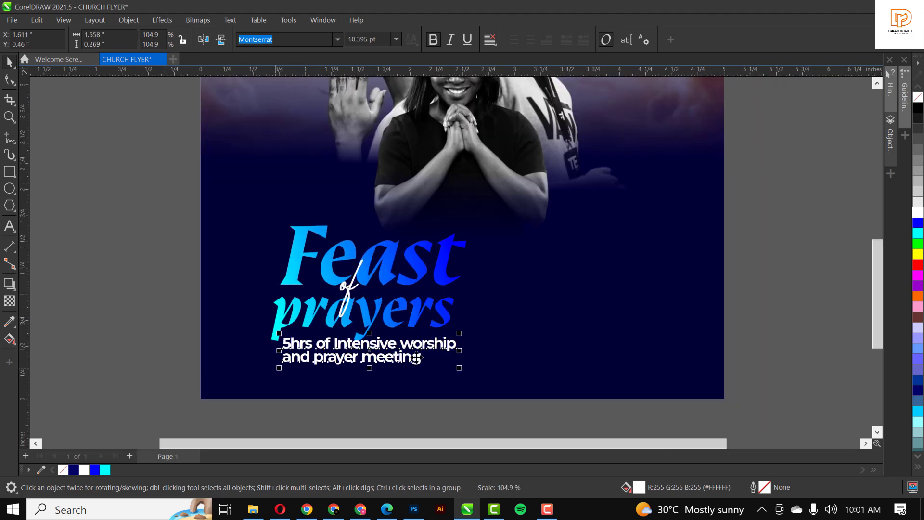
pyautogui.click(338, 38)
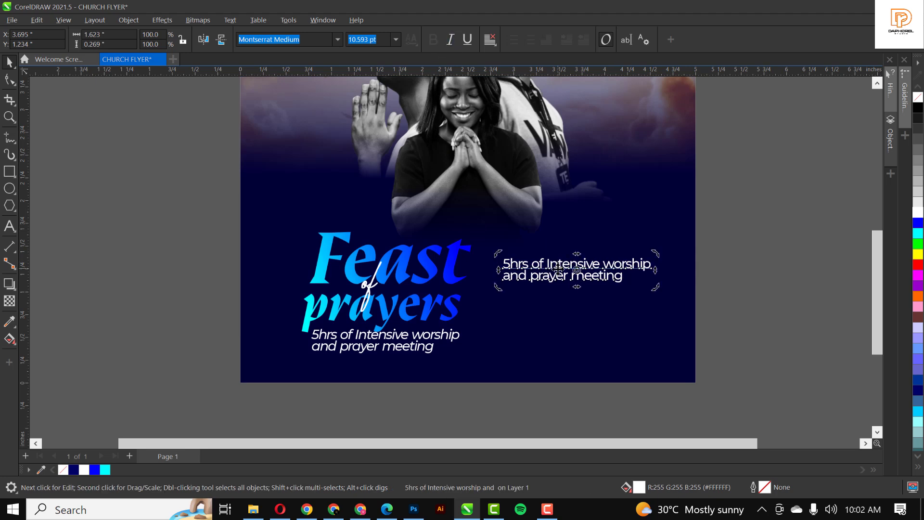
# Enter the Tuesdays/Fridays, Assemblies venue and '19 Eko t Etim road, Uyo' address lines
pyautogui.write('Tuesdays')
pyautogui.write('Living faith')
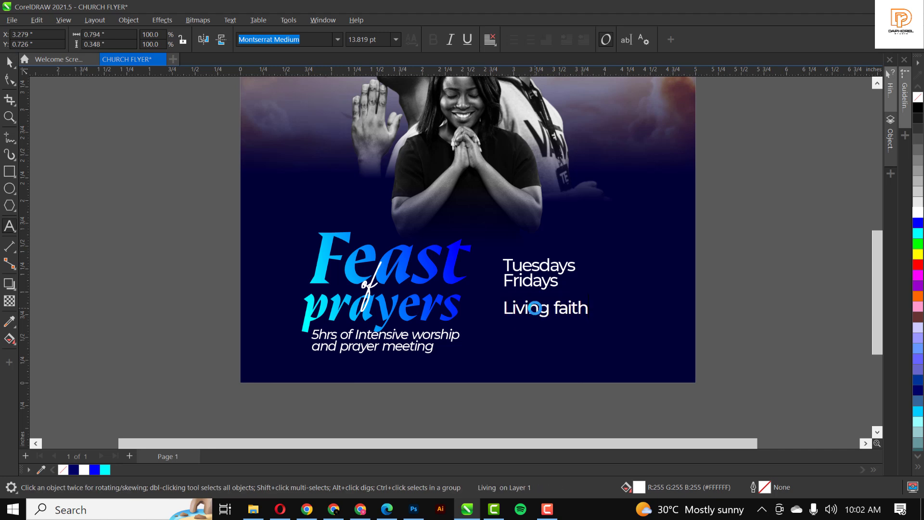
pyautogui.write('Assemblies')
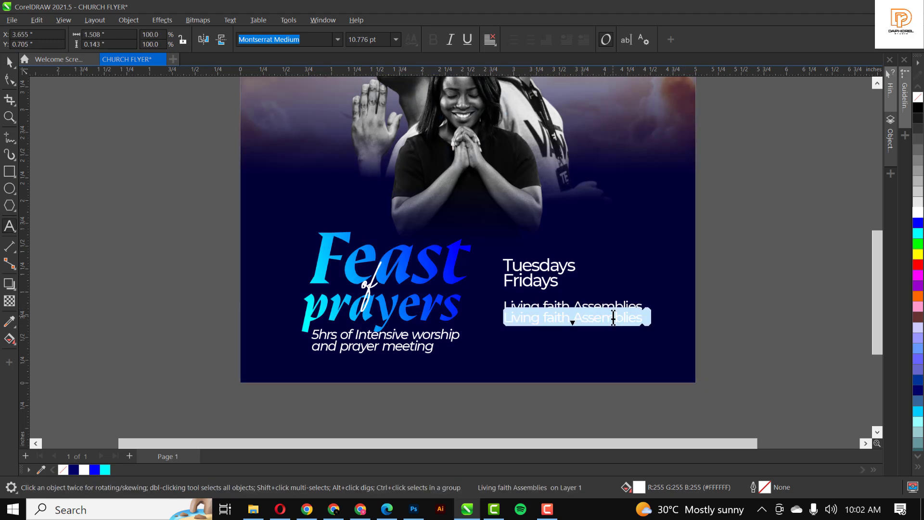
pyautogui.write('19 Eko')
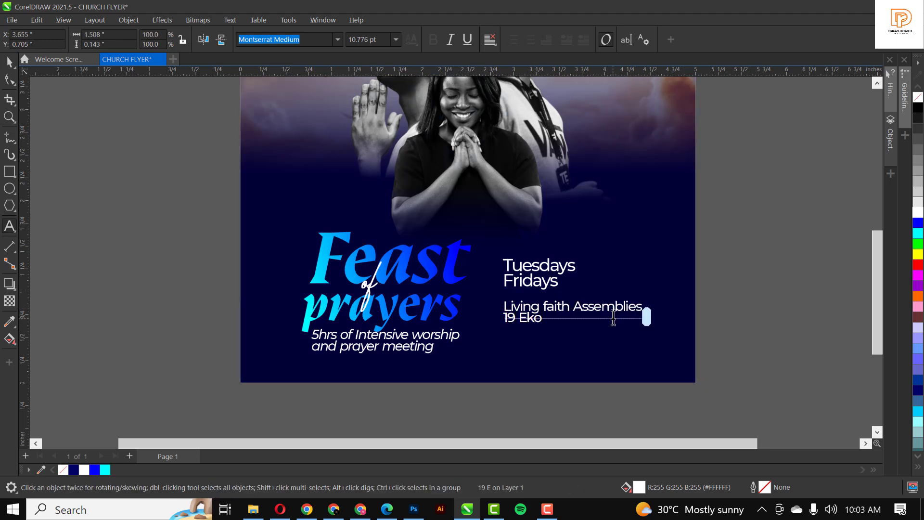
pyautogui.write('t Etim')
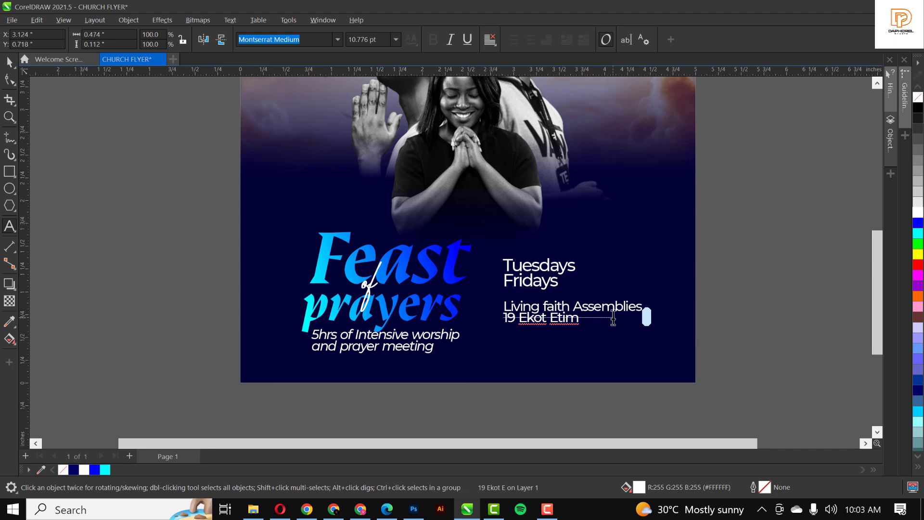
pyautogui.write('road, Y')
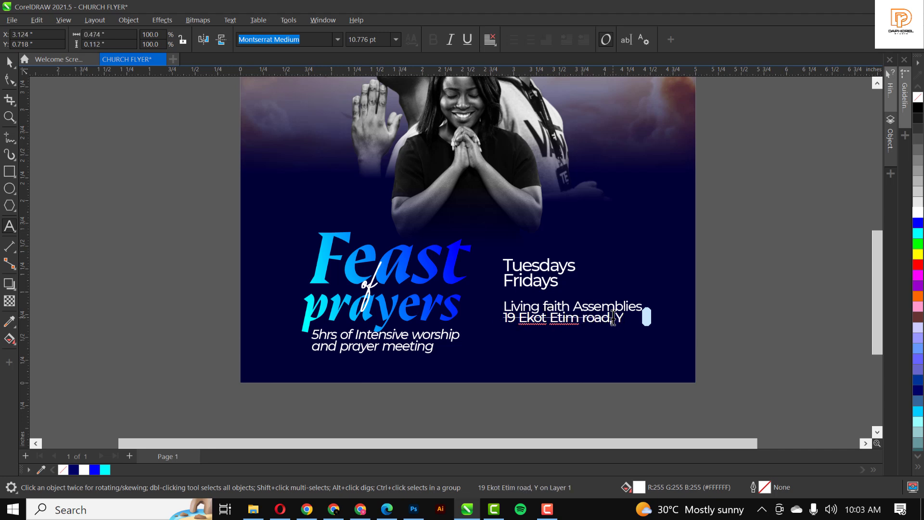
pyautogui.press('Backspace')
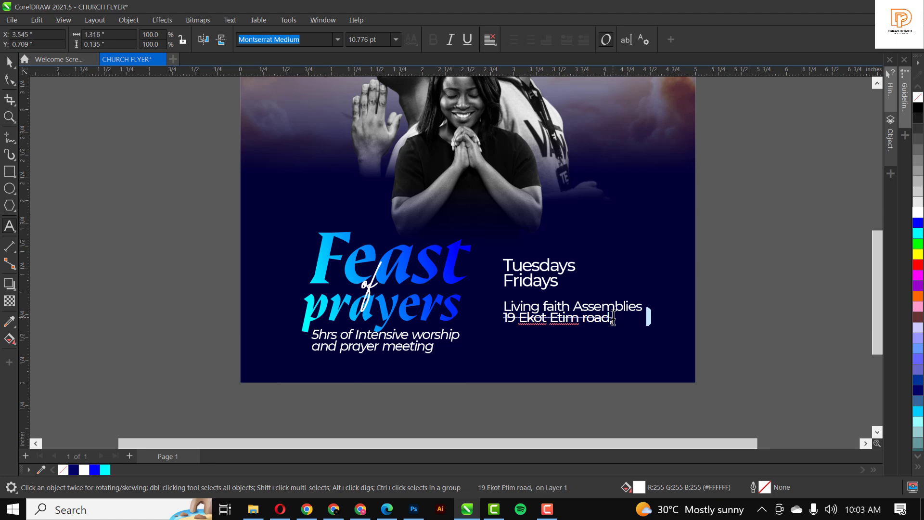
pyautogui.write(', Uyo')
pyautogui.write('+234')
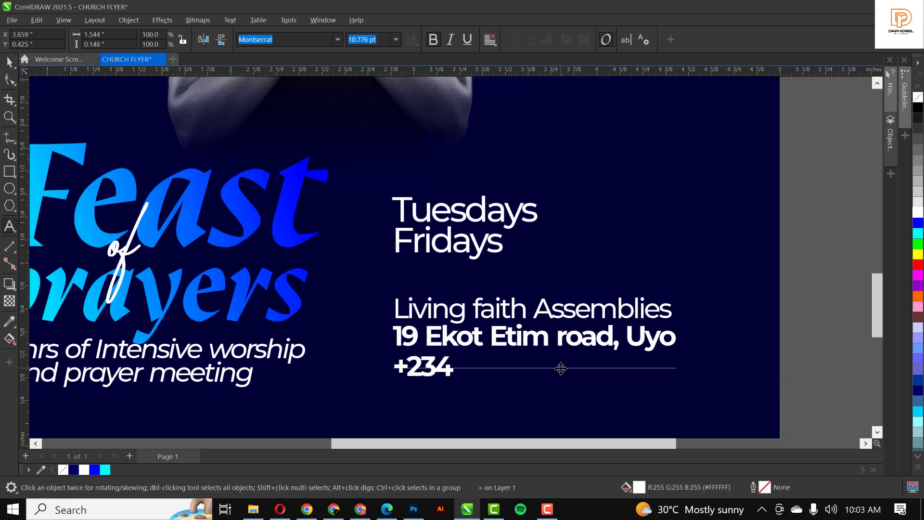
pyautogui.write('912')
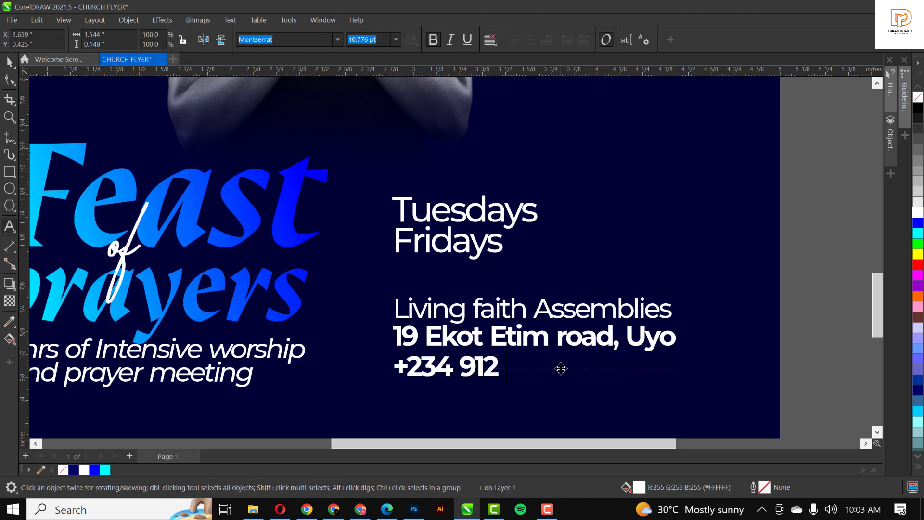
pyautogui.write('347 5599')
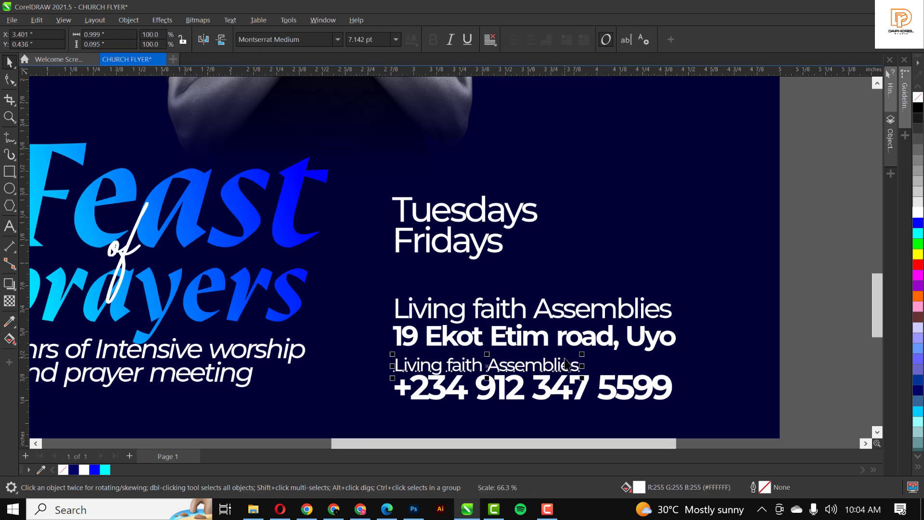
pyautogui.write('For prayers and counselling')
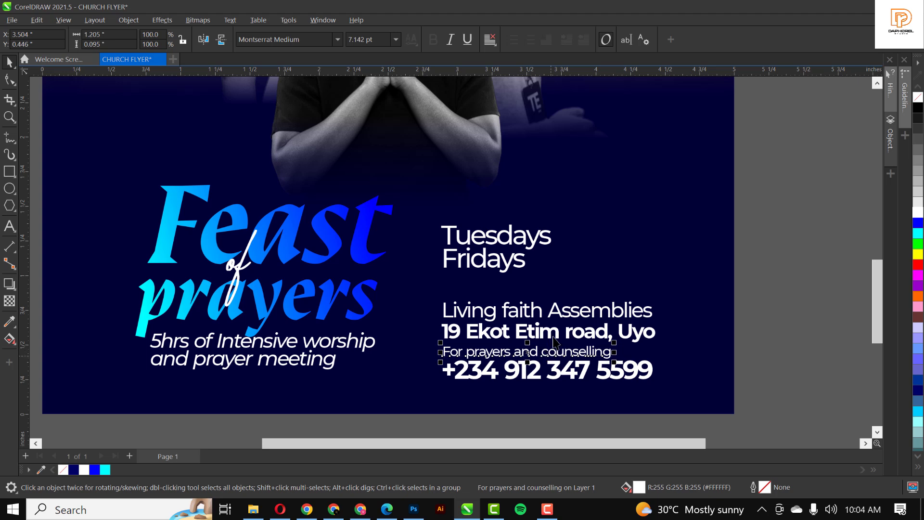
pyautogui.click(495, 247)
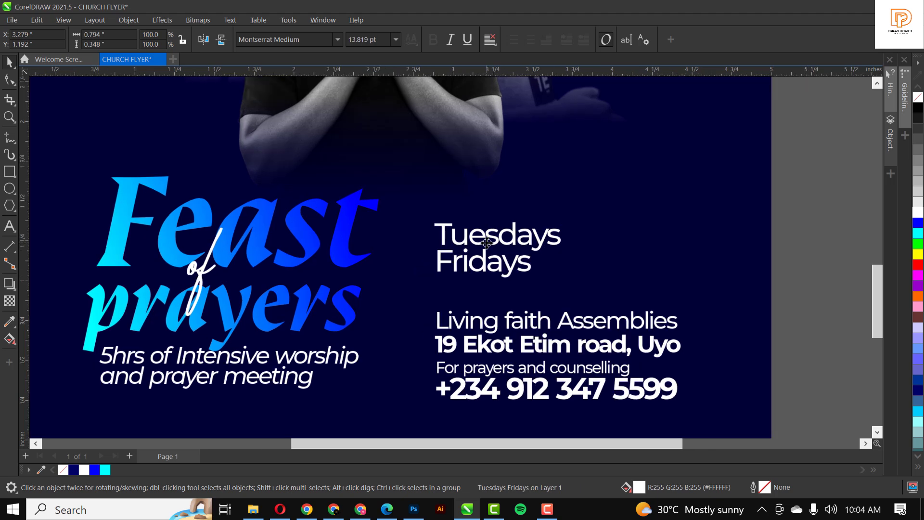
# Set the Tuesdays and Fridays text in Montserrat Bold
pyautogui.click(337, 40)
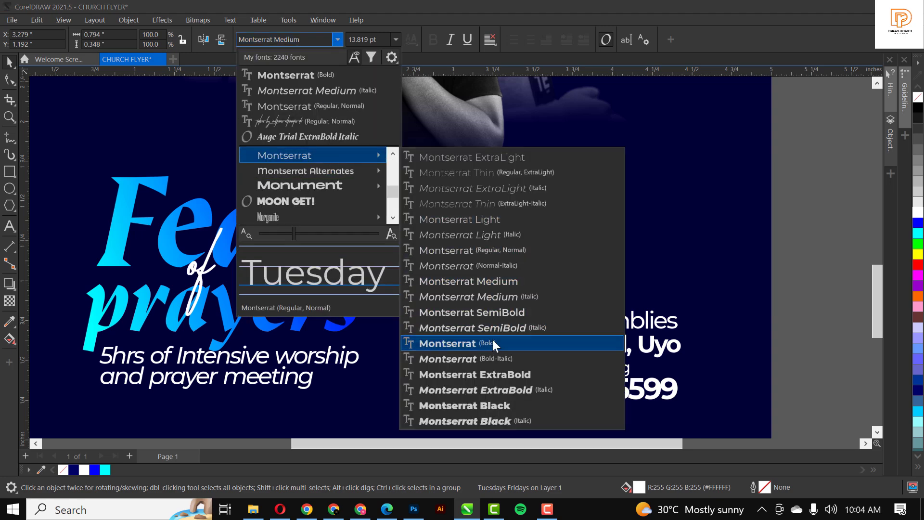
pyautogui.click(447, 343)
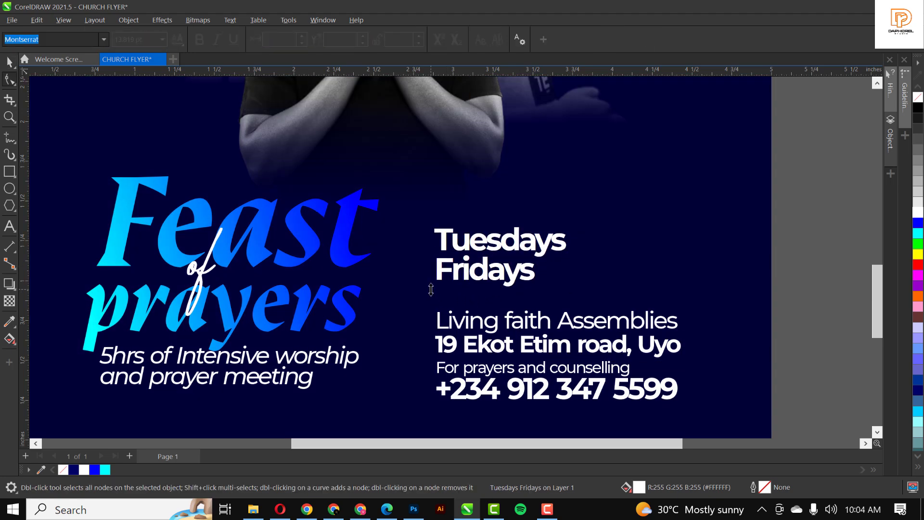
pyautogui.click(500, 253)
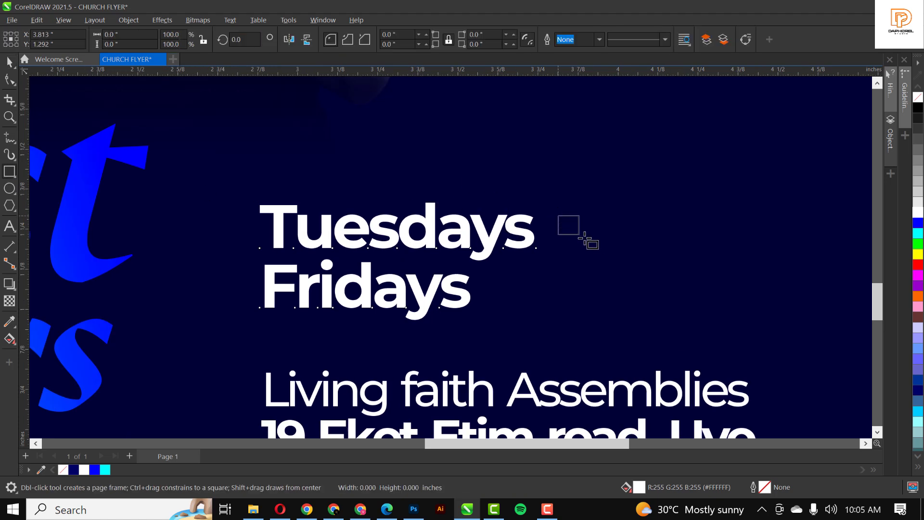
# Draw an outlined rectangle beside Tuesdays and place a copy of it below beside Fridays
pyautogui.moveTo(568, 224); pyautogui.dragTo(739, 259)
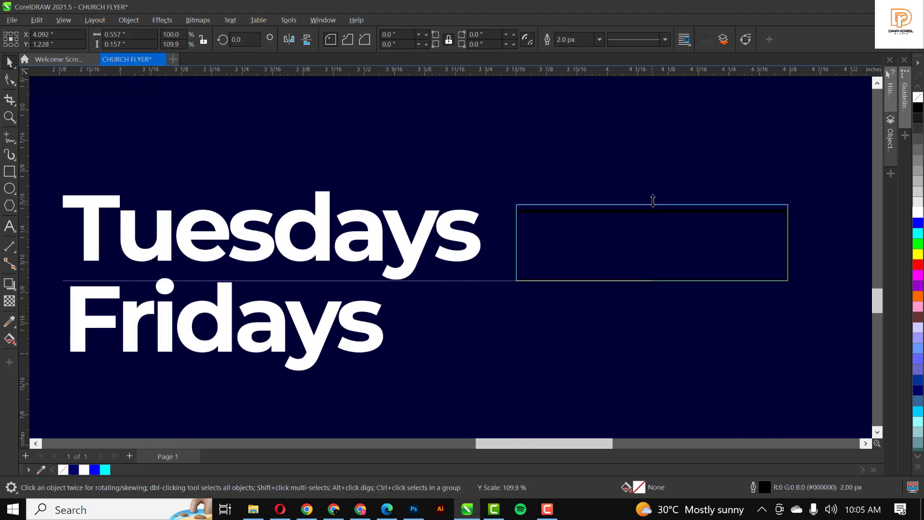
pyautogui.moveTo(652, 207); pyautogui.dragTo(652, 211)
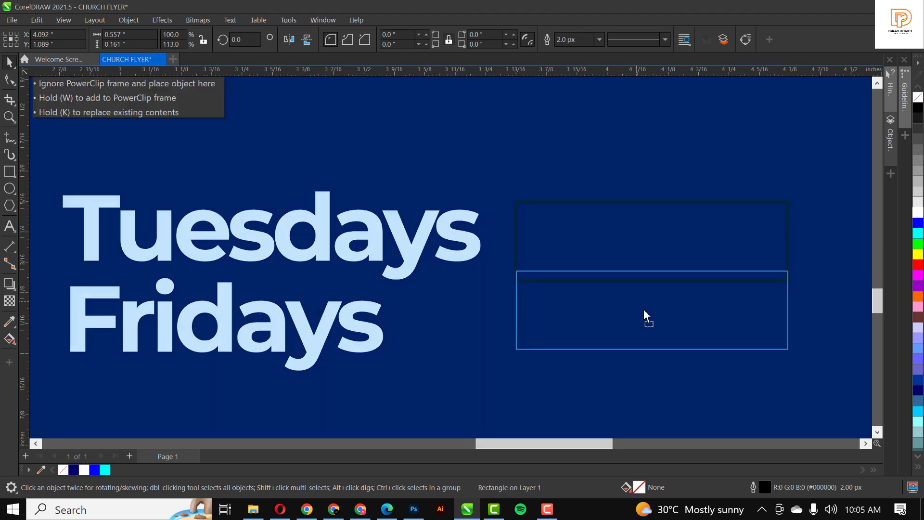
pyautogui.click(651, 331)
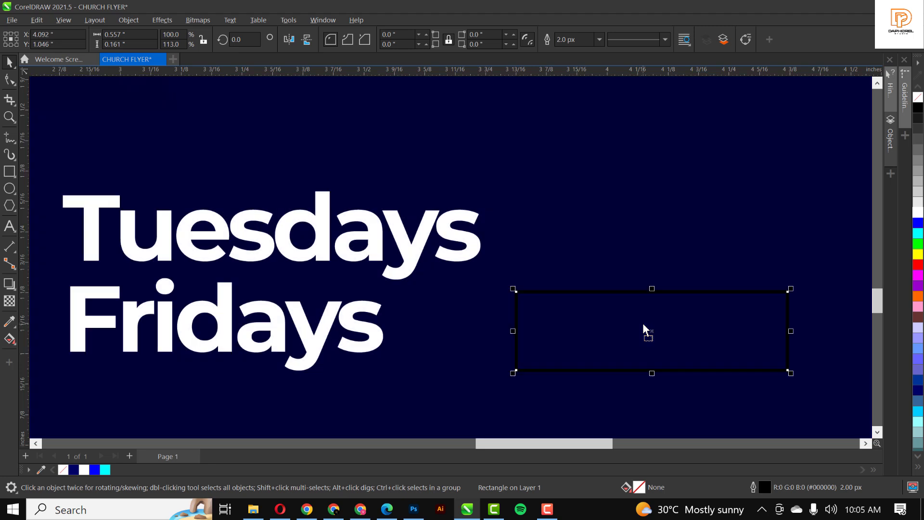
pyautogui.moveTo(651, 330); pyautogui.dragTo(651, 241)
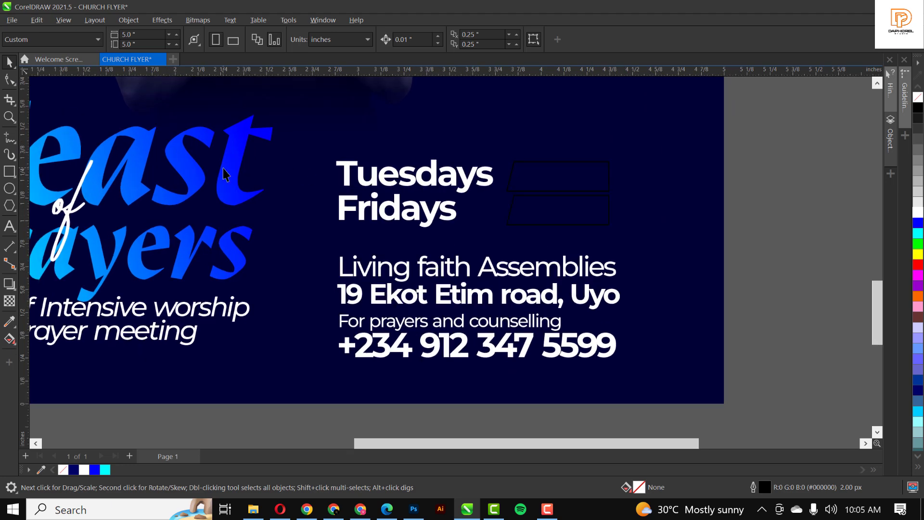
pyautogui.moveTo(235, 147)
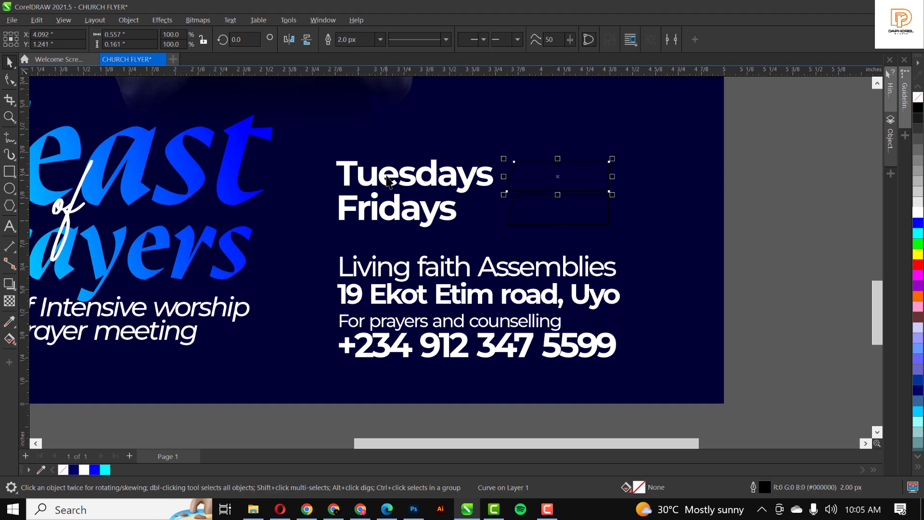
# Slant the two boxes into tags and fill both with a cyan-to-blue fountain fill
pyautogui.click(918, 225)
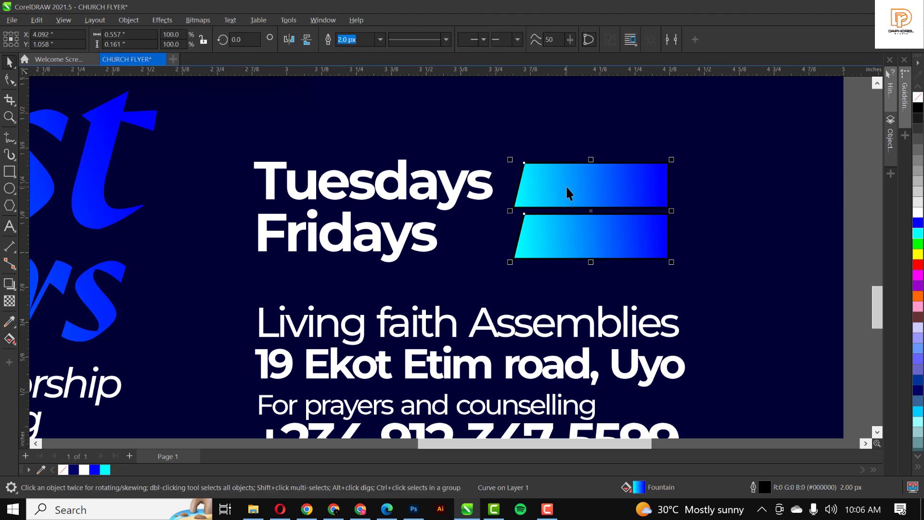
pyautogui.click(590, 236)
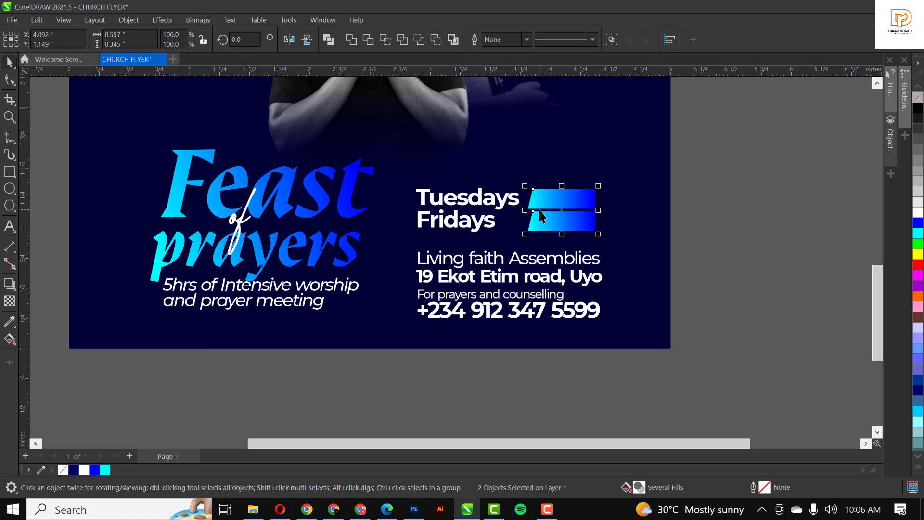
# Add a white 5PM label in Akira Expanded on the top gradient tag
pyautogui.click(466, 209)
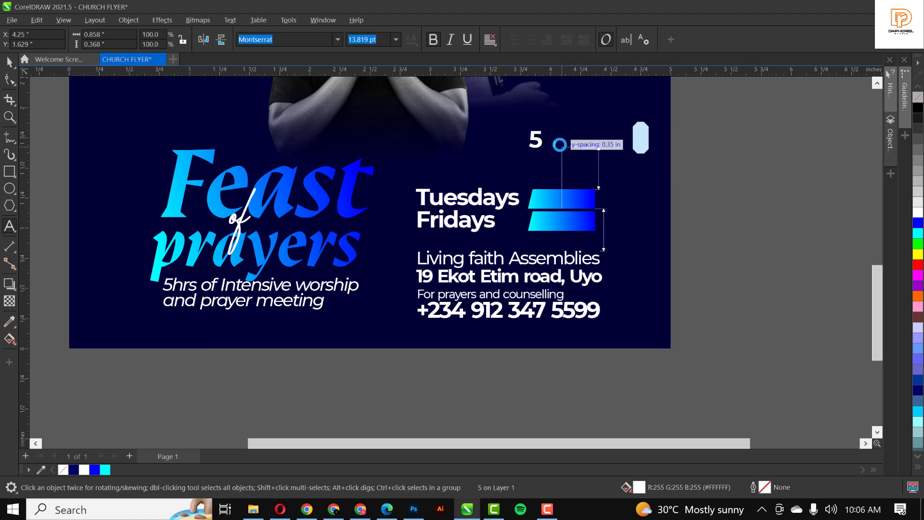
pyautogui.write('PM')
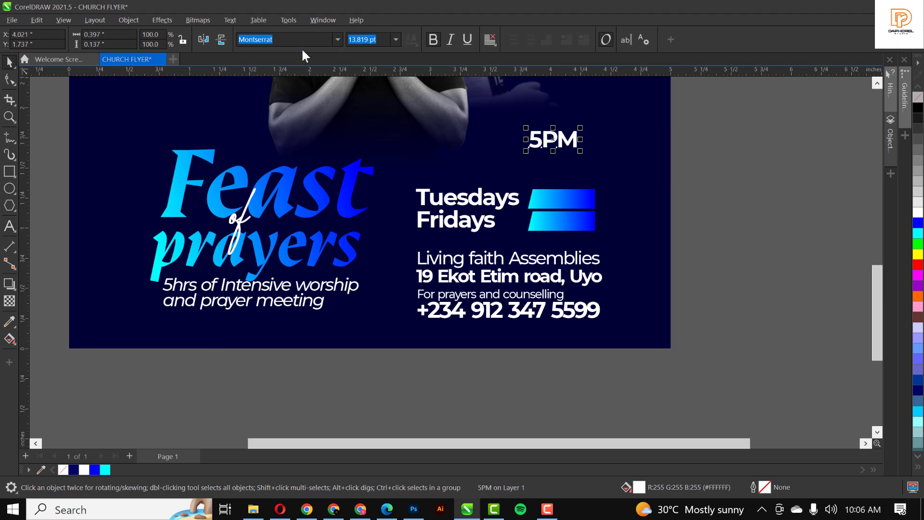
pyautogui.click(286, 38)
pyautogui.write('Akir')
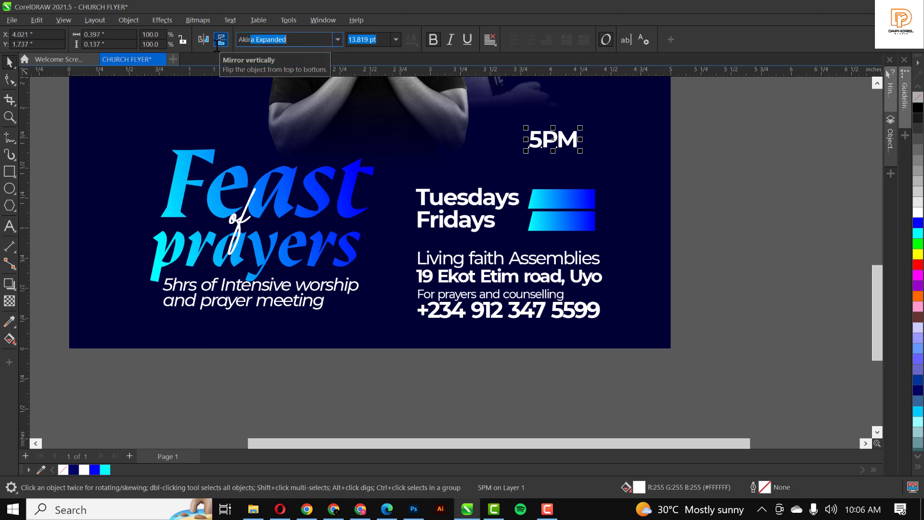
pyautogui.click(203, 40)
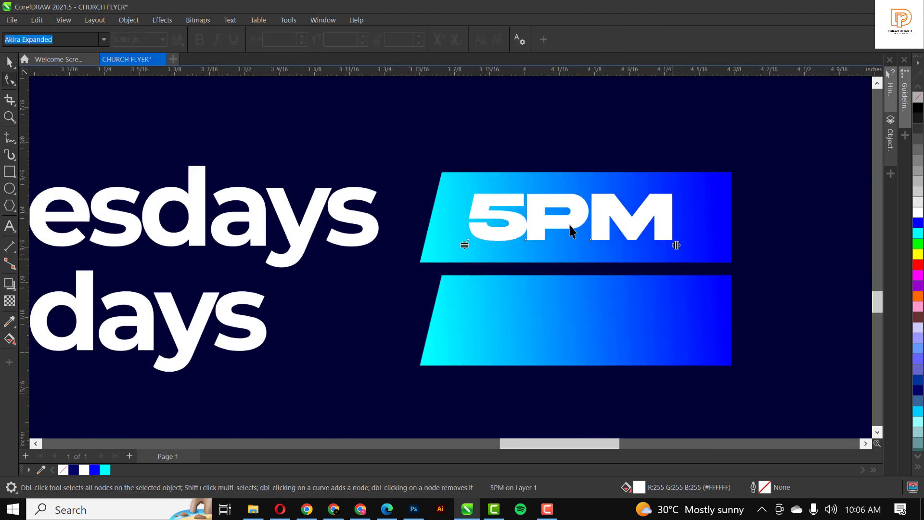
# Copy the 5PM label onto the lower tag and change it to 10PM
pyautogui.click(575, 217)
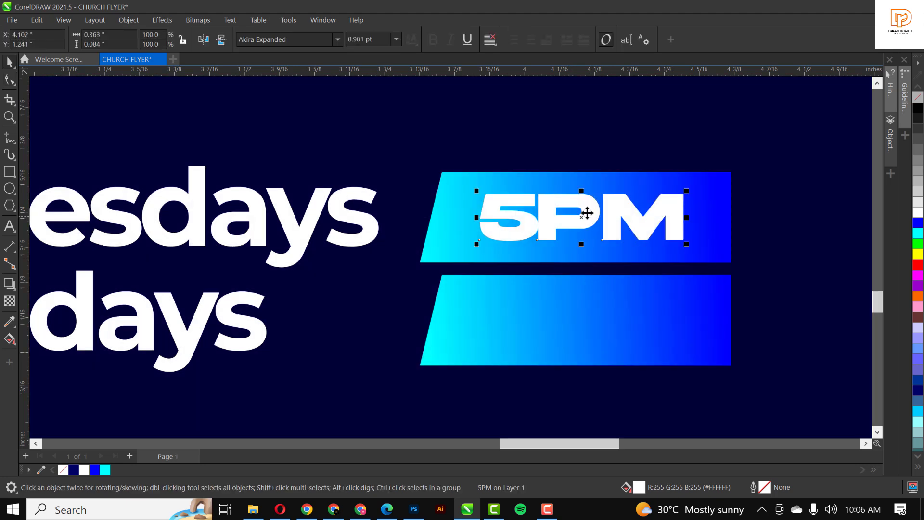
pyautogui.moveTo(581, 215); pyautogui.dragTo(596, 322)
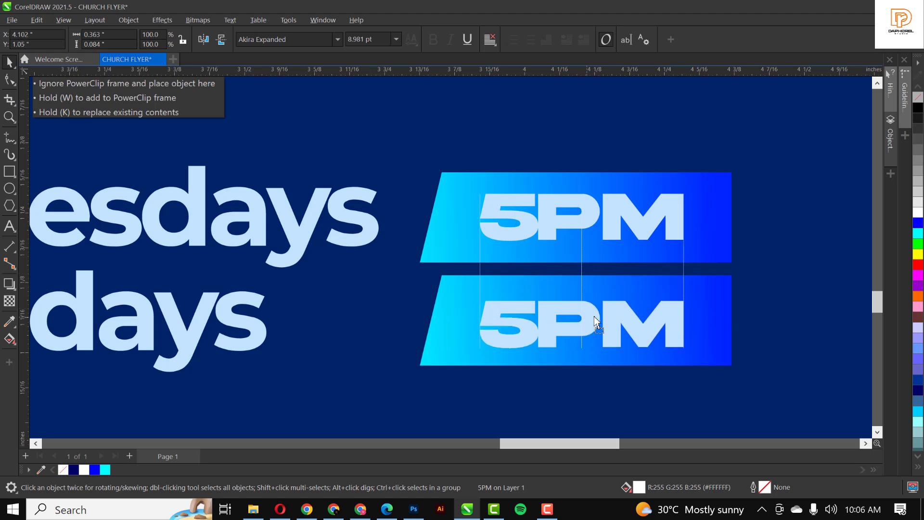
pyautogui.click(520, 329)
pyautogui.write('10')
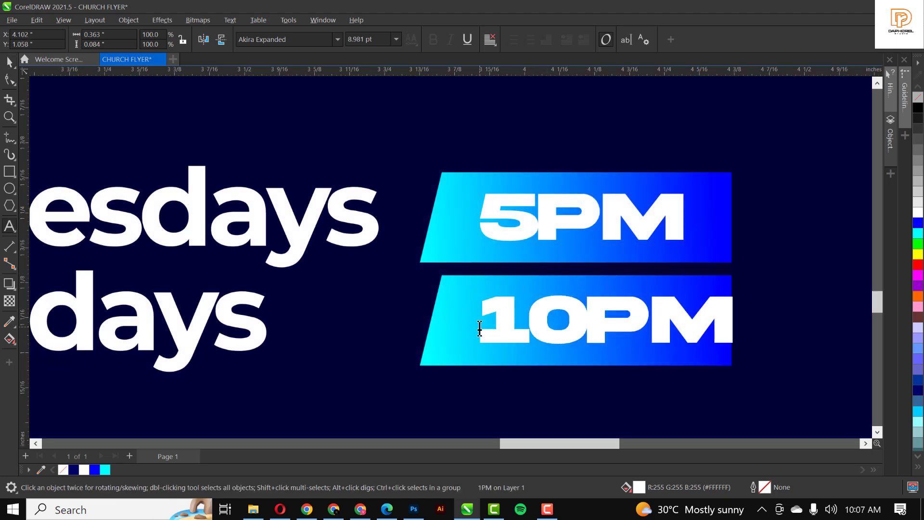
pyautogui.press('Backspace')
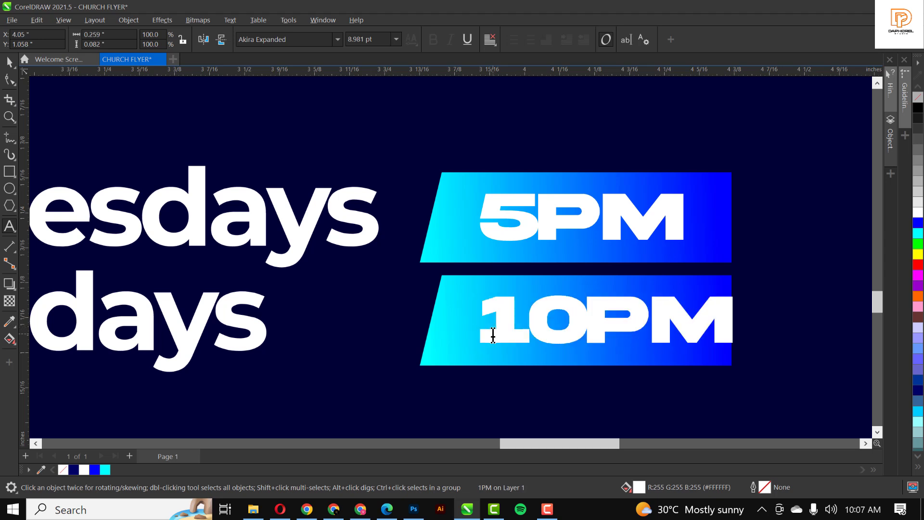
pyautogui.click(575, 320)
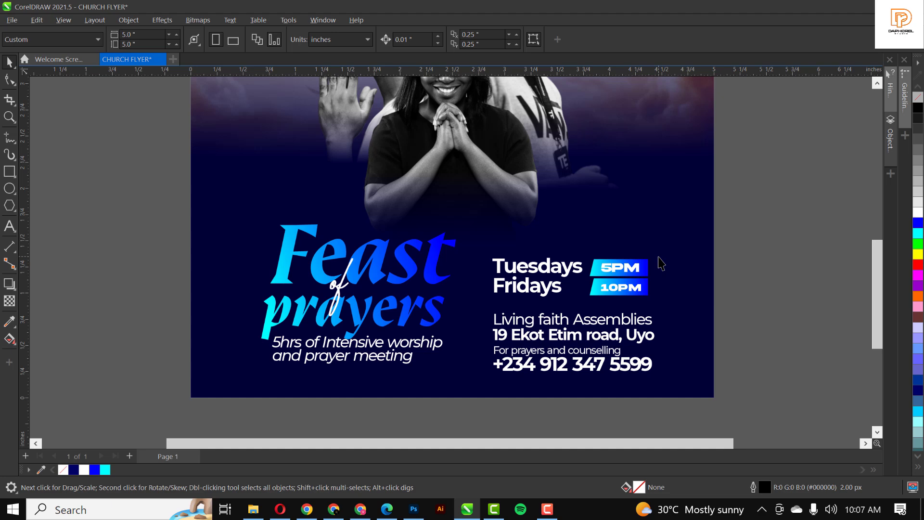
pyautogui.moveTo(482, 303)
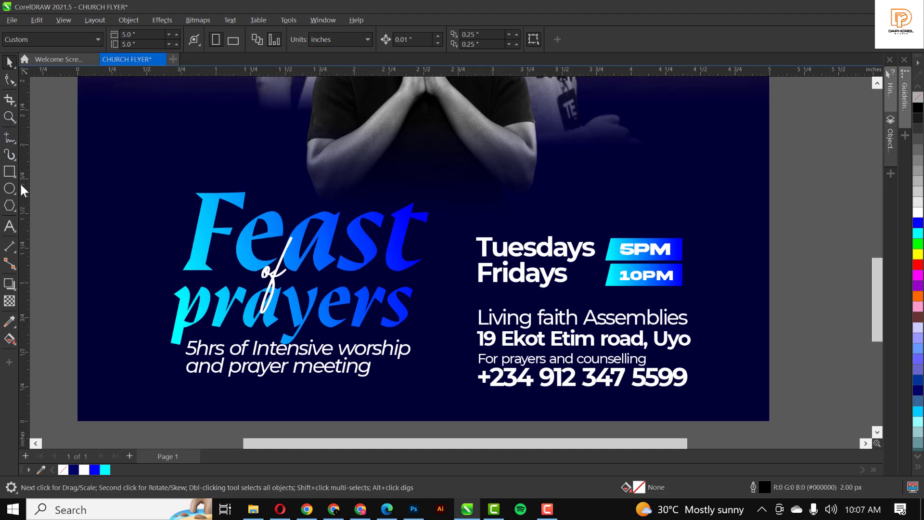
# Draw a thin horizontal Pen line above 'Living faith Assemblies' as a divider
pyautogui.click(10, 139)
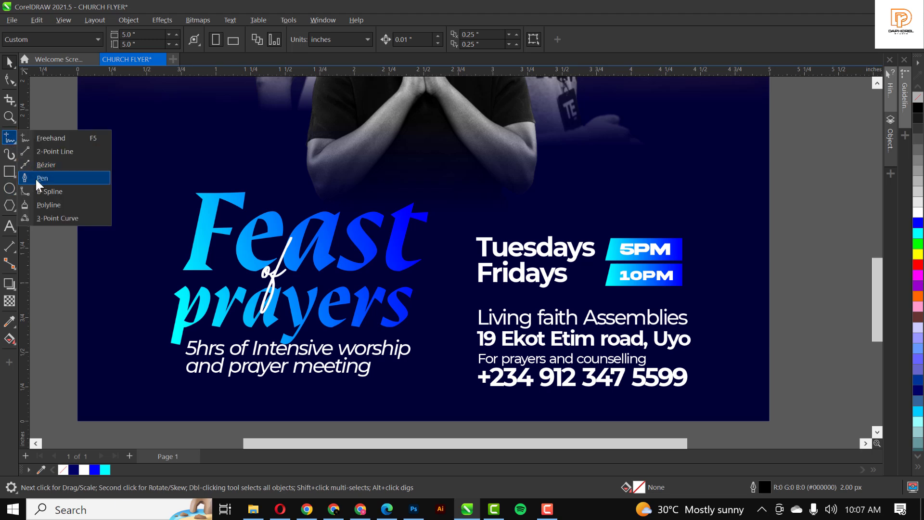
pyautogui.click(42, 178)
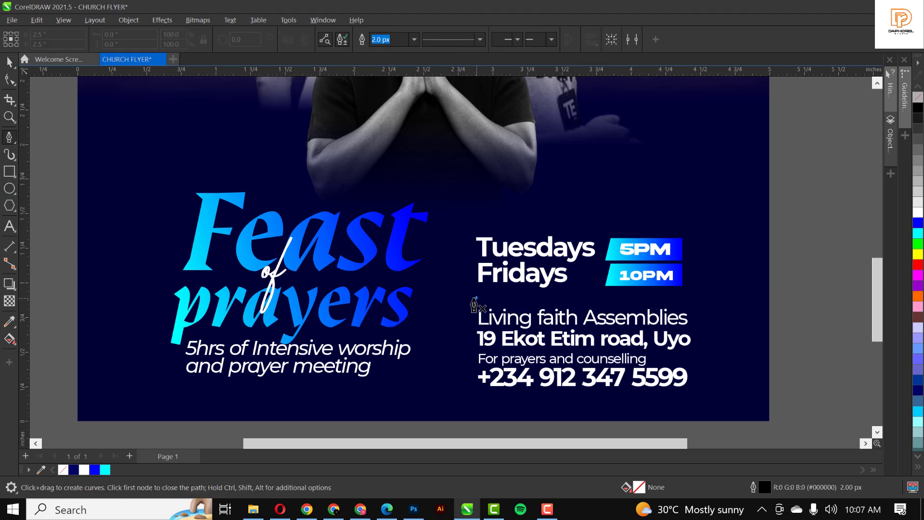
pyautogui.moveTo(477, 298); pyautogui.dragTo(704, 310)
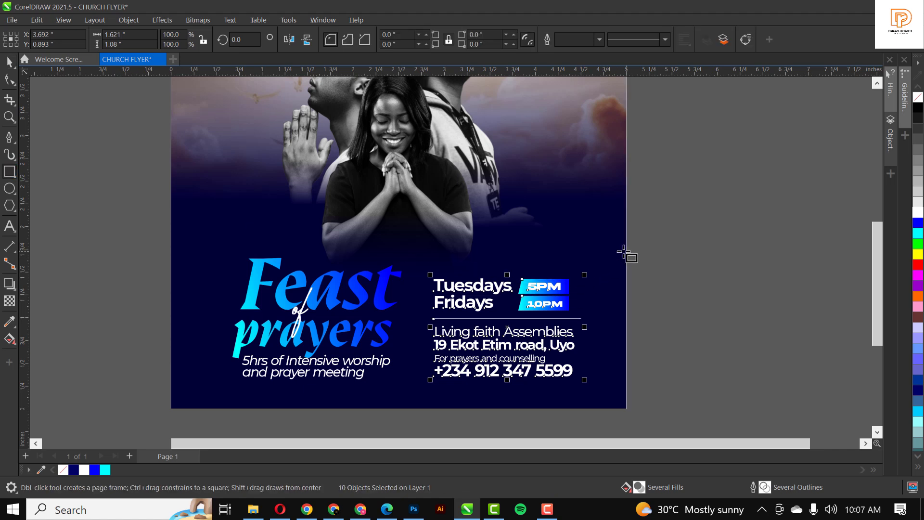
pyautogui.moveTo(684, 253)
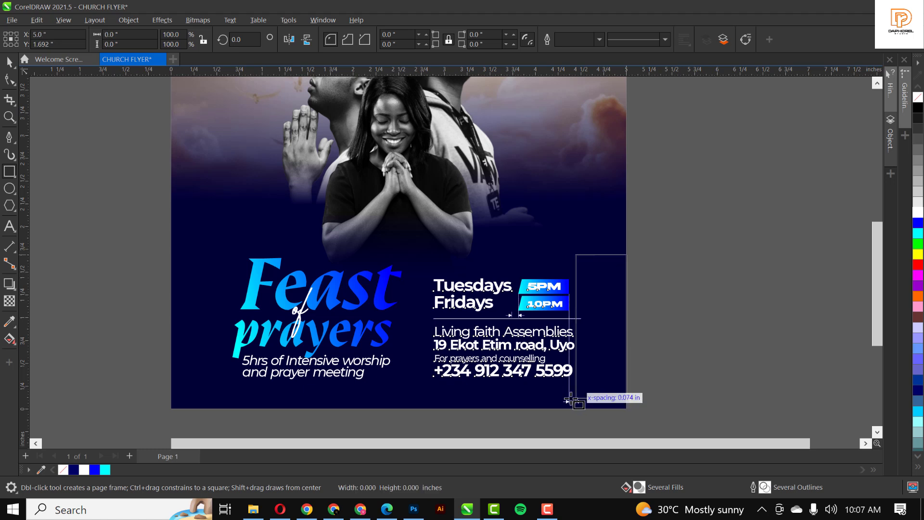
# Draw a rectangle behind the details, fill it blue and apply uniform transparency
pyautogui.moveTo(577, 404); pyautogui.dragTo(413, 392)
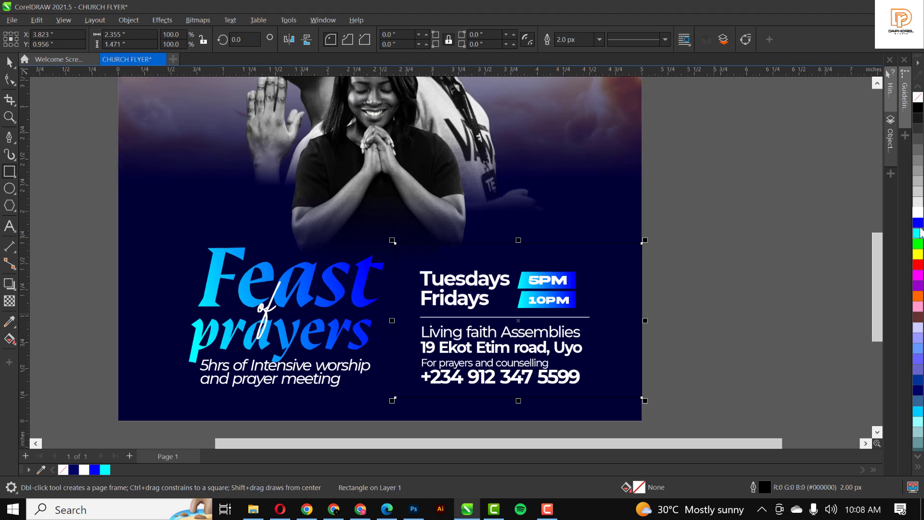
pyautogui.click(917, 223)
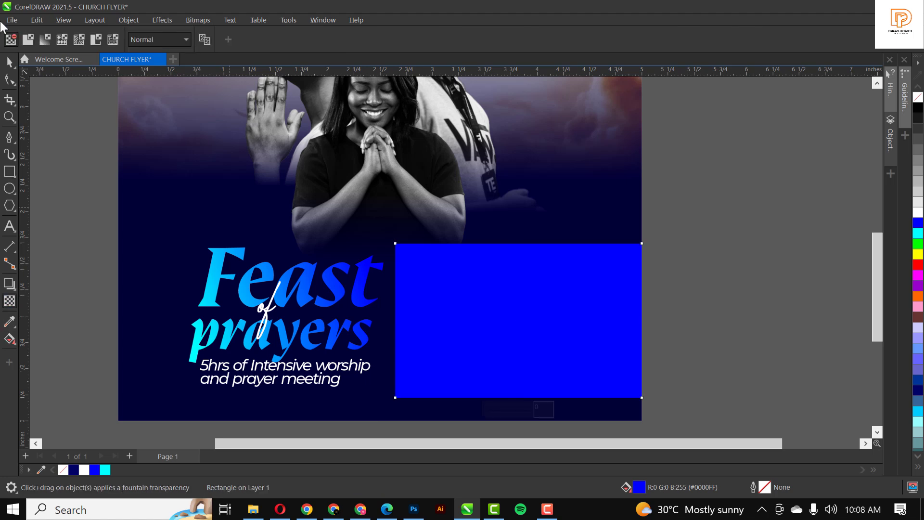
pyautogui.click(257, 43)
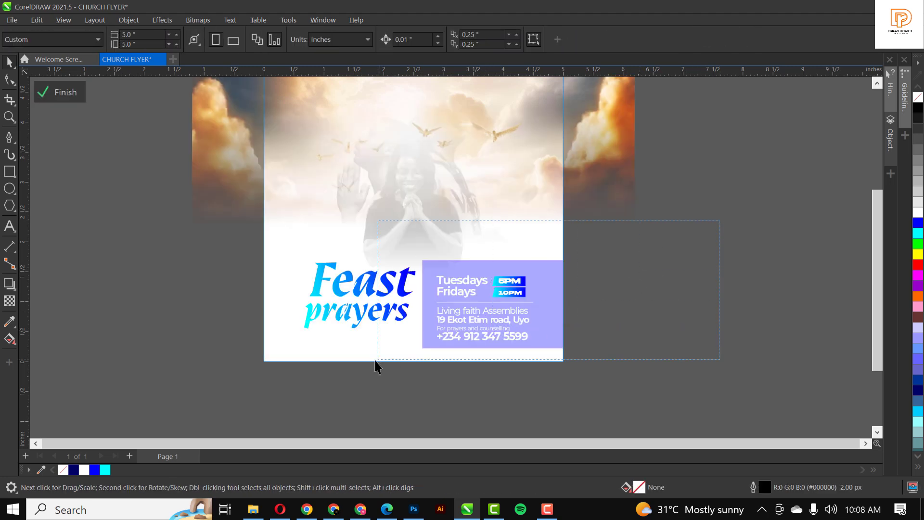
# Finish editing the PowerClip contents inside the 5x5 inch frame
pyautogui.click(469, 295)
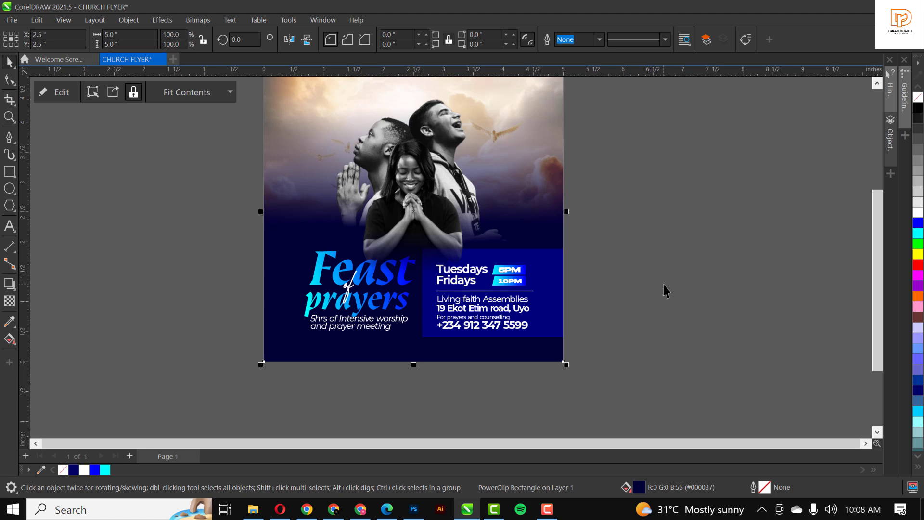
pyautogui.moveTo(659, 293)
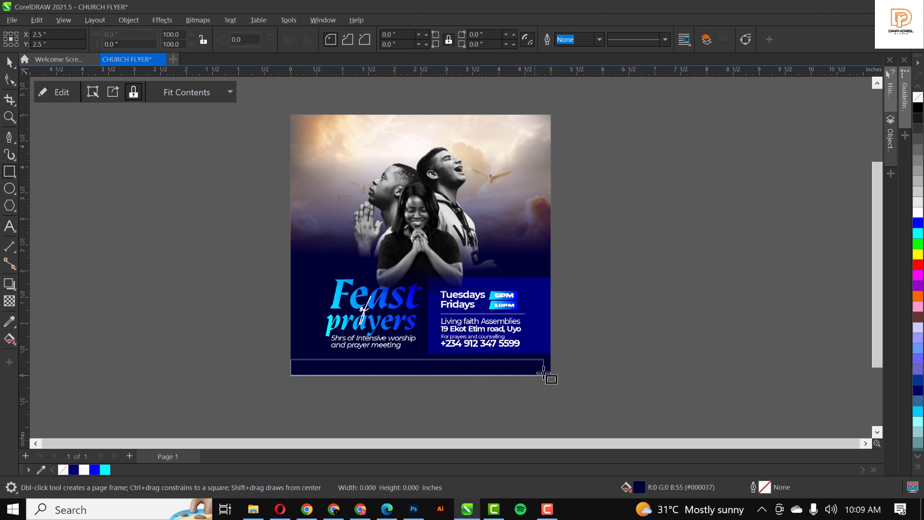
# Draw a white bar along the bottom edge and type Living Faith Assemblies in it
pyautogui.moveTo(291, 362); pyautogui.dragTo(546, 377)
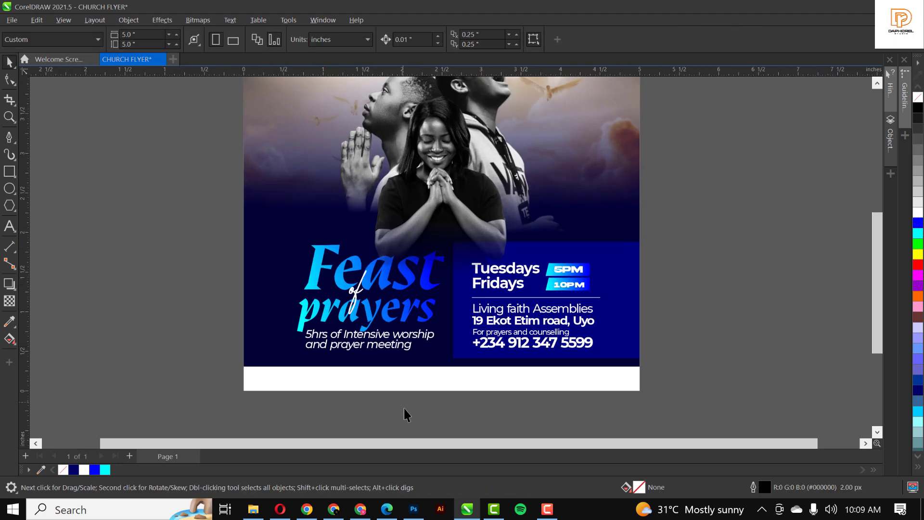
pyautogui.moveTo(142, 319)
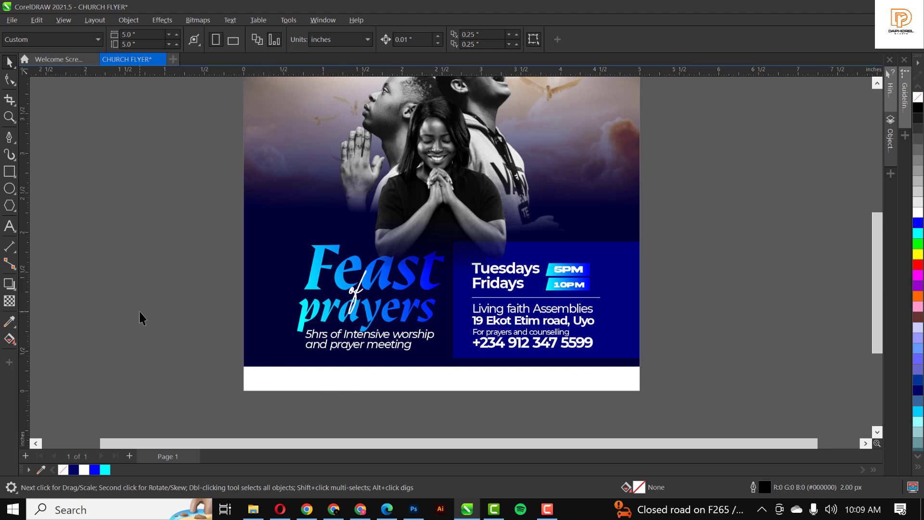
pyautogui.moveTo(361, 345)
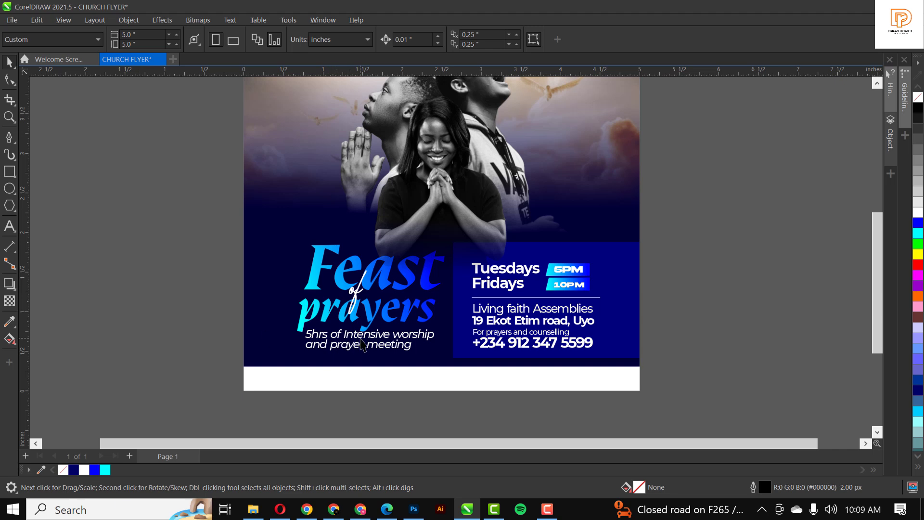
pyautogui.click(363, 343)
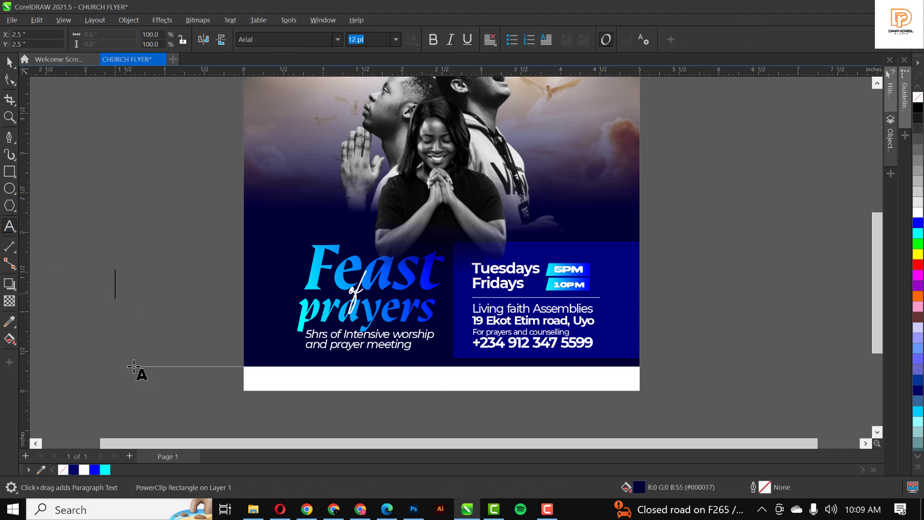
pyautogui.write('Living Fai')
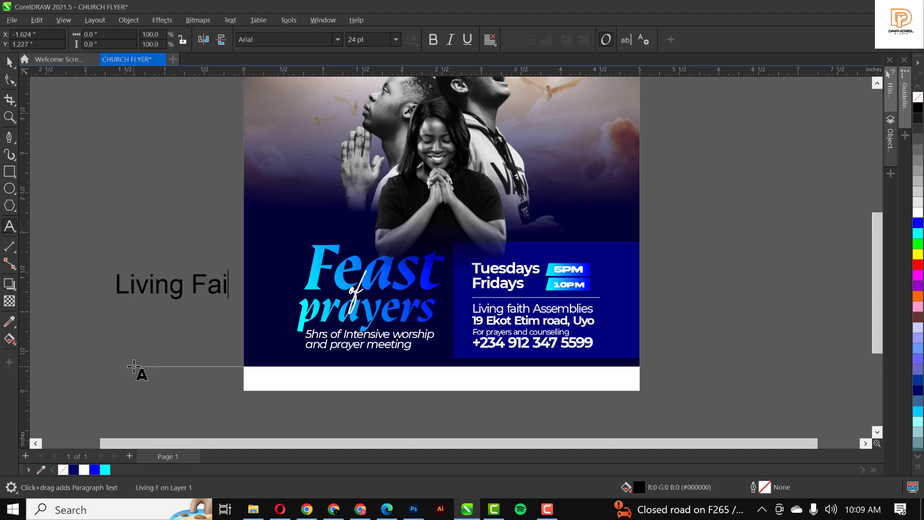
pyautogui.write('th')
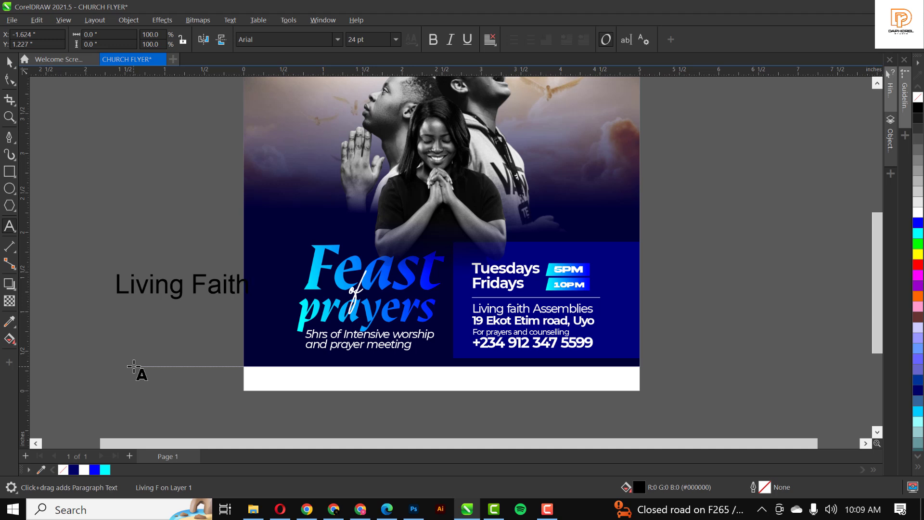
pyautogui.write('Assemblies')
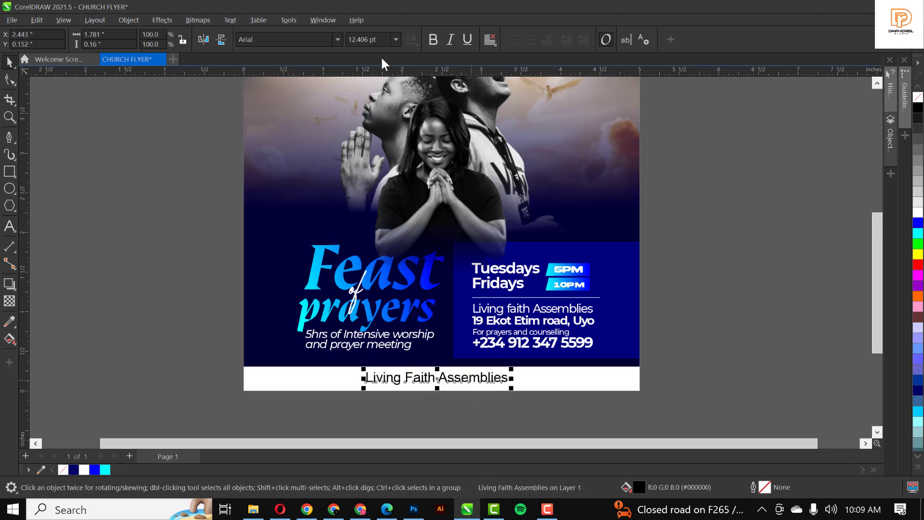
# Set the church name in Montserrat and size it to fit centred in the footer bar
pyautogui.click(337, 39)
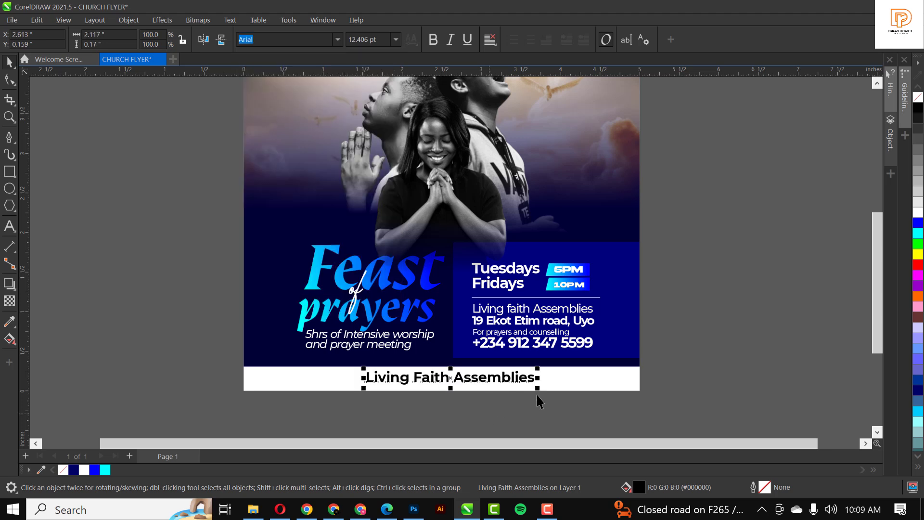
pyautogui.moveTo(537, 377); pyautogui.dragTo(519, 390)
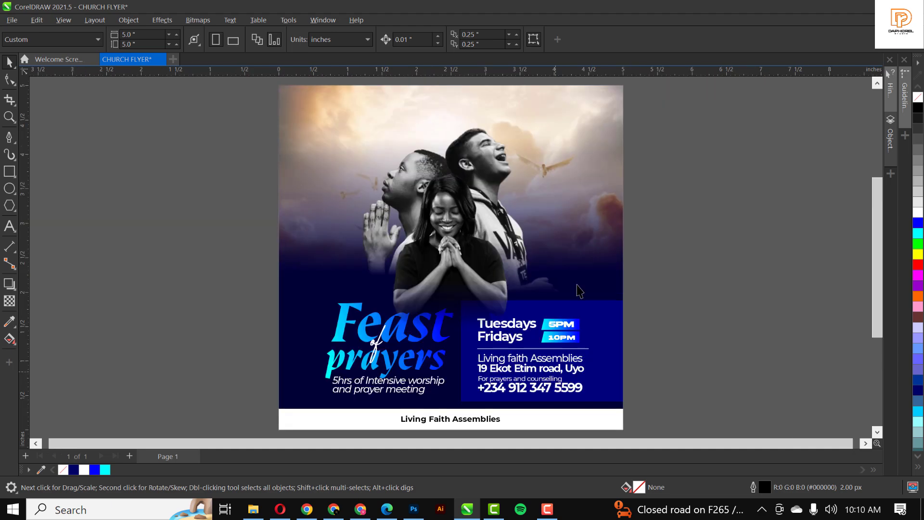
pyautogui.moveTo(730, 181)
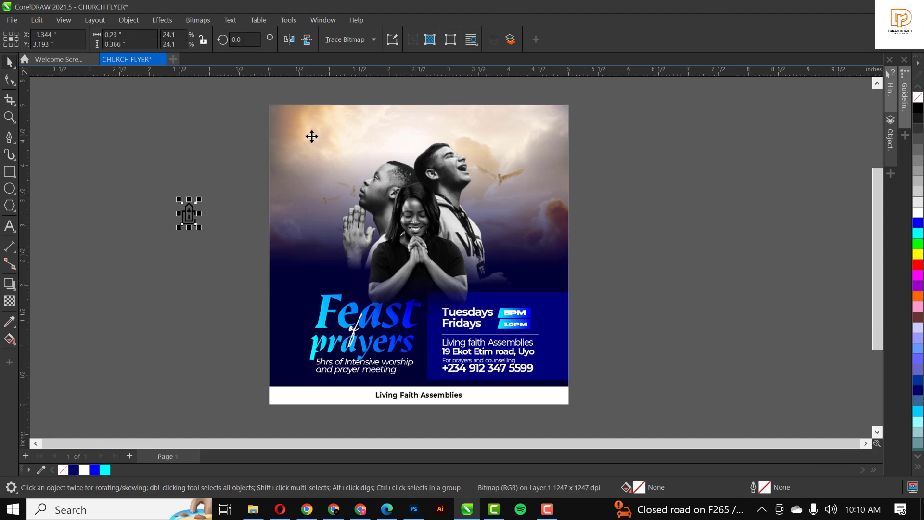
# Move the logo to the top-left and place a 'Living Faith' line beside it
pyautogui.moveTo(189, 214); pyautogui.dragTo(297, 130)
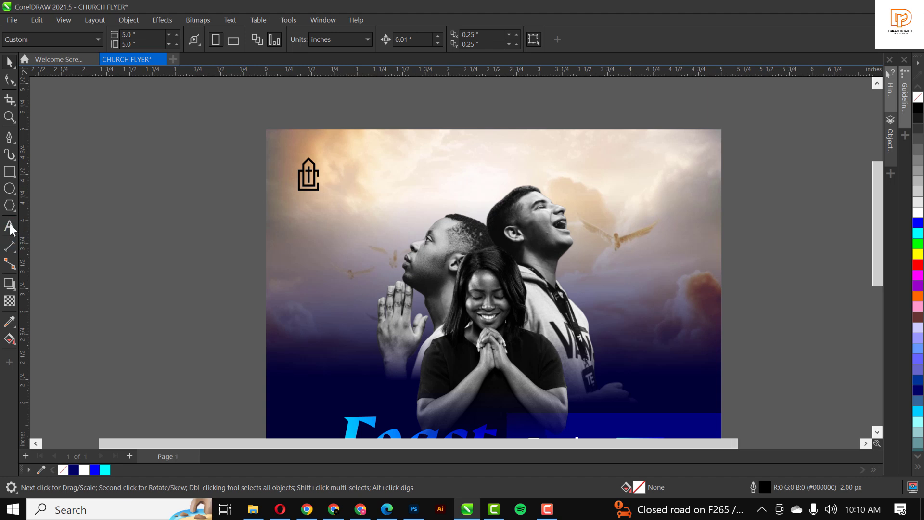
pyautogui.click(9, 227)
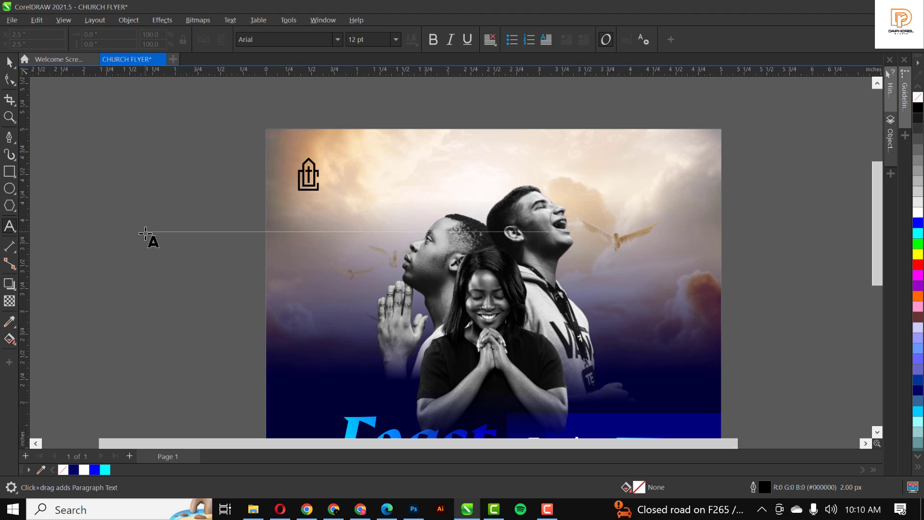
pyautogui.write('Living')
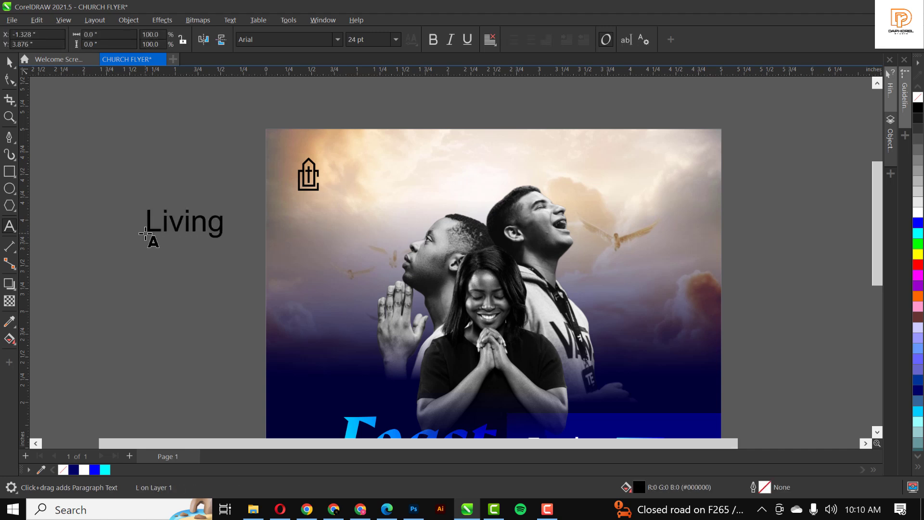
pyautogui.write('Faith')
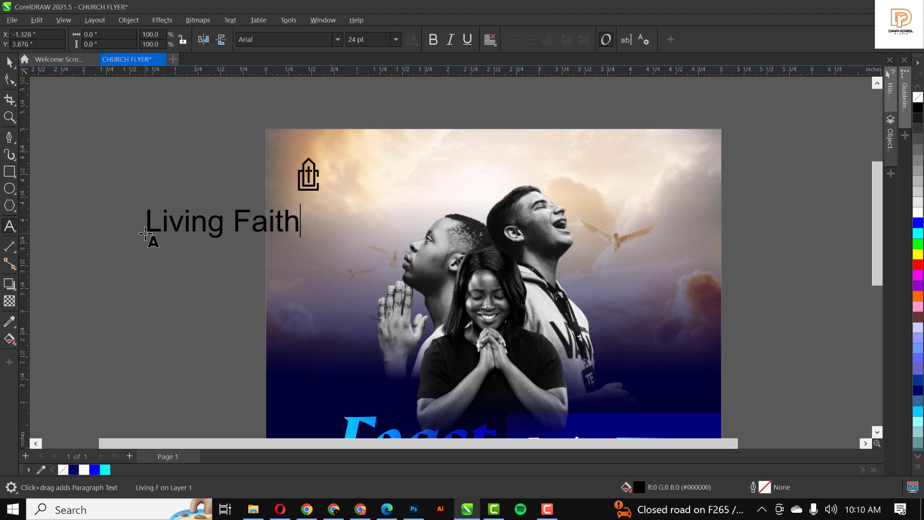
pyautogui.moveTo(218, 221); pyautogui.dragTo(377, 177)
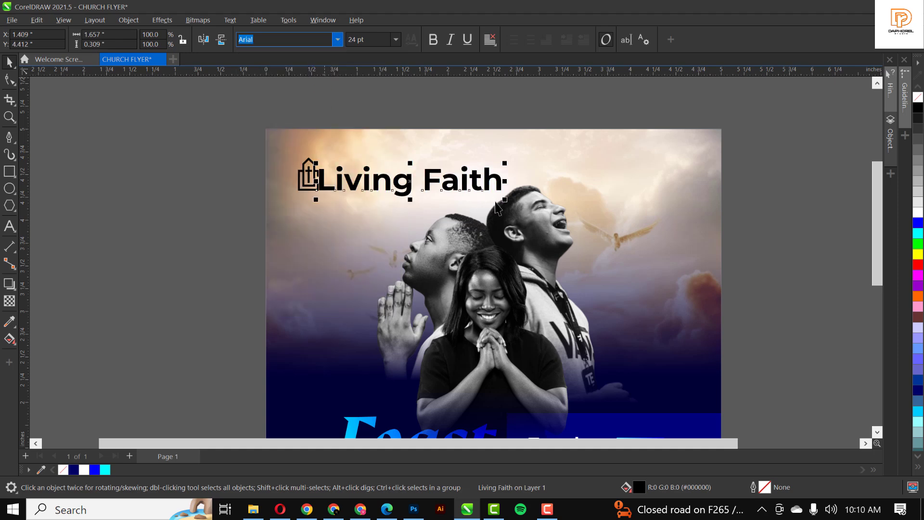
# Copy Living Faith below itself and change the copy to 'Assemblies'
pyautogui.moveTo(503, 202); pyautogui.dragTo(381, 189)
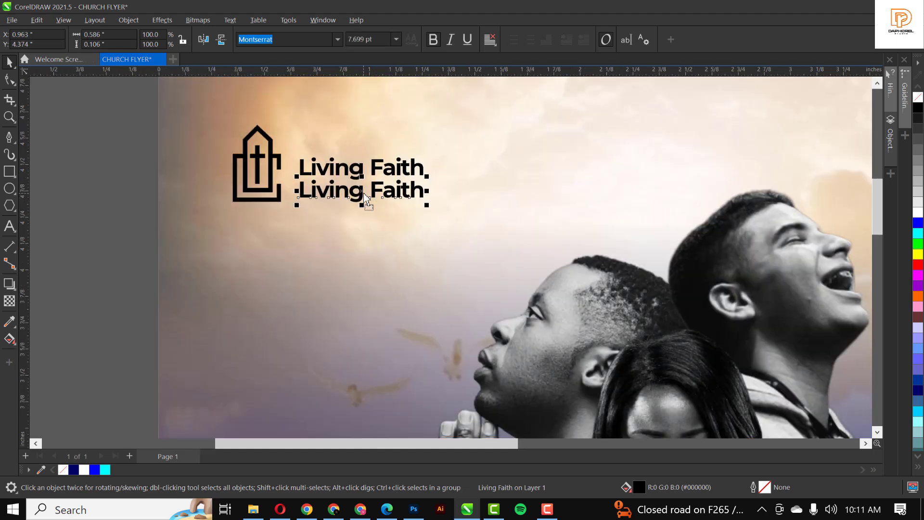
pyautogui.write('Ass')
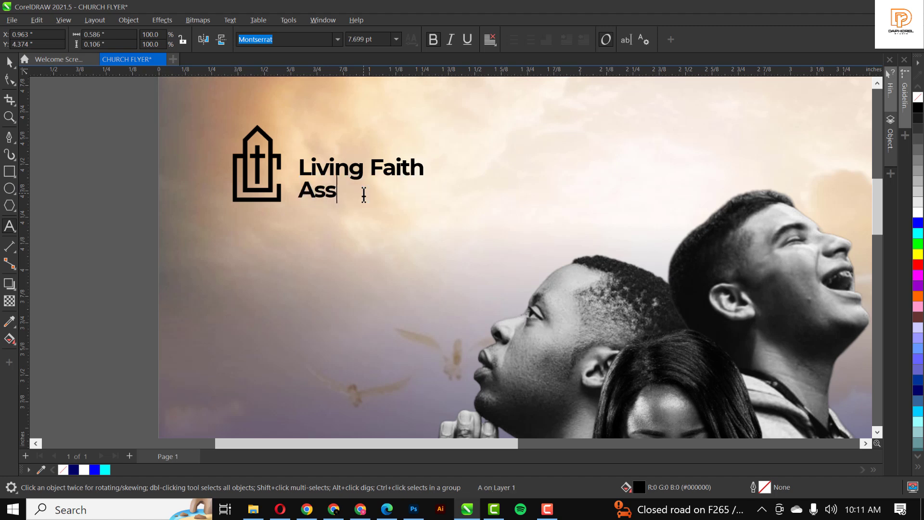
pyautogui.write('emb')
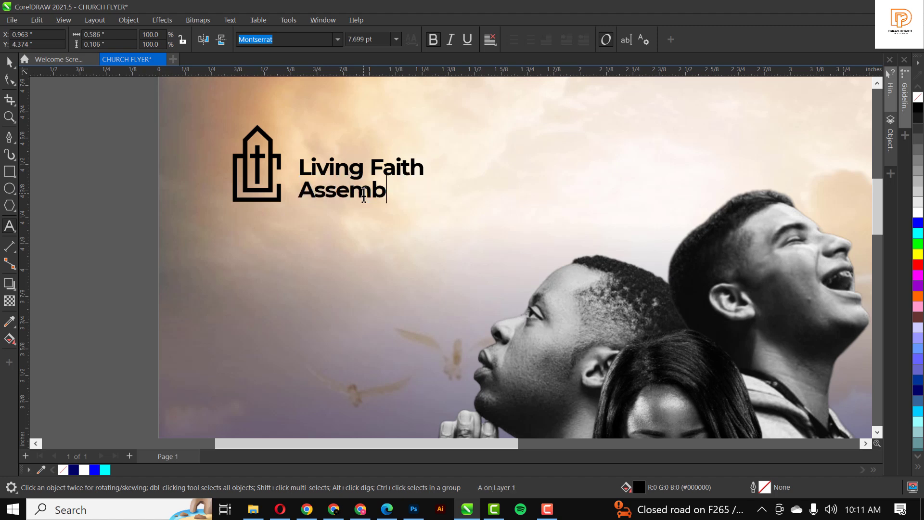
pyautogui.write('lies')
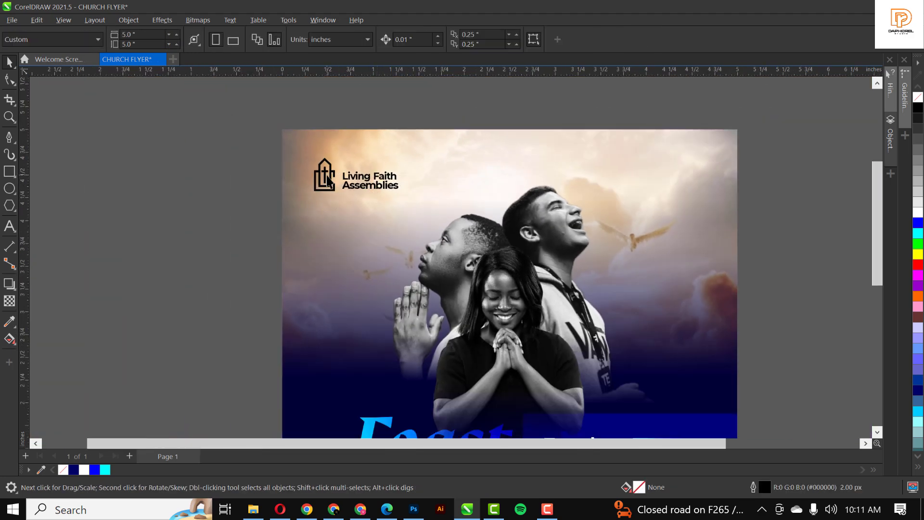
pyautogui.click(323, 177)
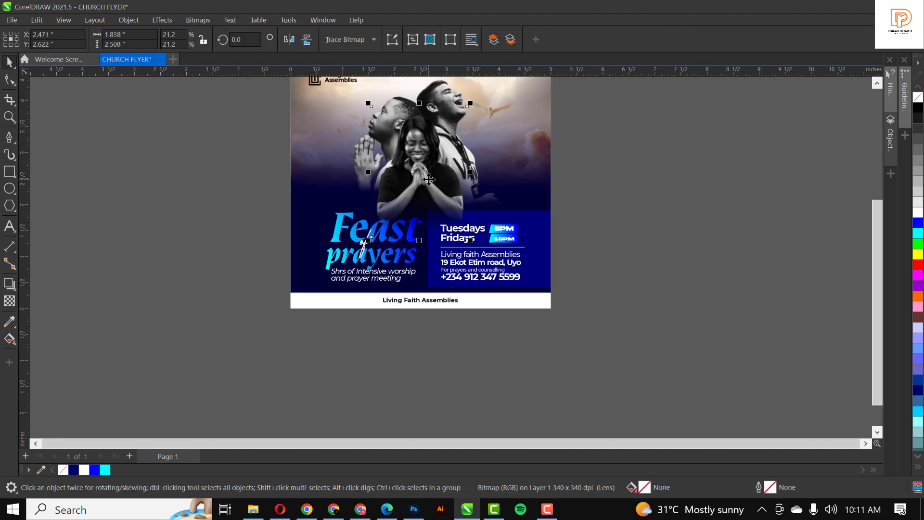
pyautogui.click(419, 172)
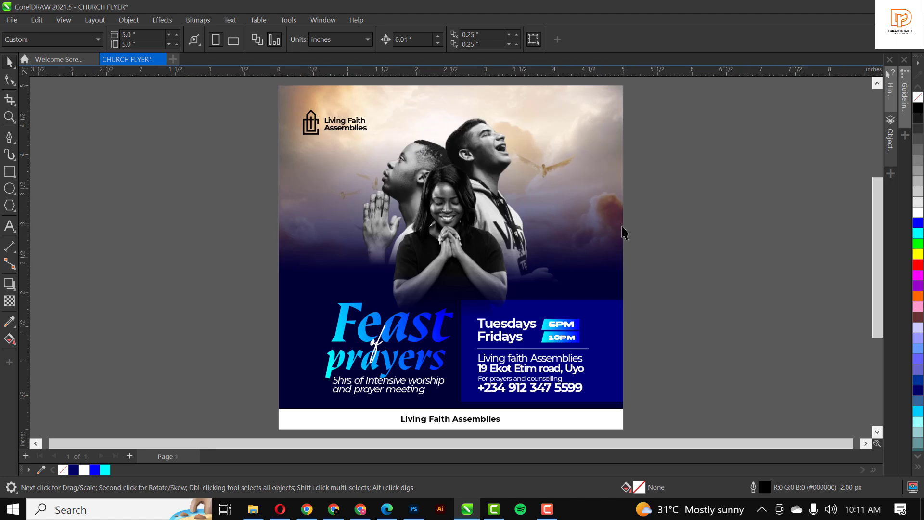
pyautogui.moveTo(393, 15)
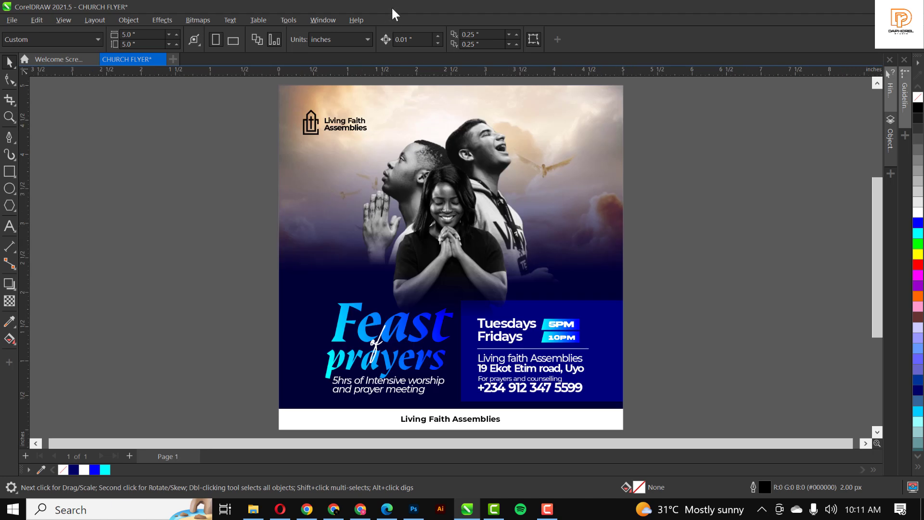
pyautogui.moveTo(471, 197)
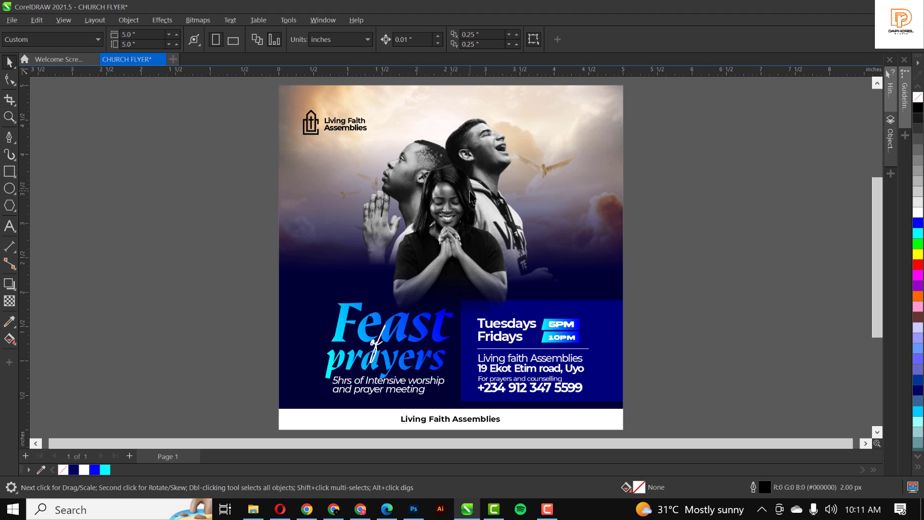
pyautogui.moveTo(657, 377)
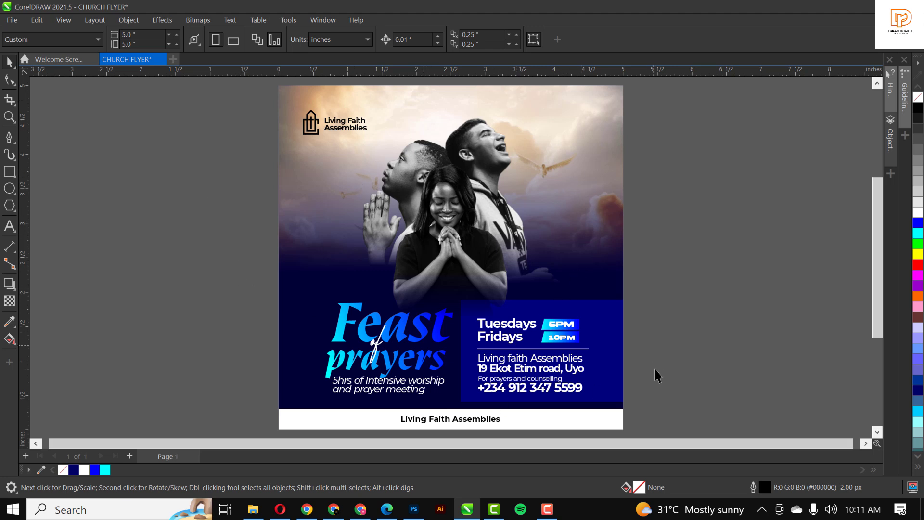